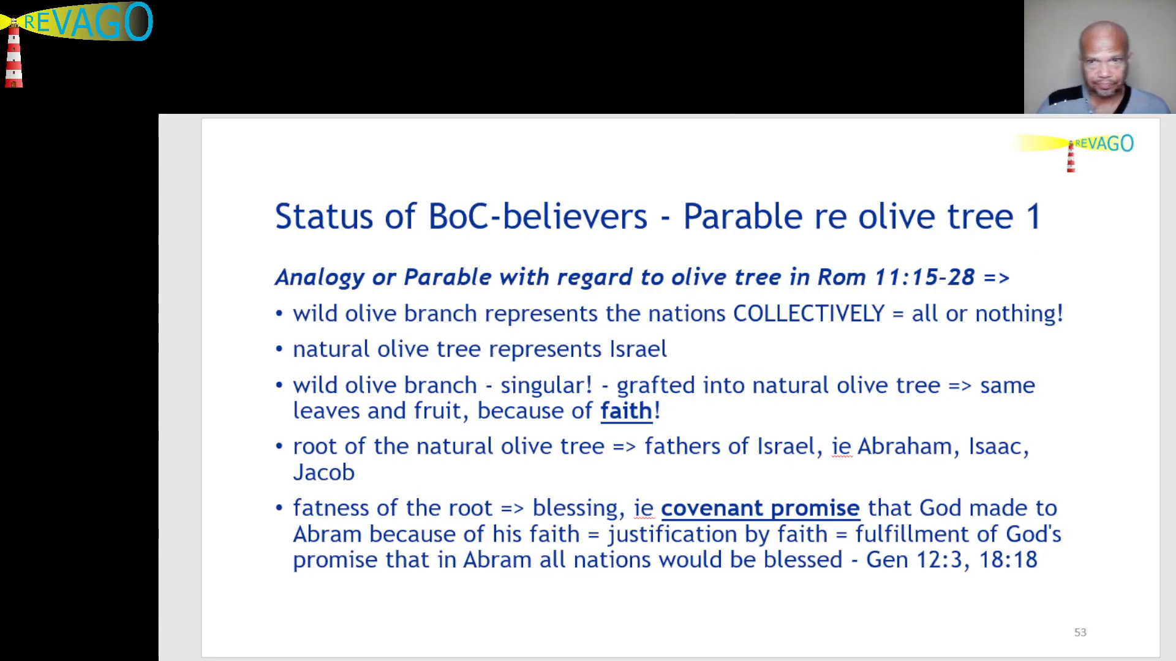
mouse_move(989, 262)
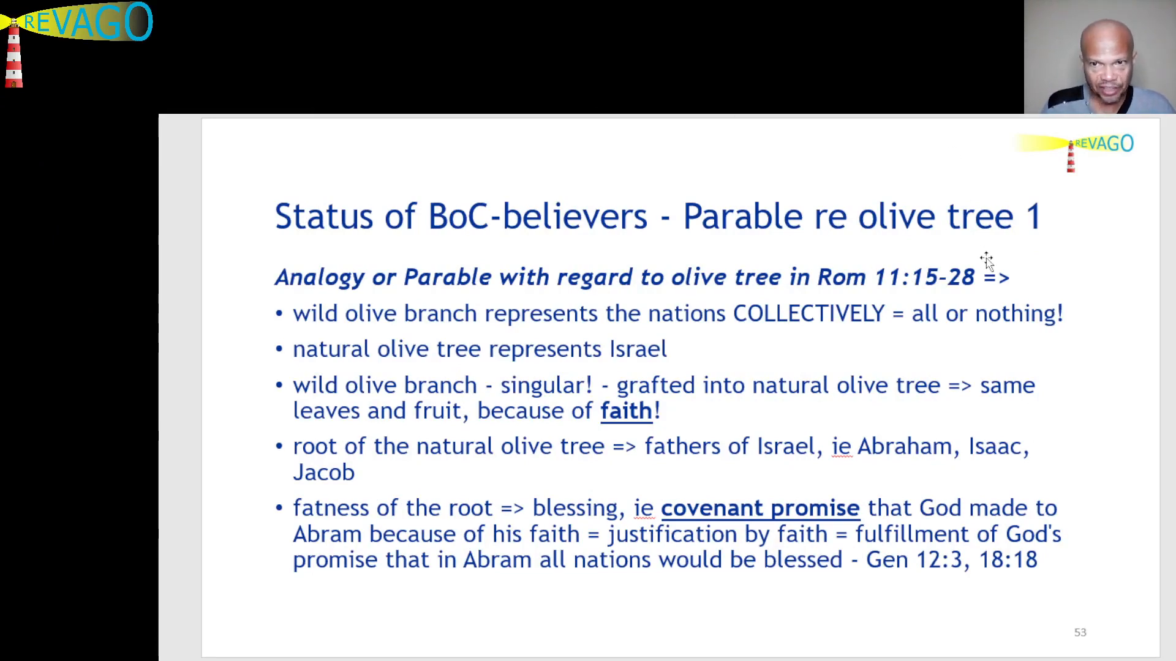
mouse_move(948, 248)
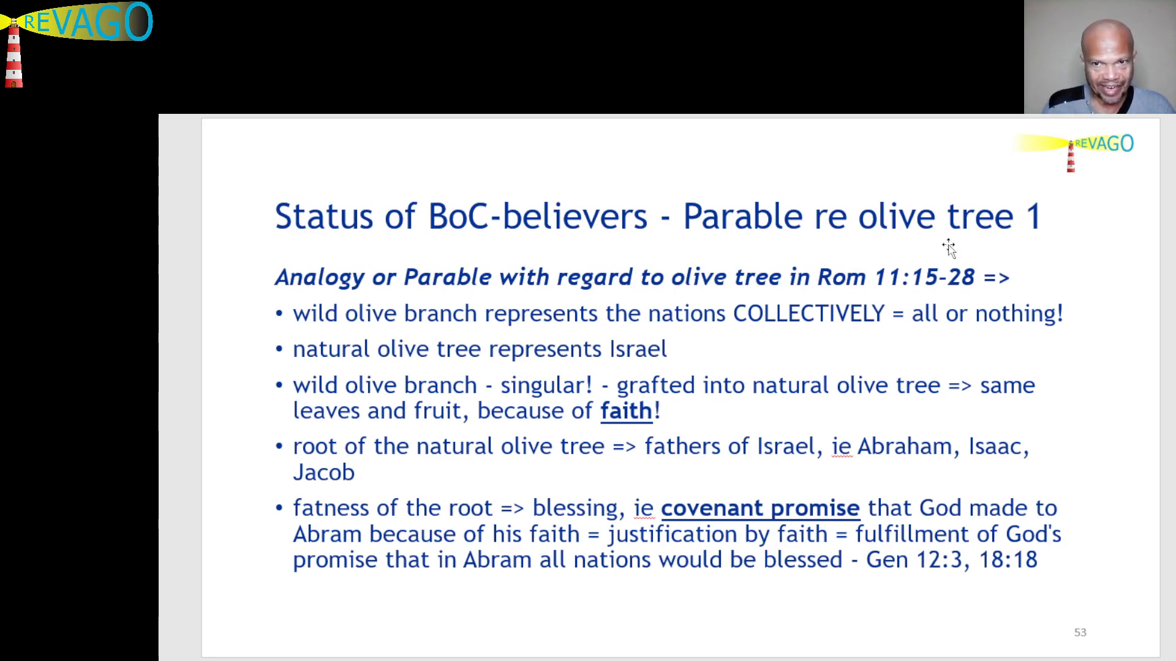
mouse_move(923, 246)
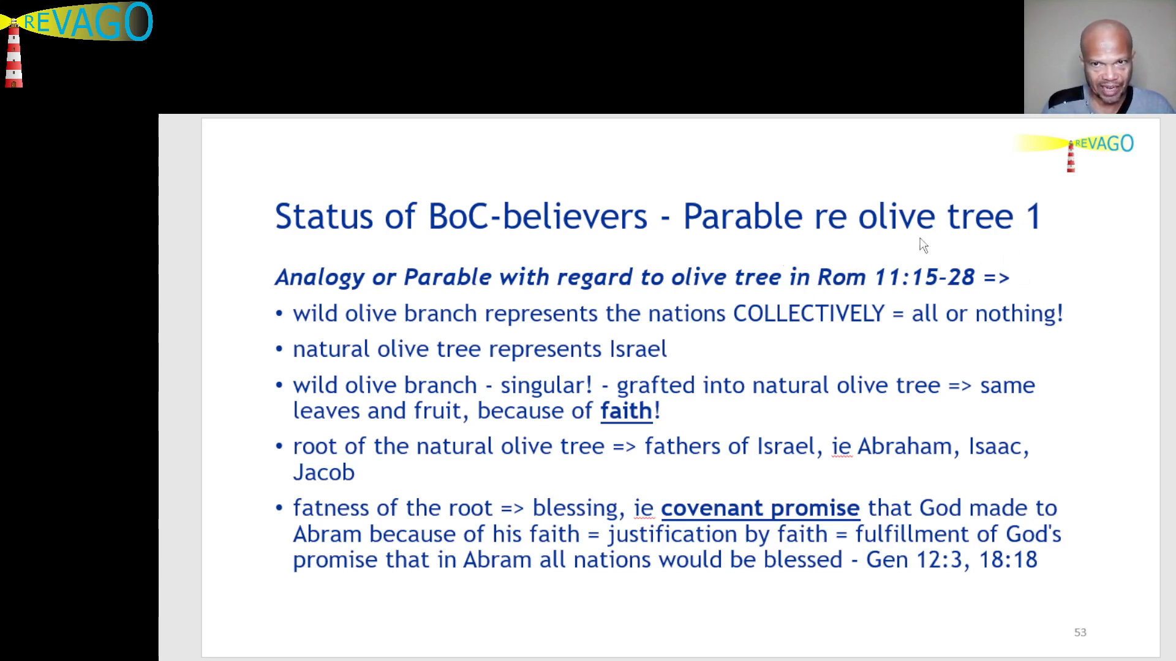
mouse_move(1151, 259)
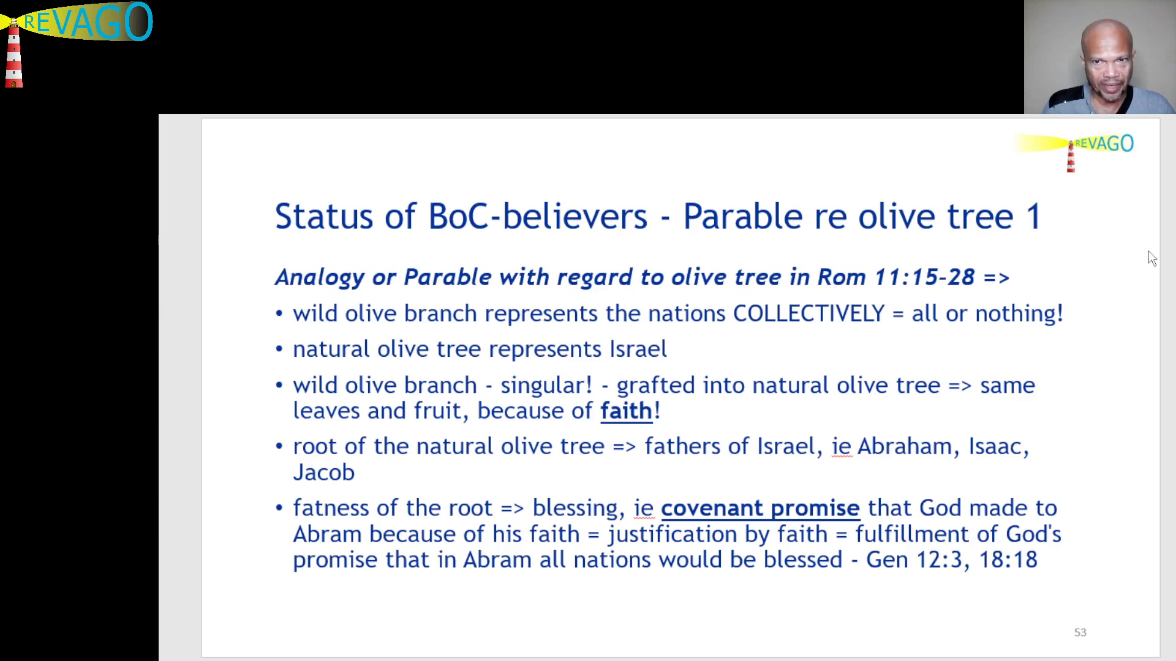
mouse_move(1146, 229)
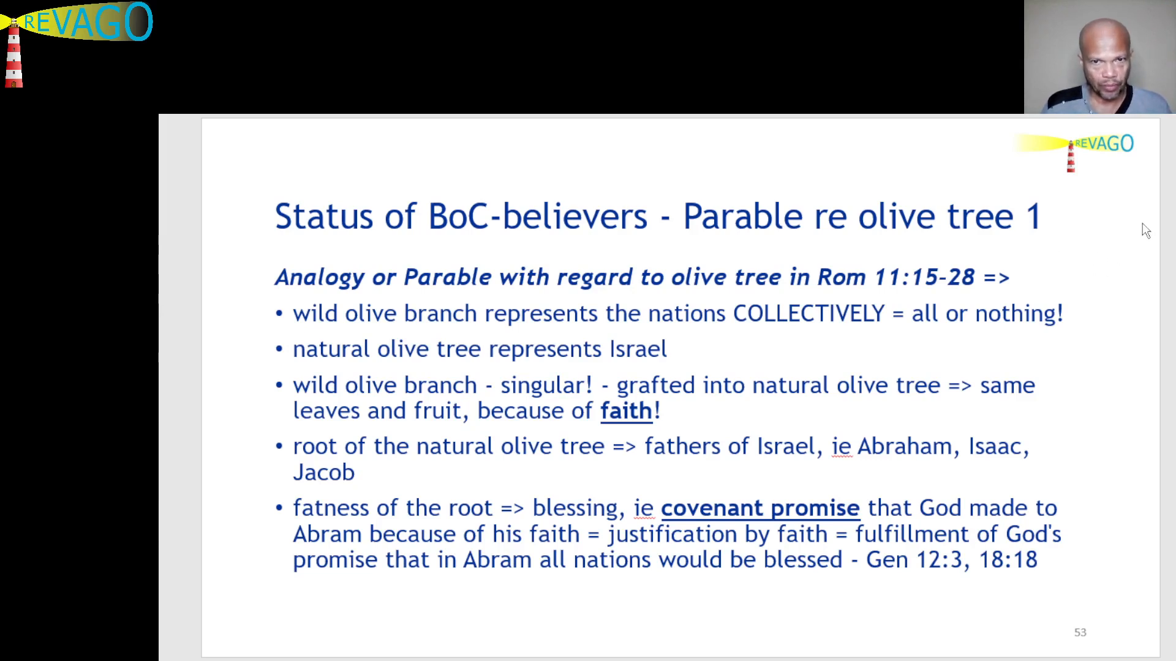
mouse_move(240, 328)
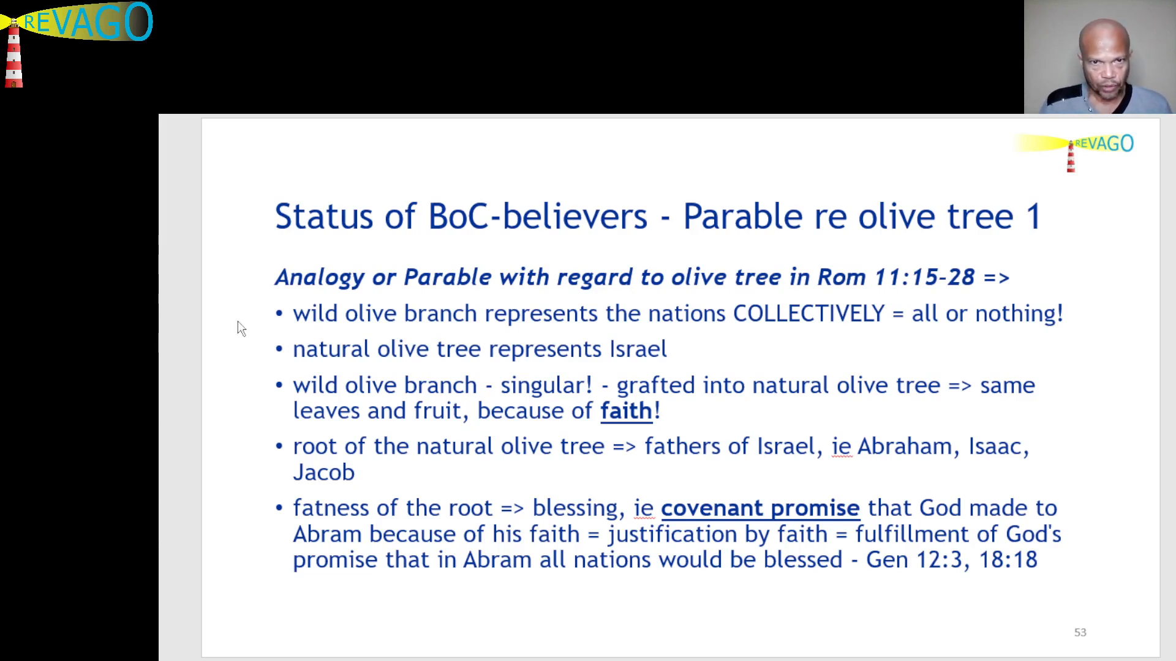
mouse_move(239, 351)
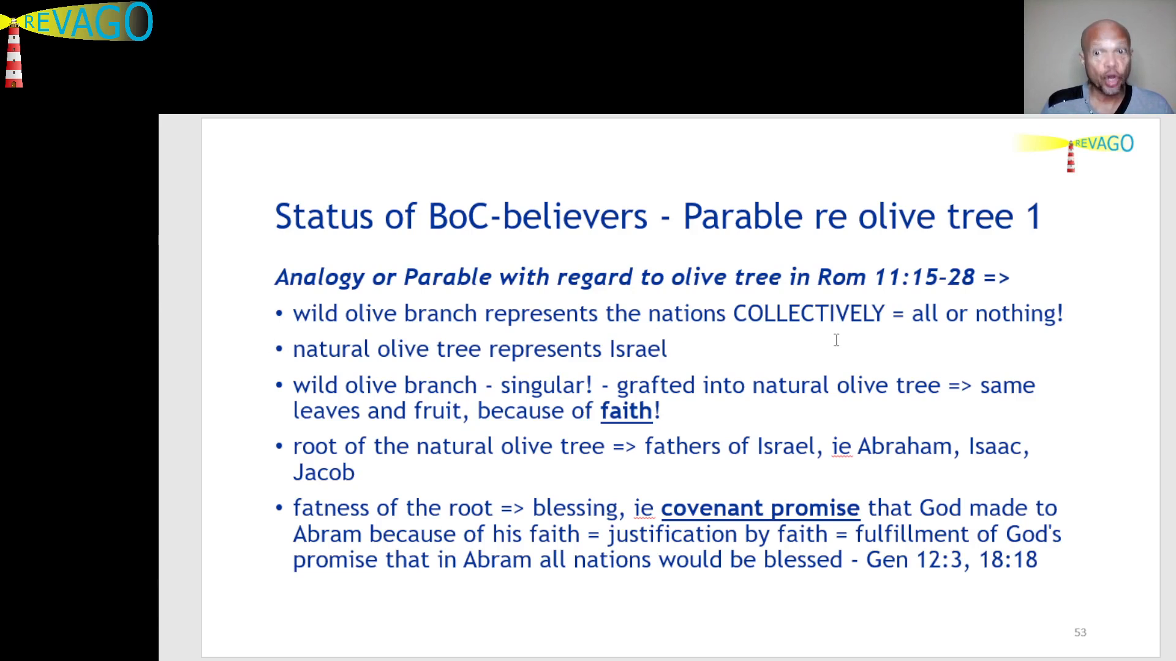
mouse_move(755, 345)
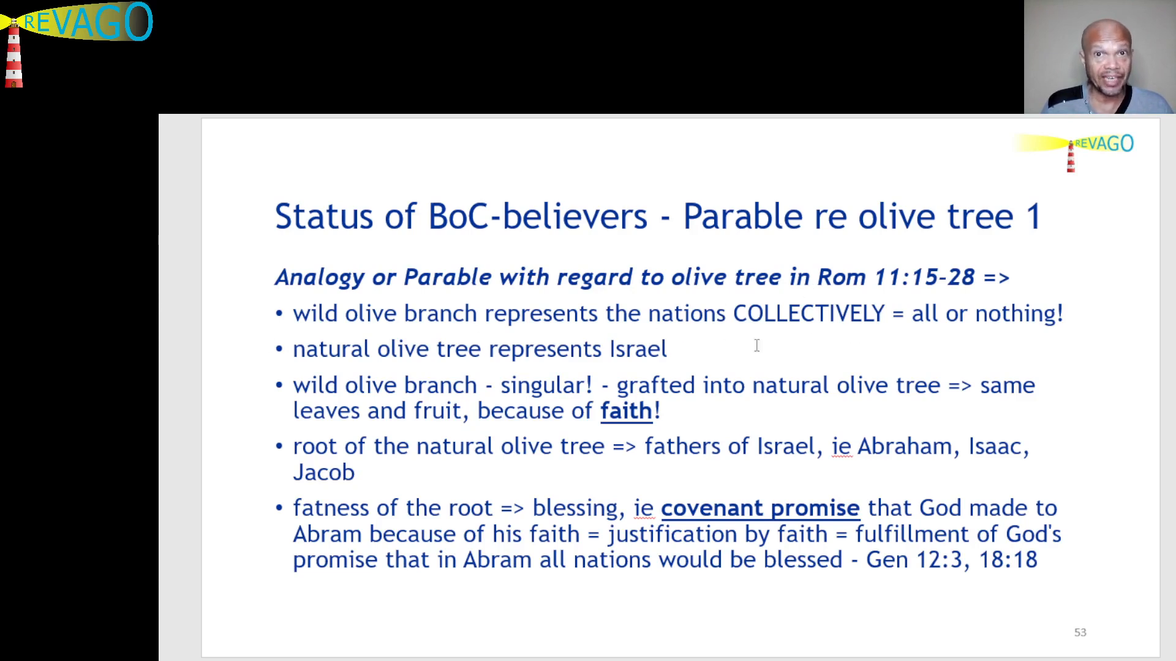
mouse_move(410, 266)
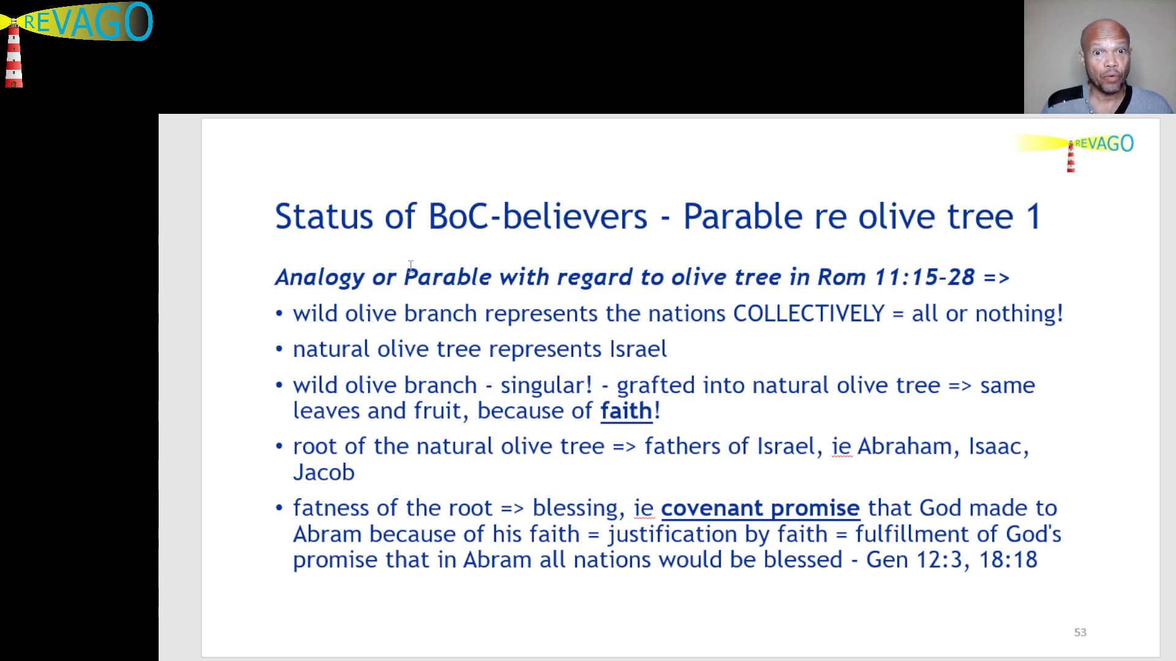
mouse_move(416, 330)
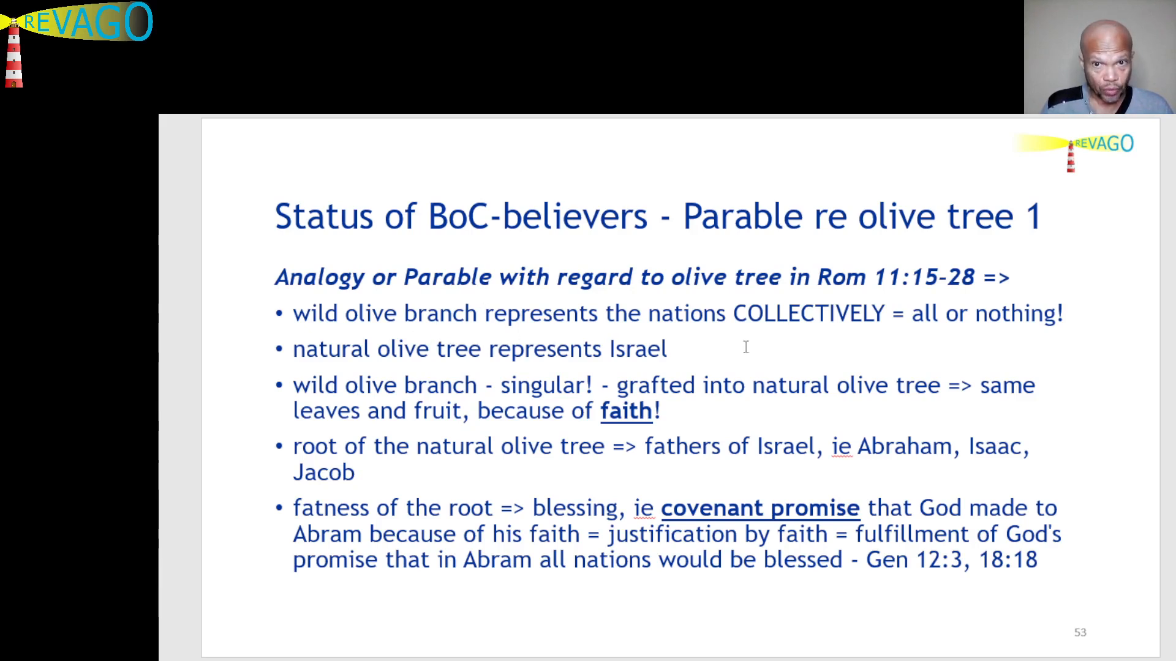
mouse_move(727, 326)
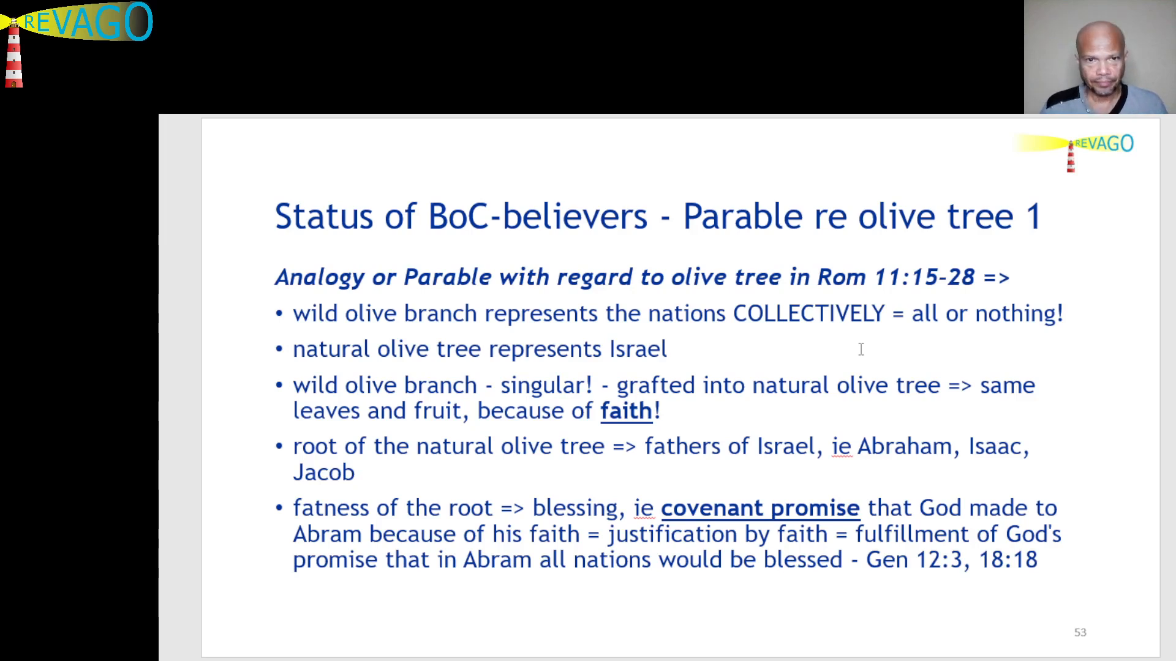
mouse_move(161, 283)
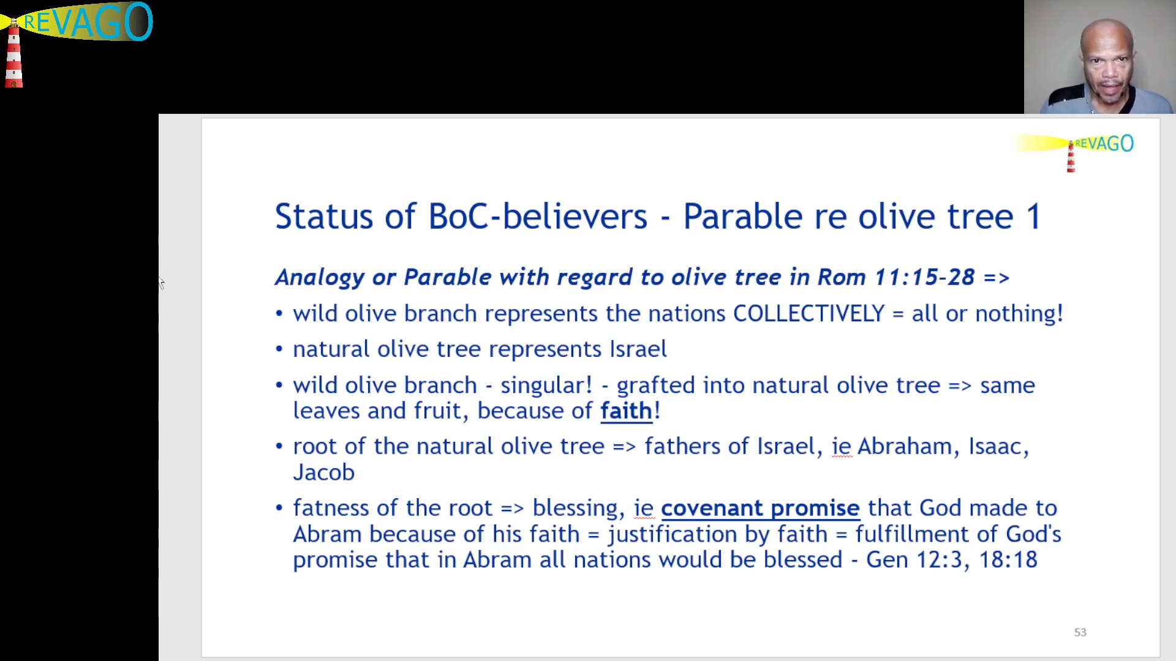
mouse_move(1100, 307)
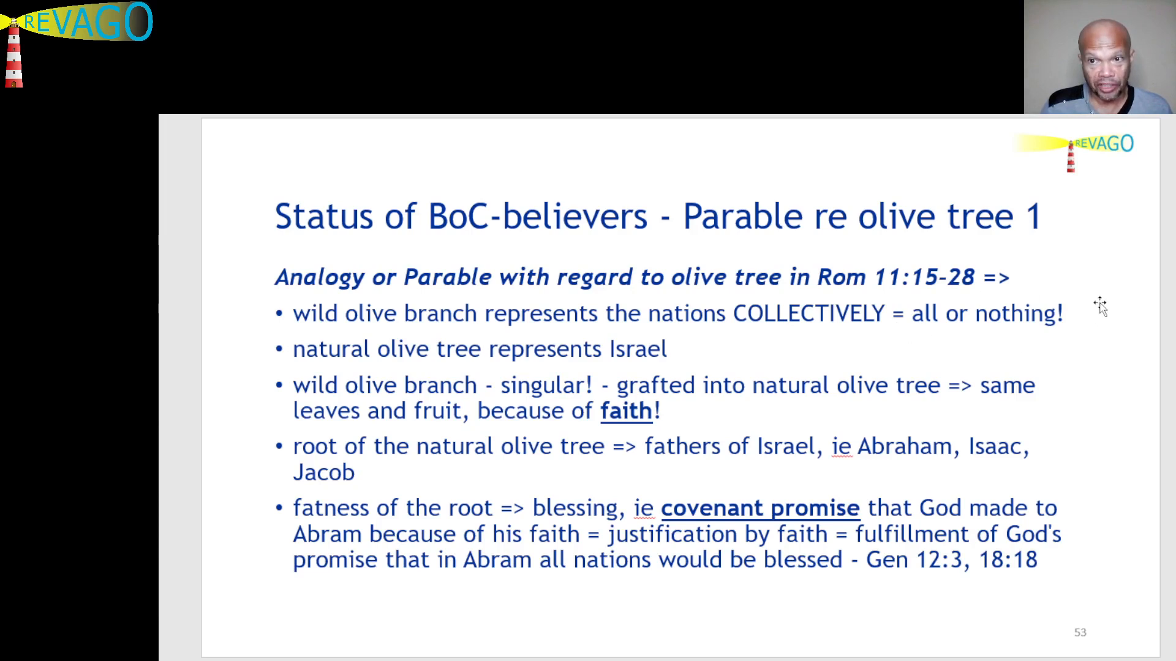
mouse_move(412, 330)
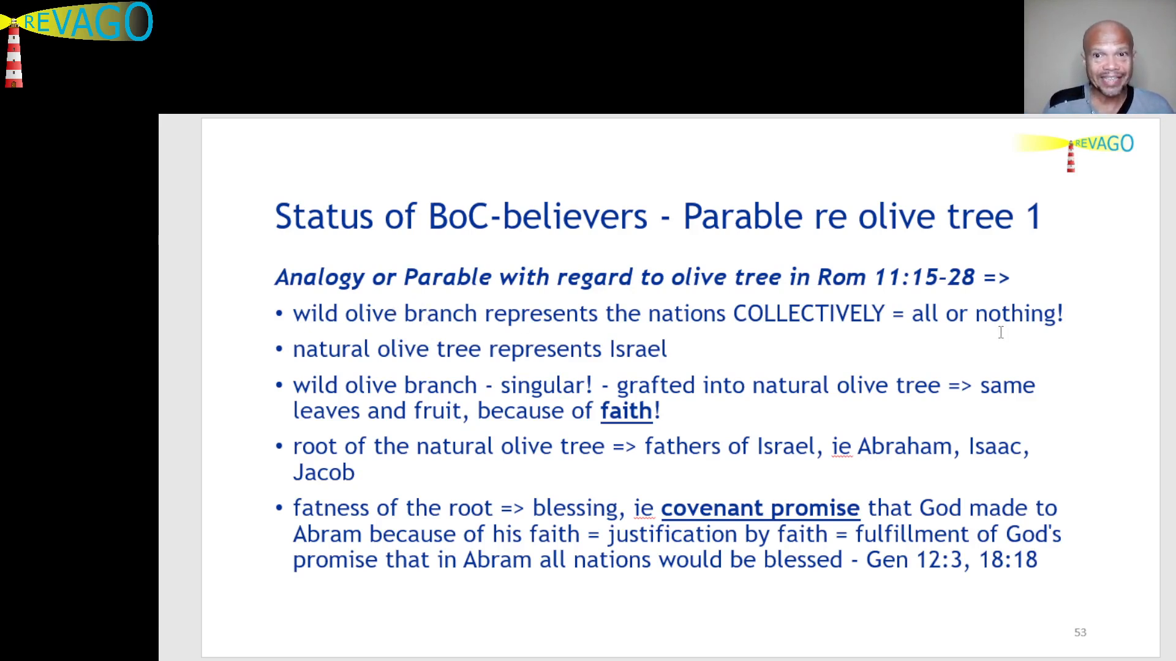
mouse_move(1123, 324)
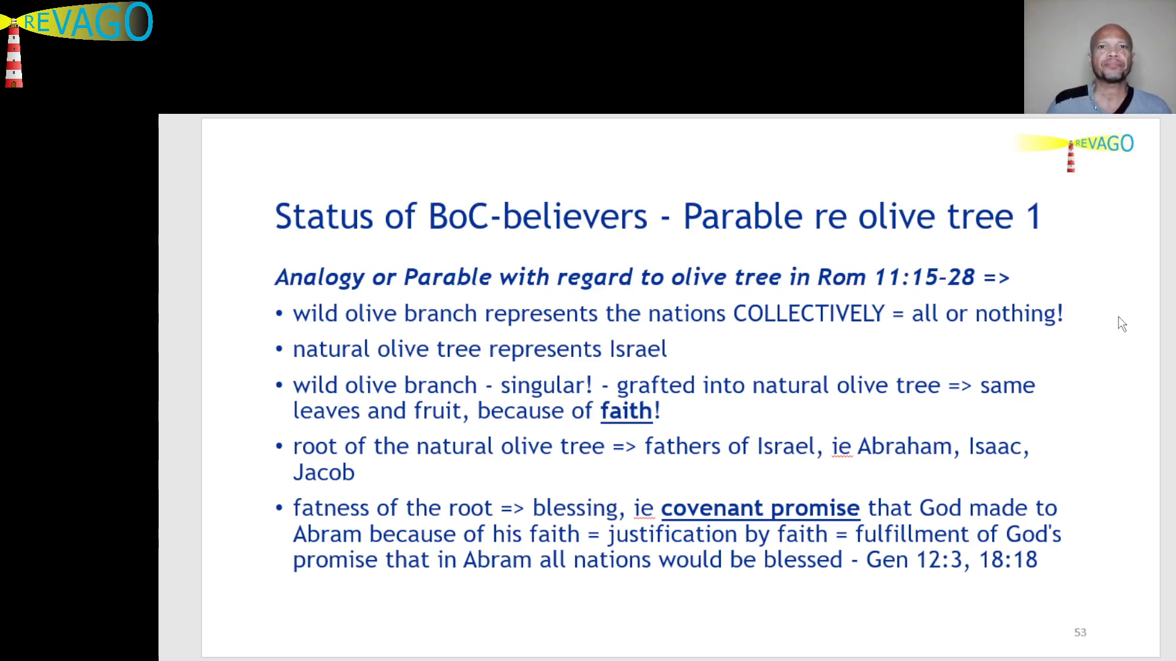
mouse_move(1086, 320)
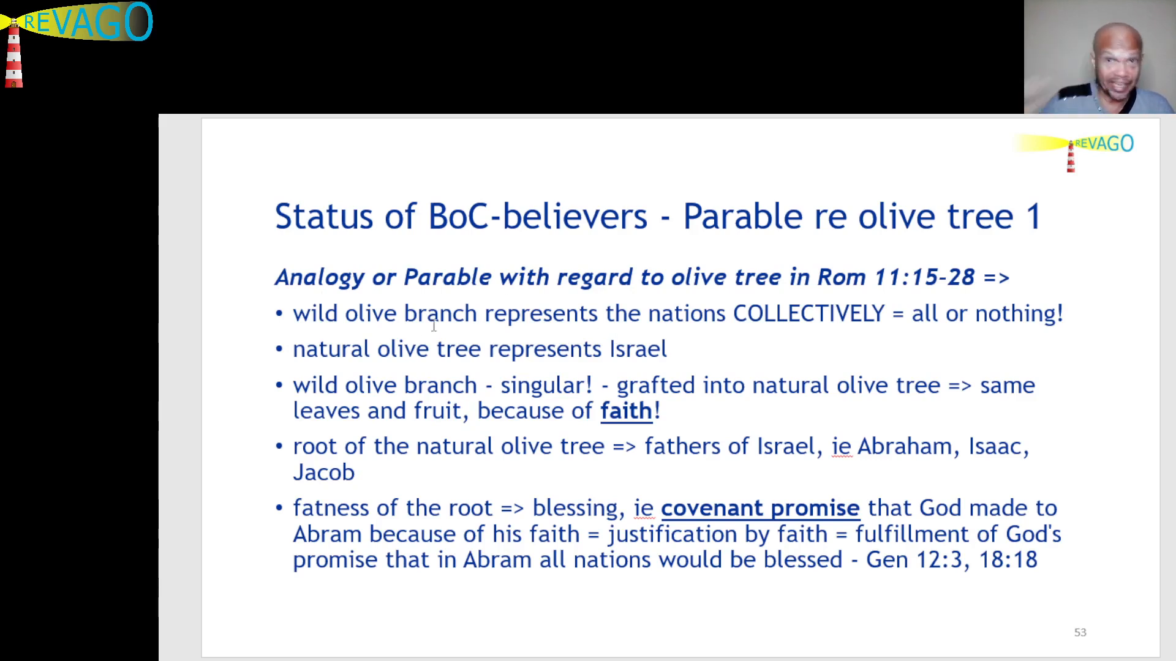
mouse_move(230, 422)
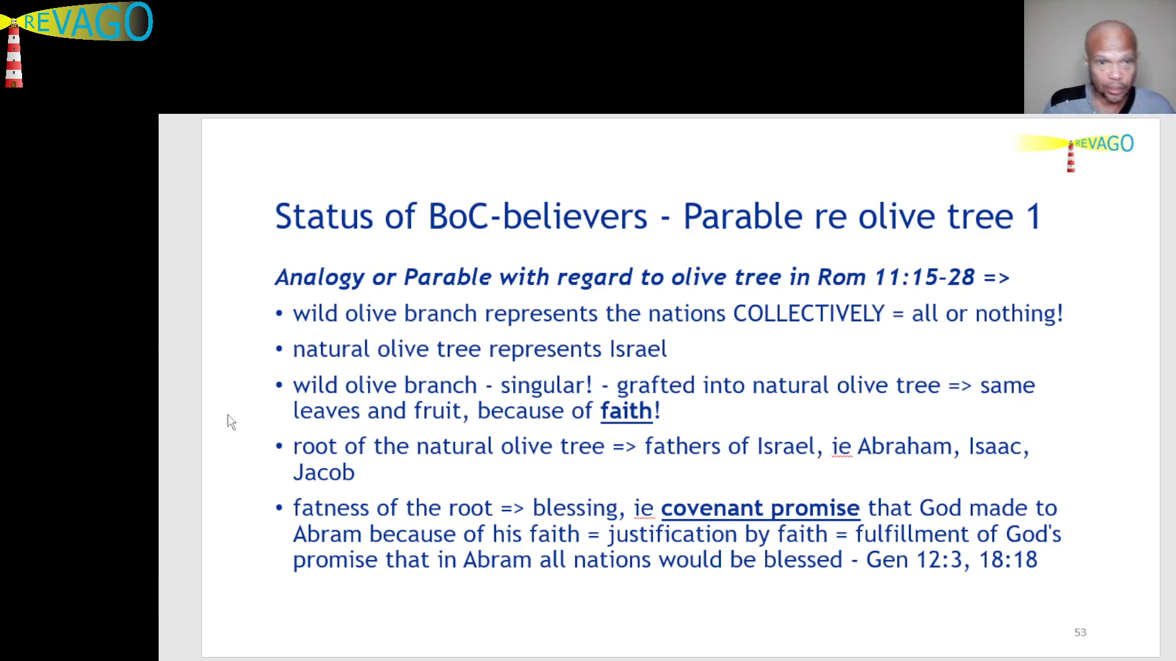
mouse_move(265, 400)
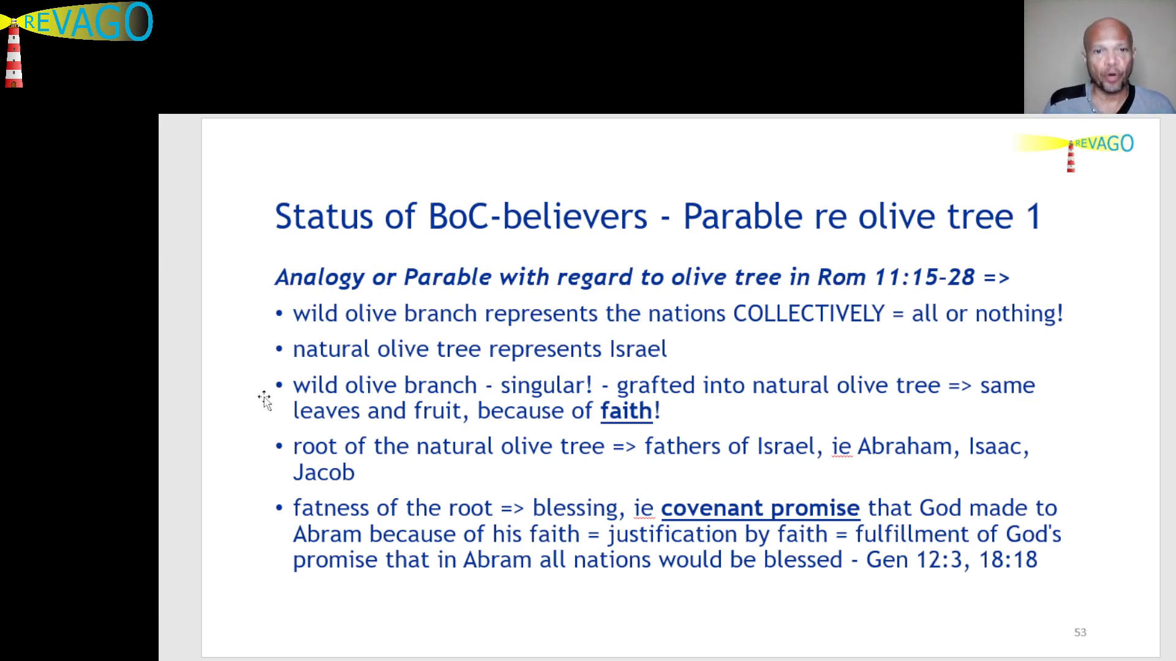
mouse_move(264, 364)
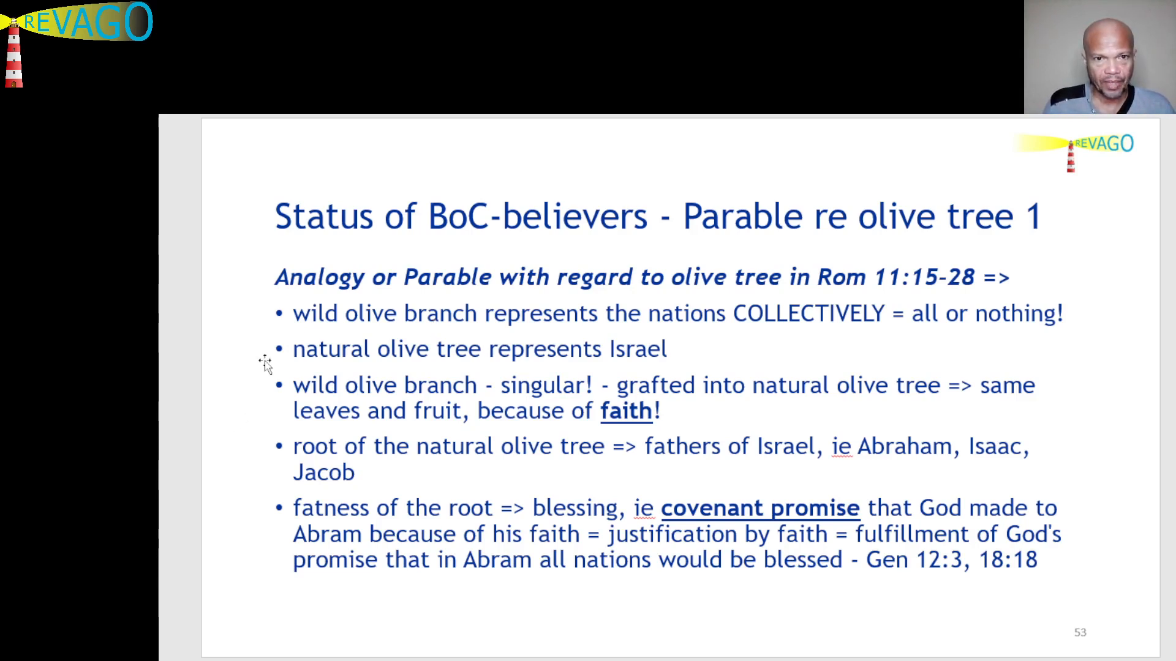
mouse_move(484, 349)
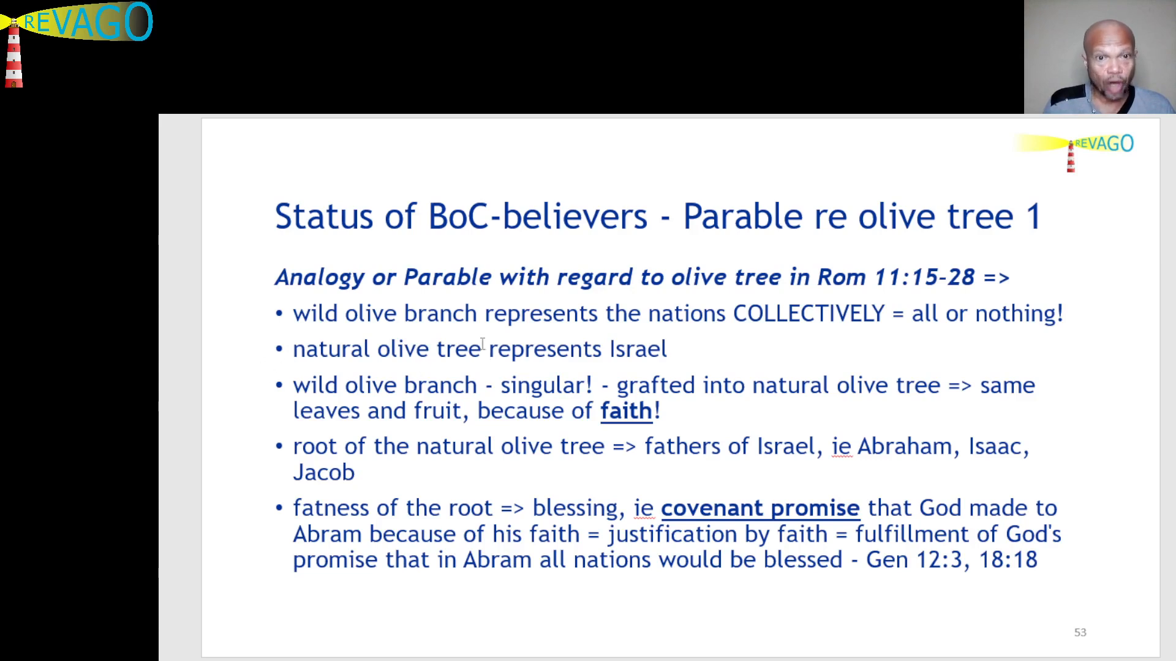
mouse_move(703, 334)
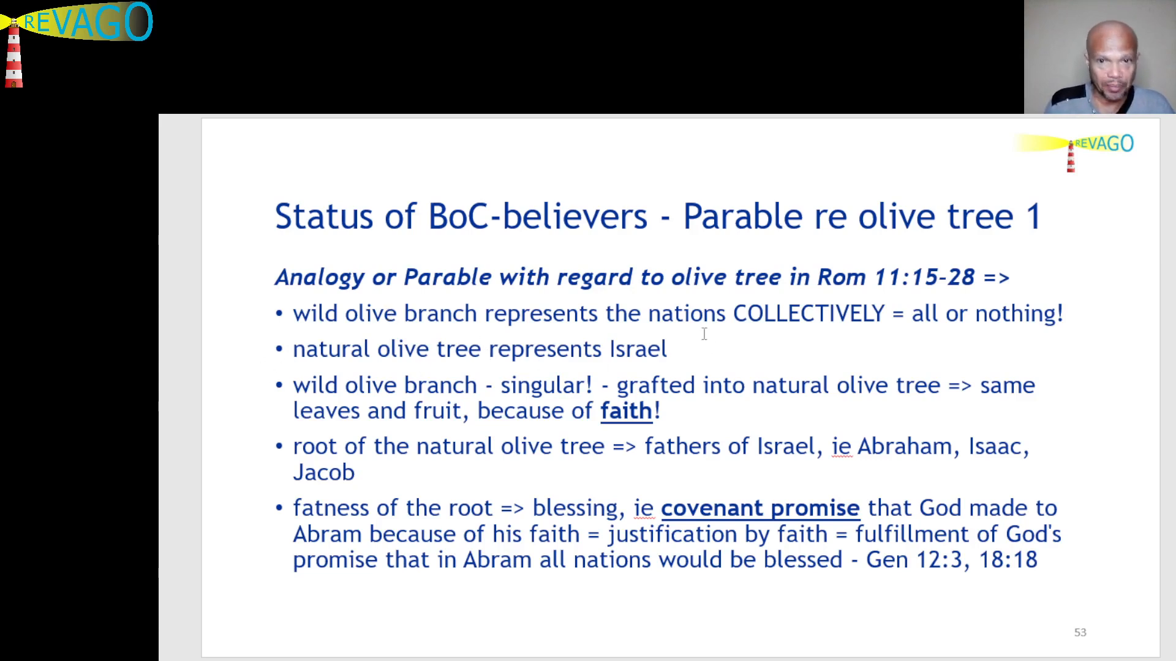
mouse_move(707, 356)
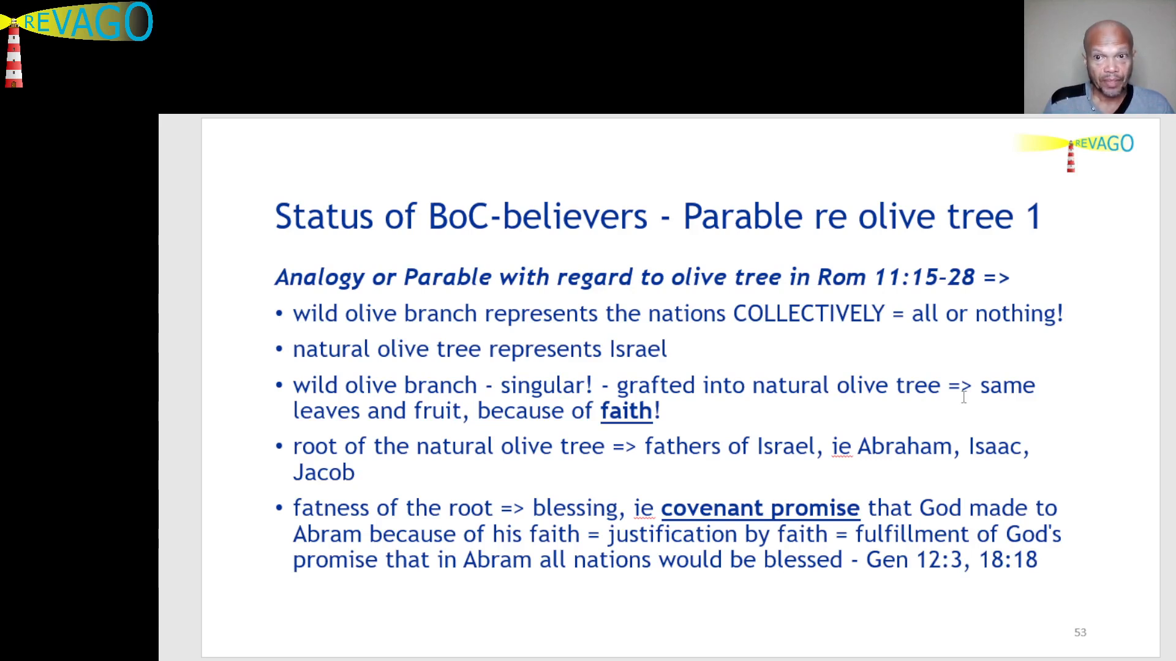
mouse_move(325, 427)
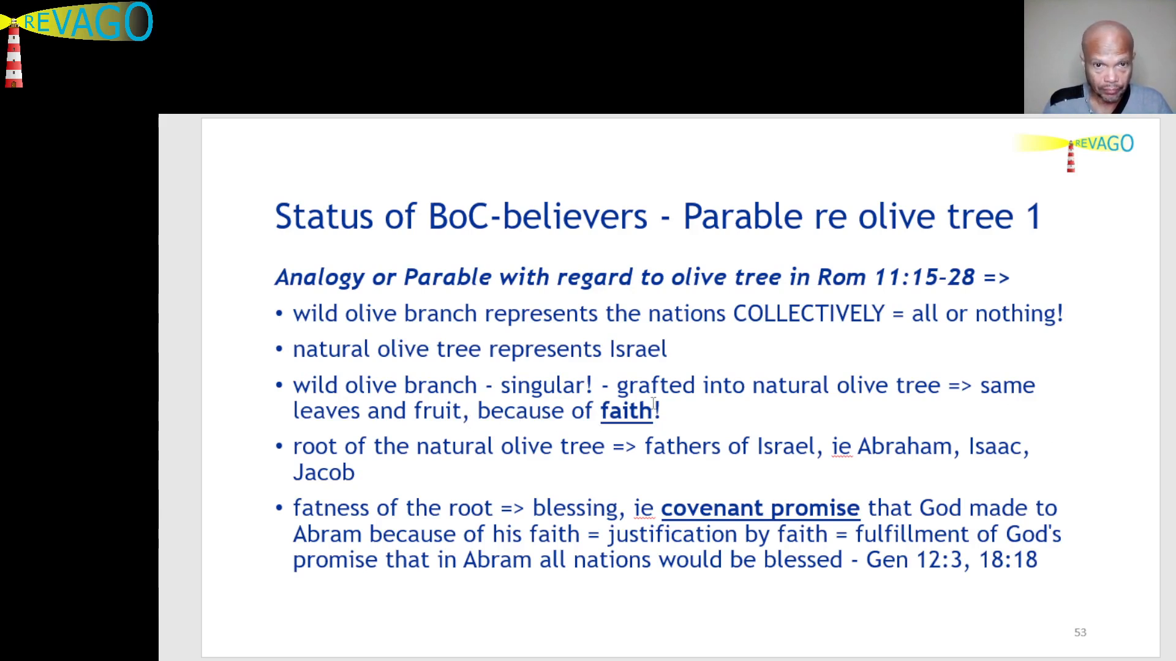
mouse_move(225, 473)
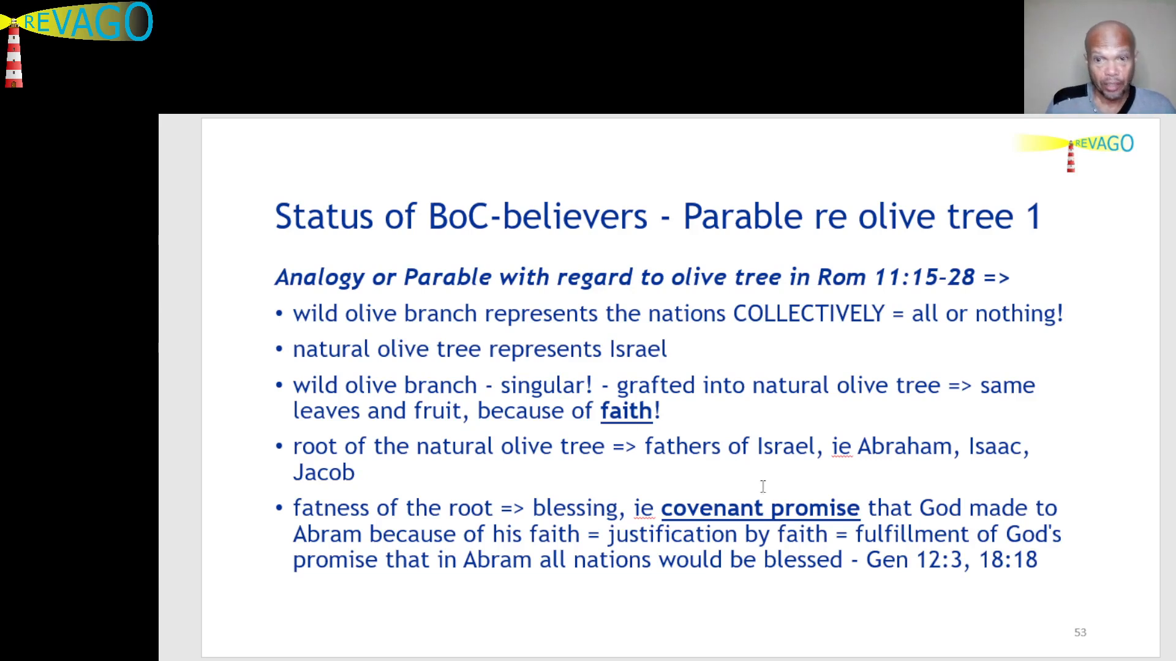
mouse_move(799, 485)
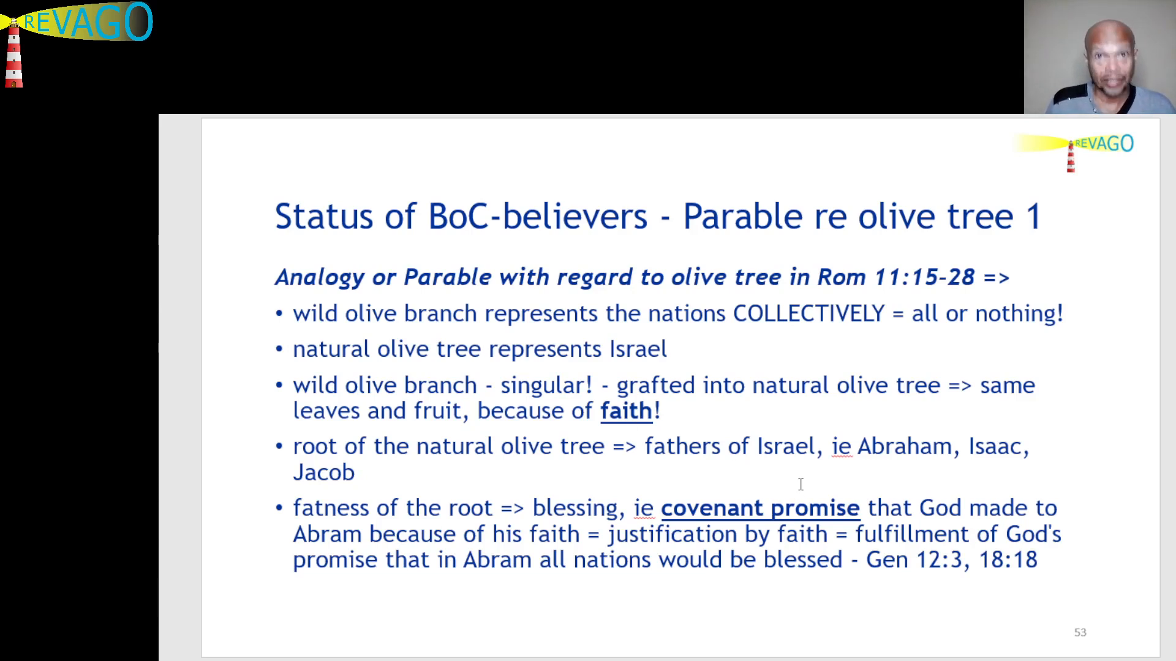
mouse_move(658, 469)
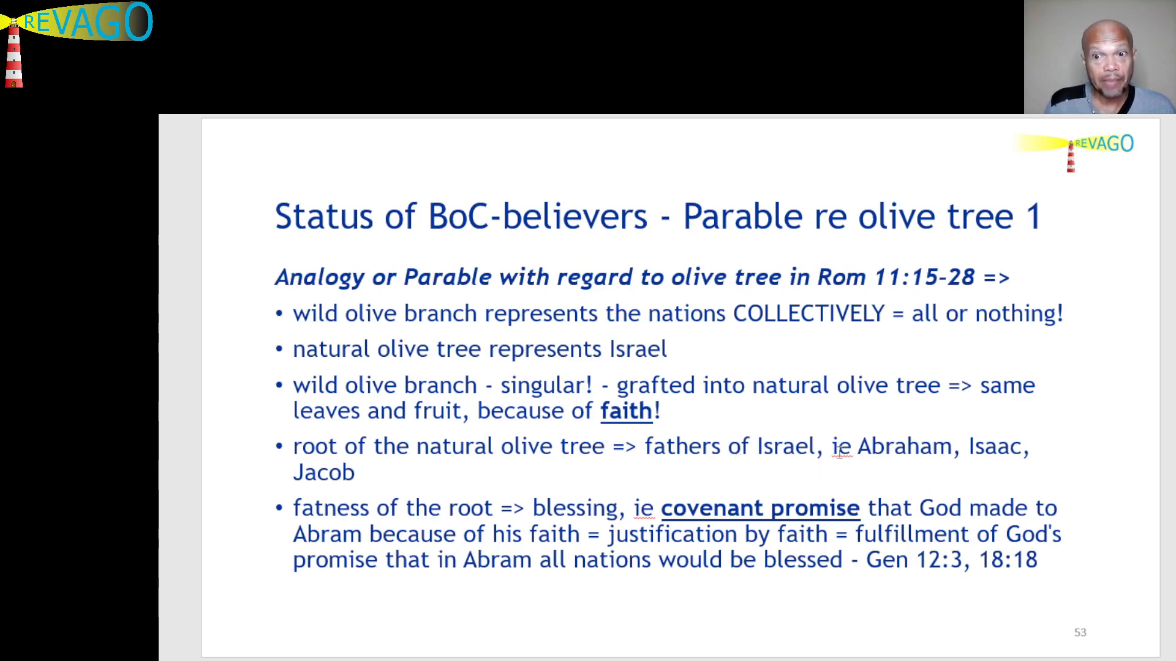
mouse_move(278, 475)
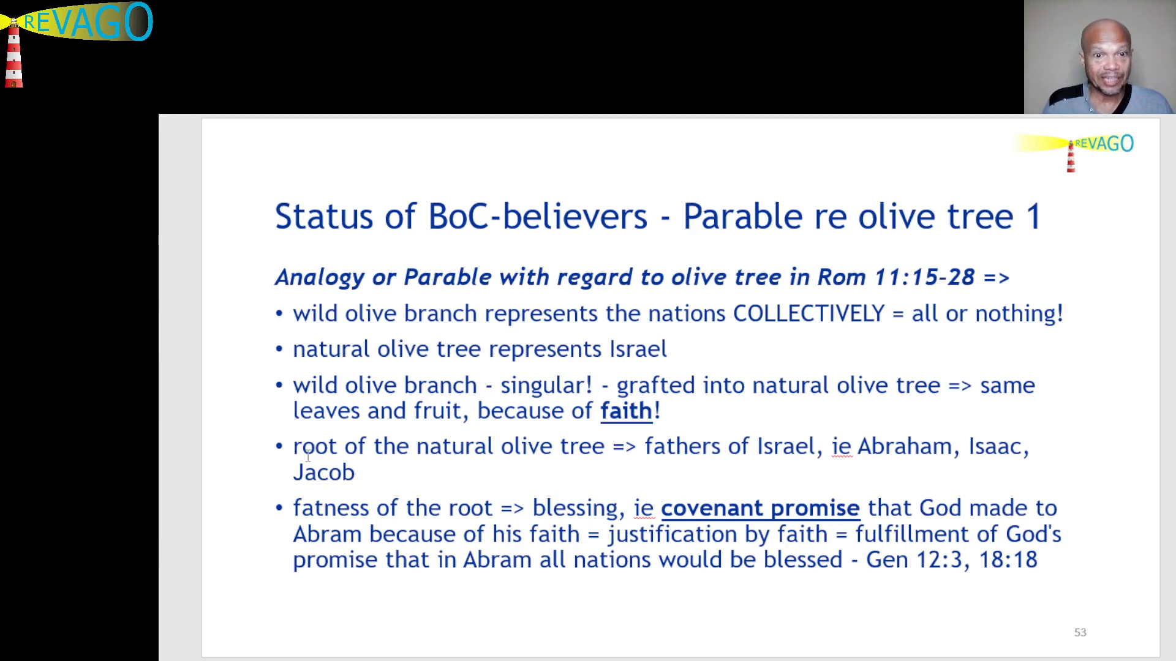
mouse_move(213, 571)
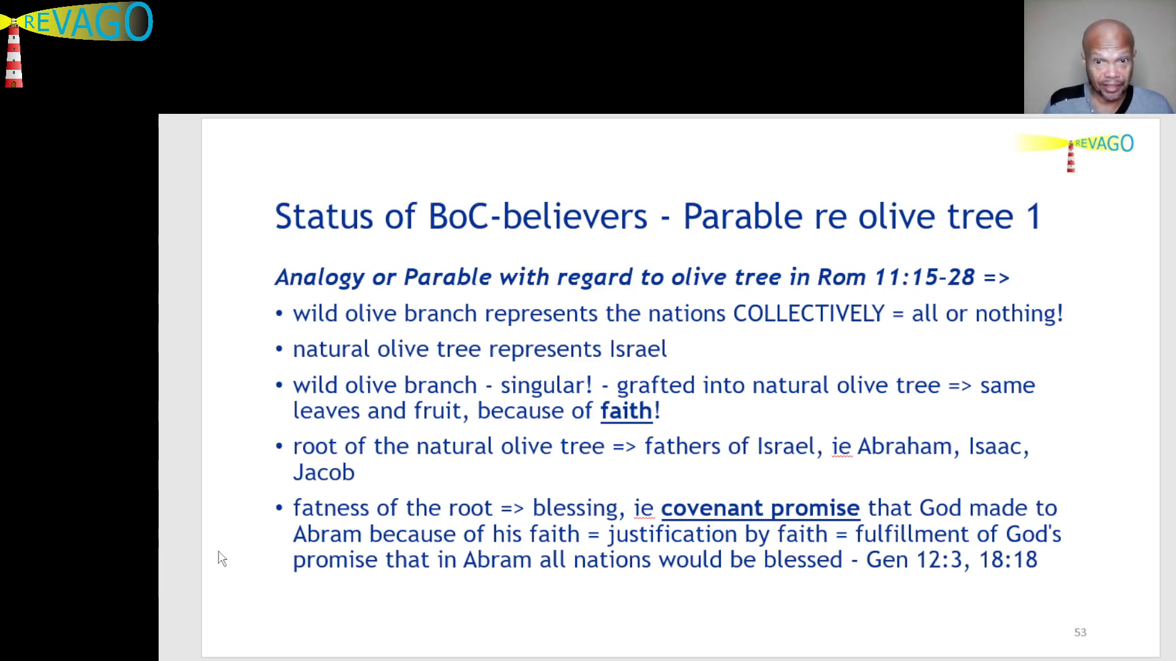
mouse_move(245, 555)
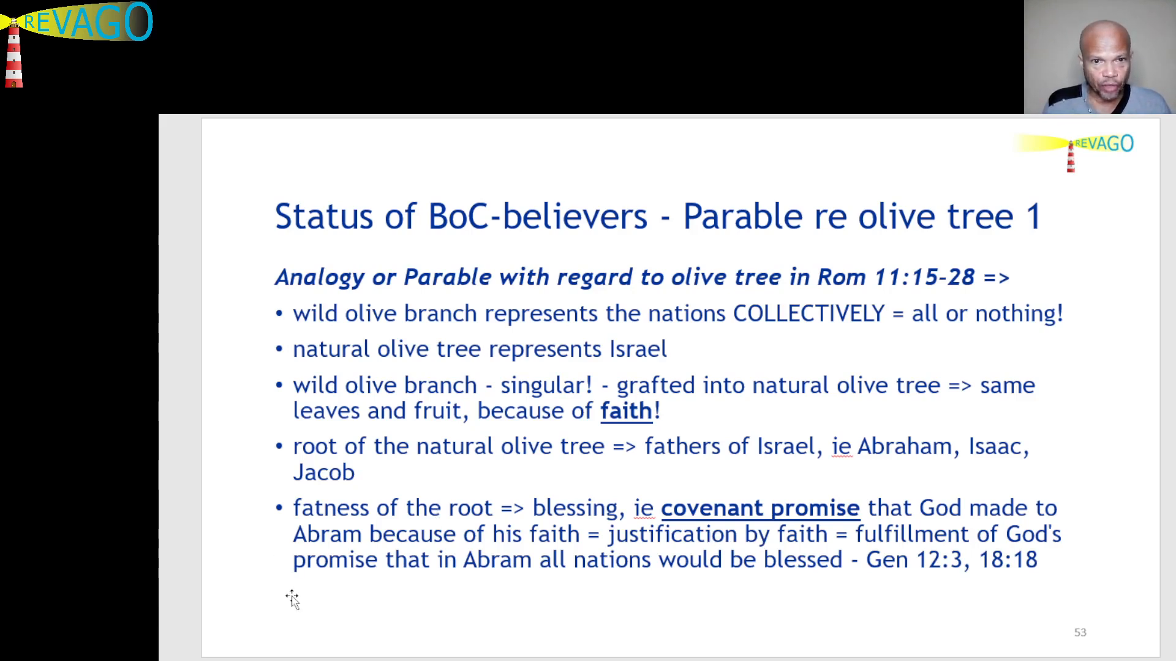
mouse_move(365, 595)
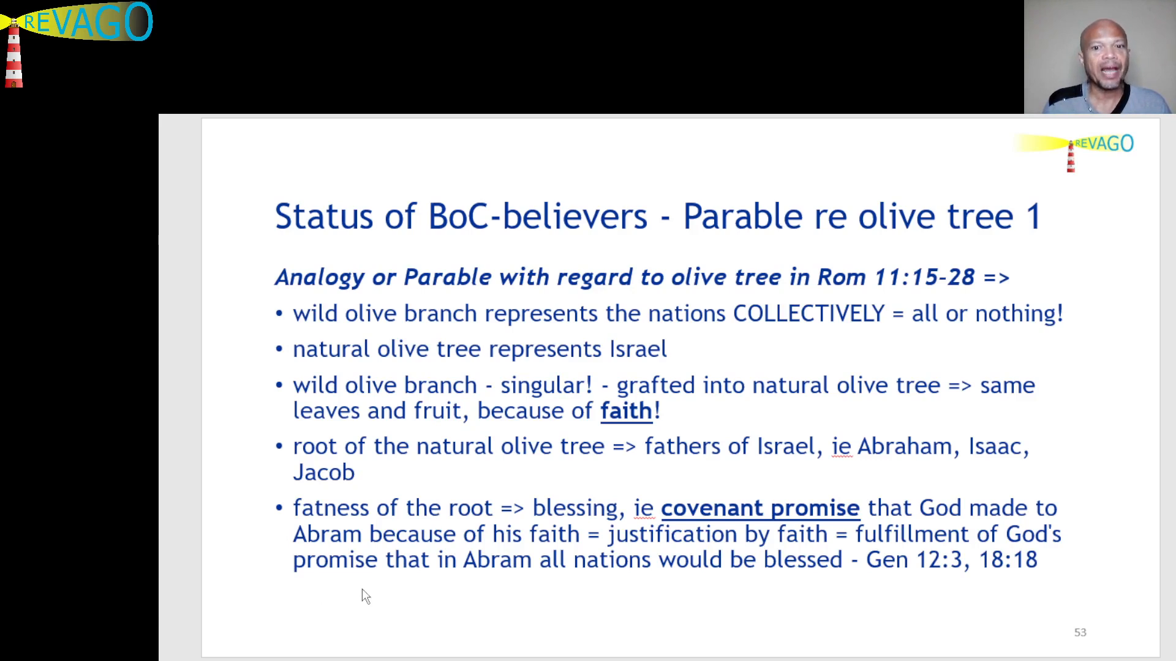
mouse_move(649, 582)
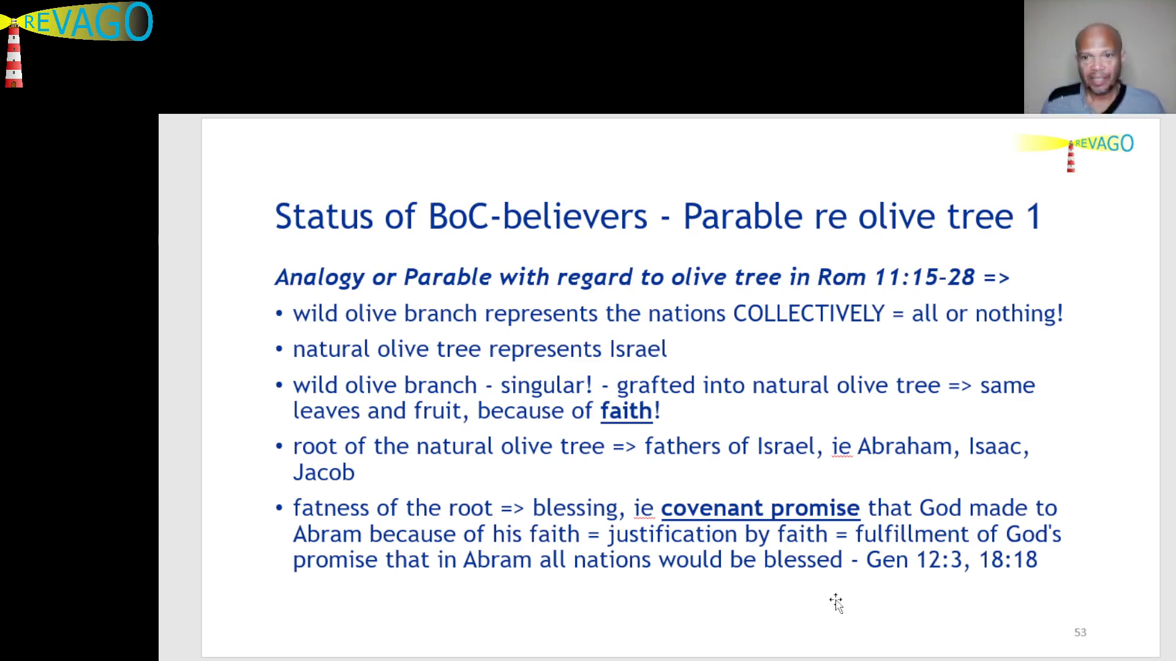
mouse_move(830, 598)
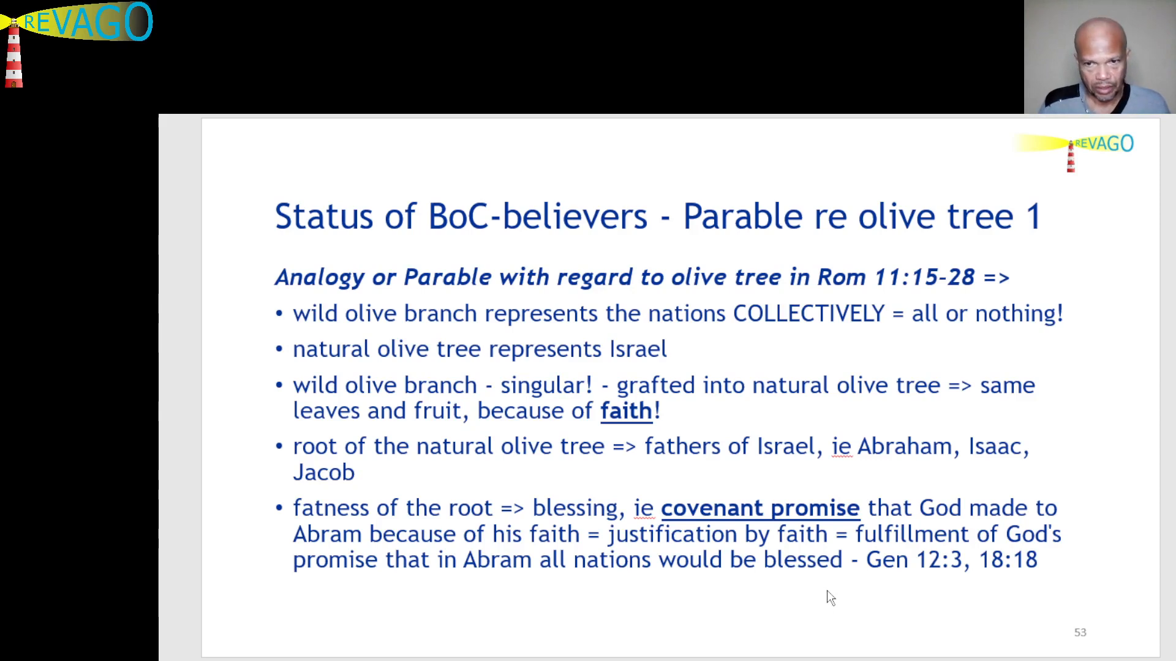
mouse_move(824, 610)
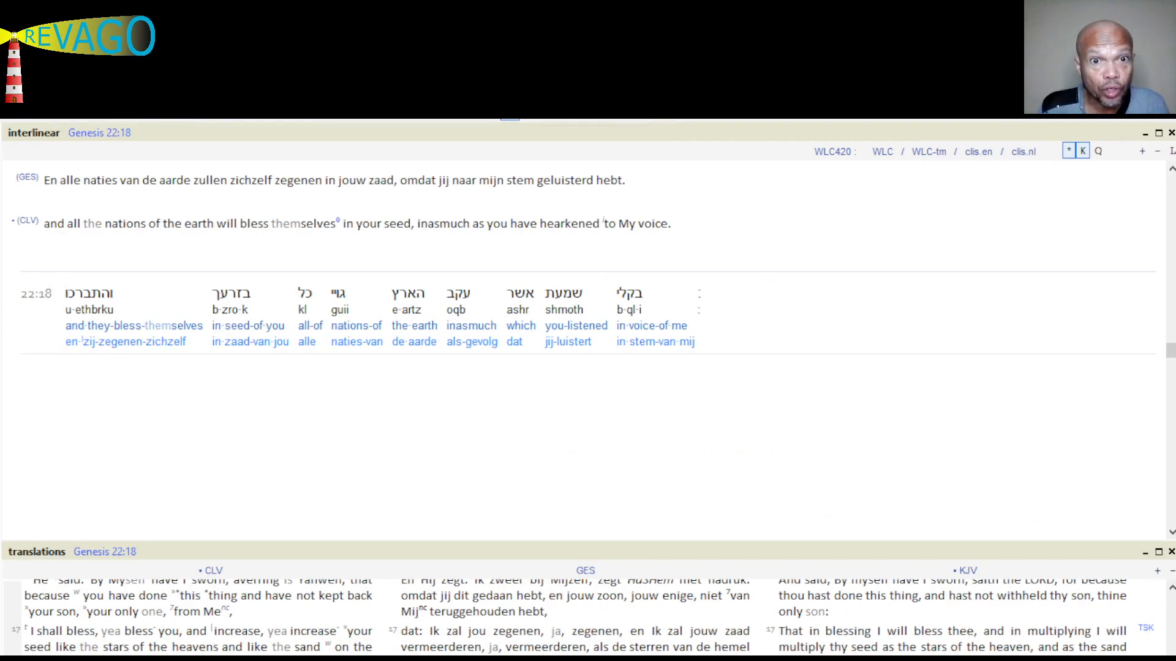
mouse_move(983, 320)
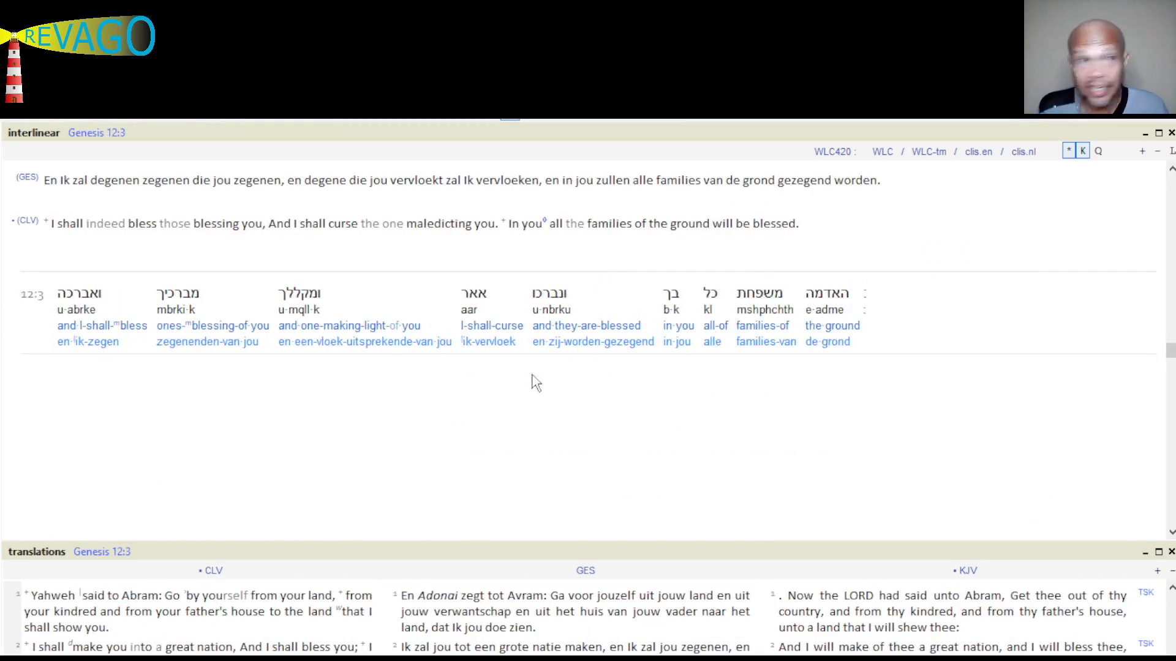
mouse_move(38, 255)
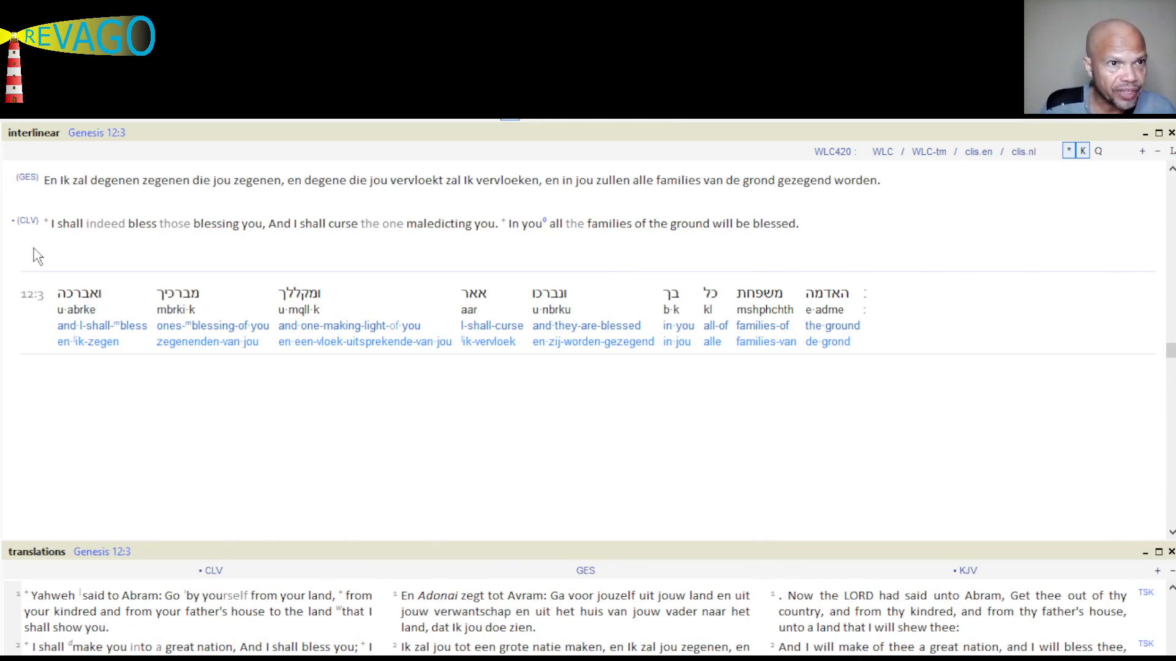
mouse_move(47, 246)
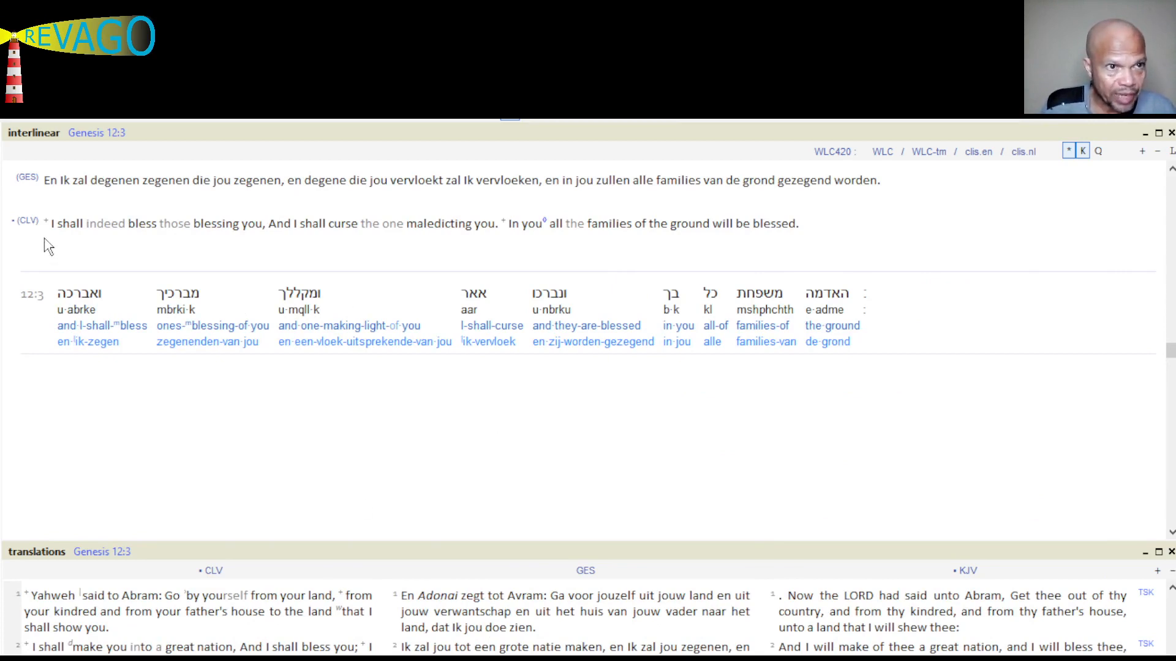
mouse_move(213, 248)
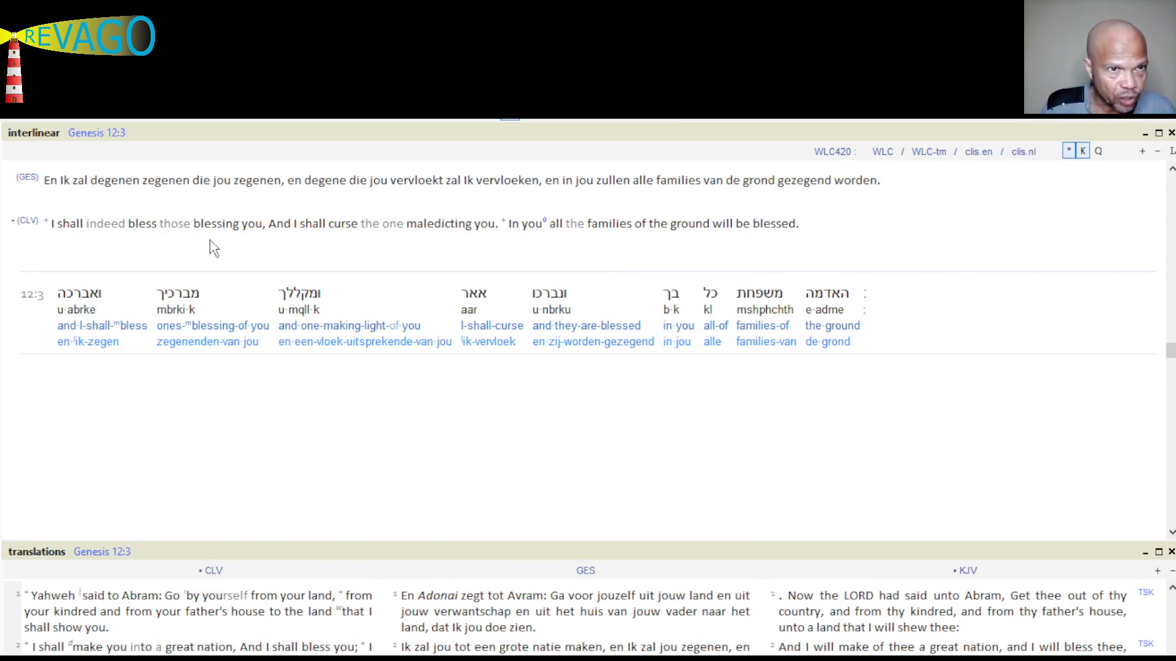
mouse_move(399, 245)
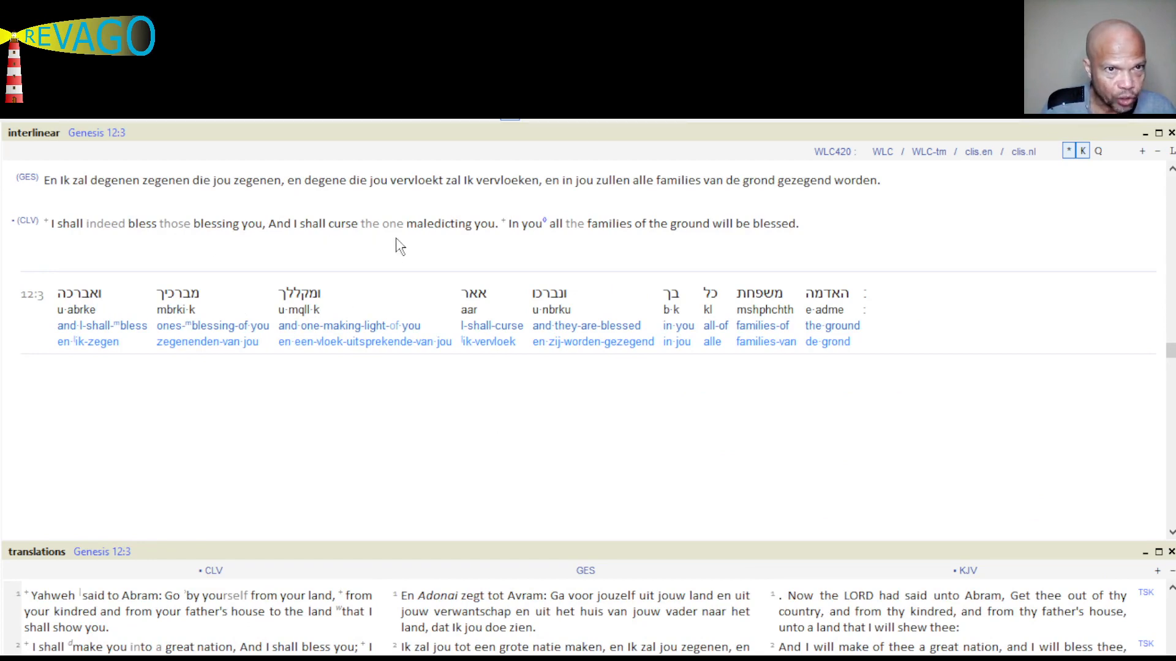
mouse_move(513, 248)
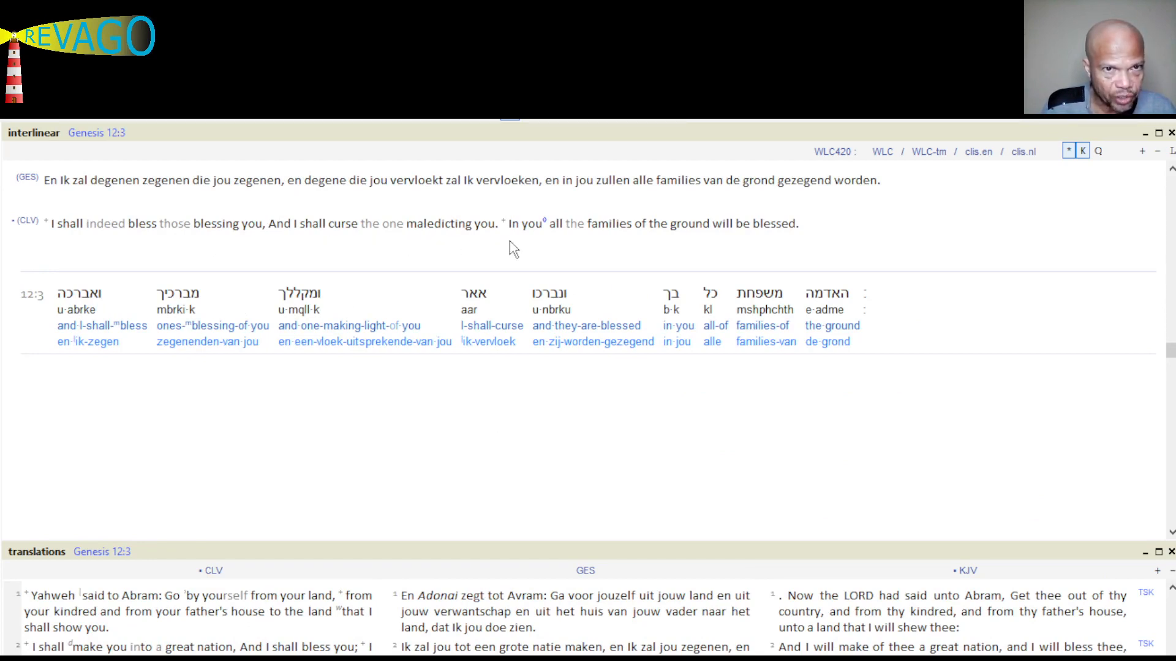
mouse_move(733, 250)
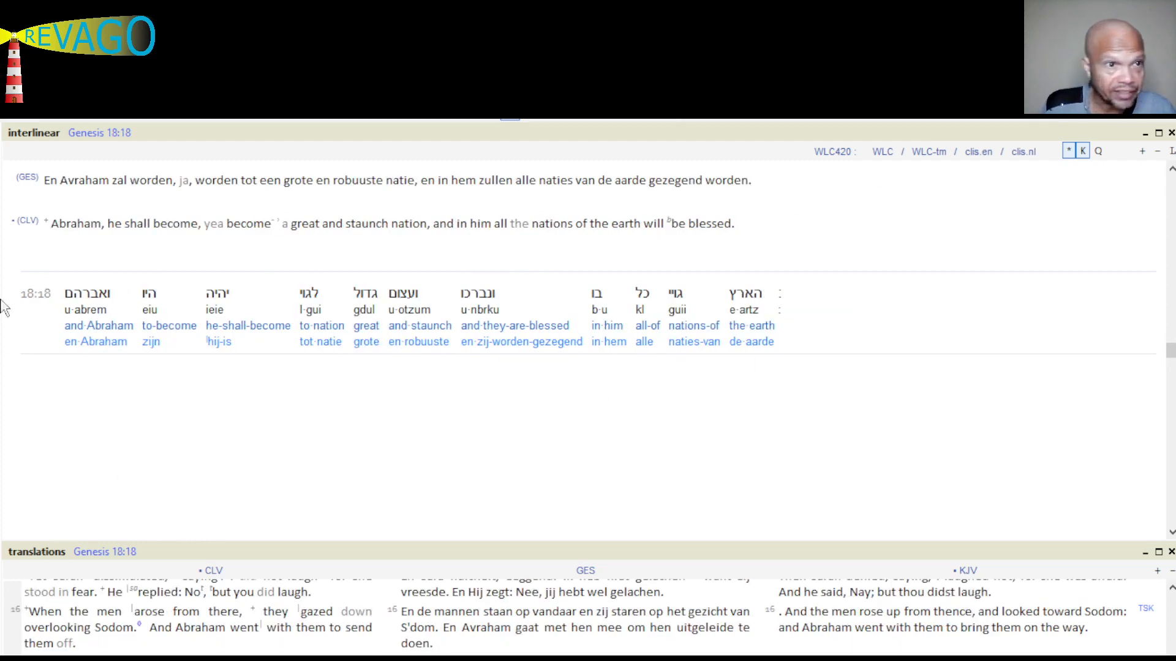
mouse_move(120, 250)
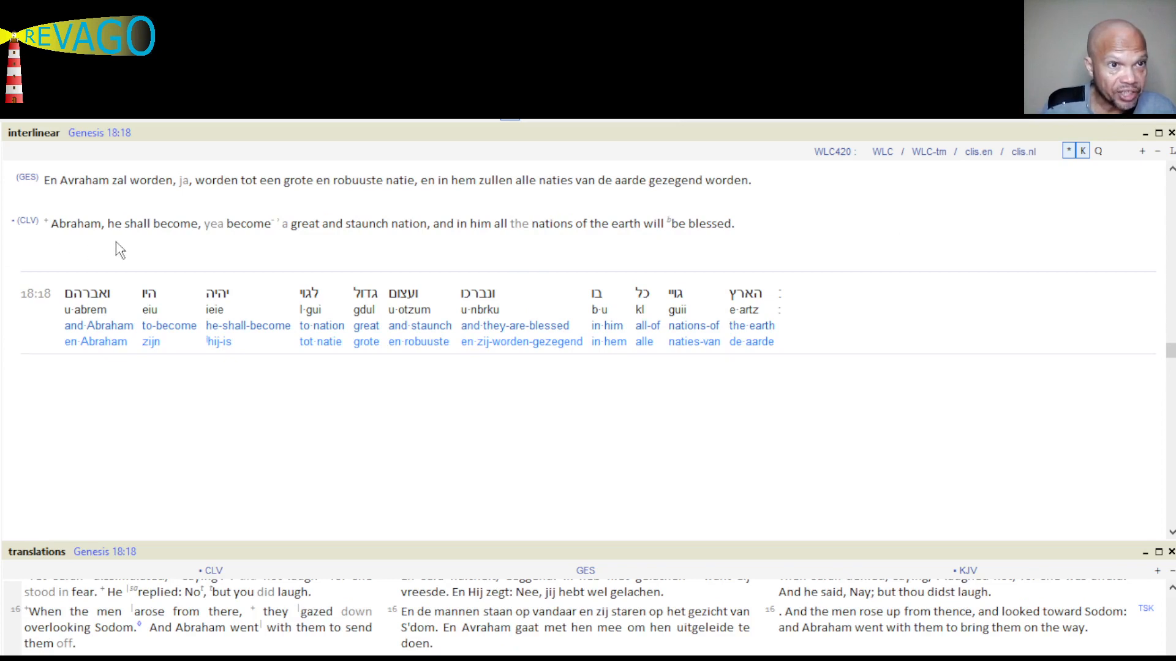
mouse_move(329, 250)
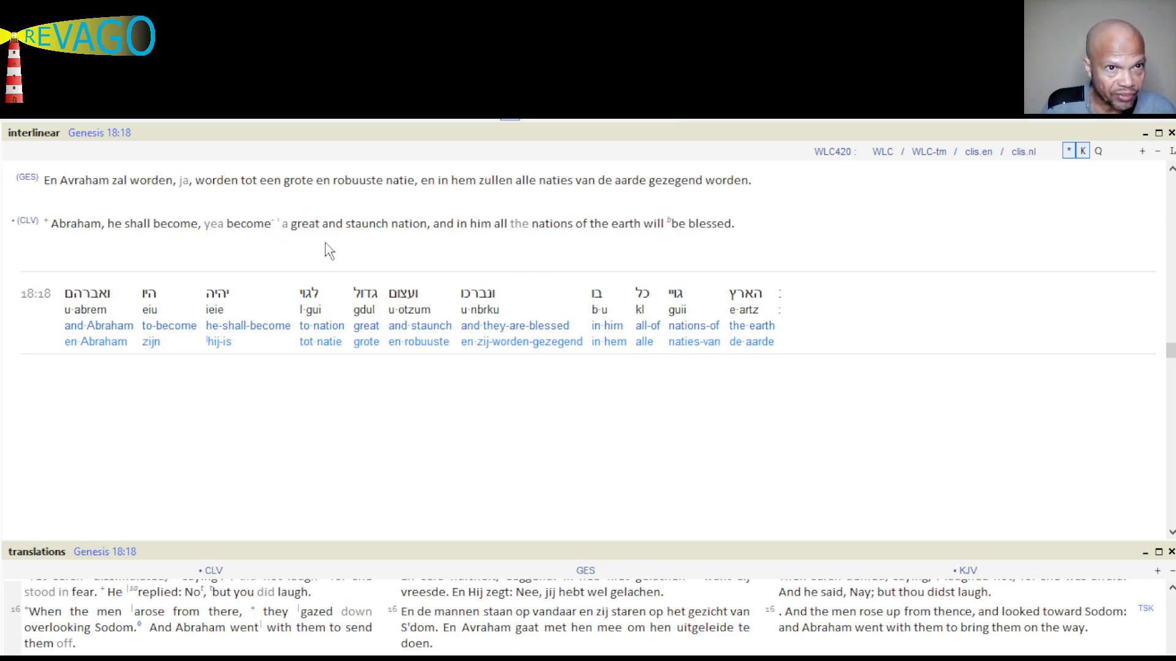
mouse_move(470, 251)
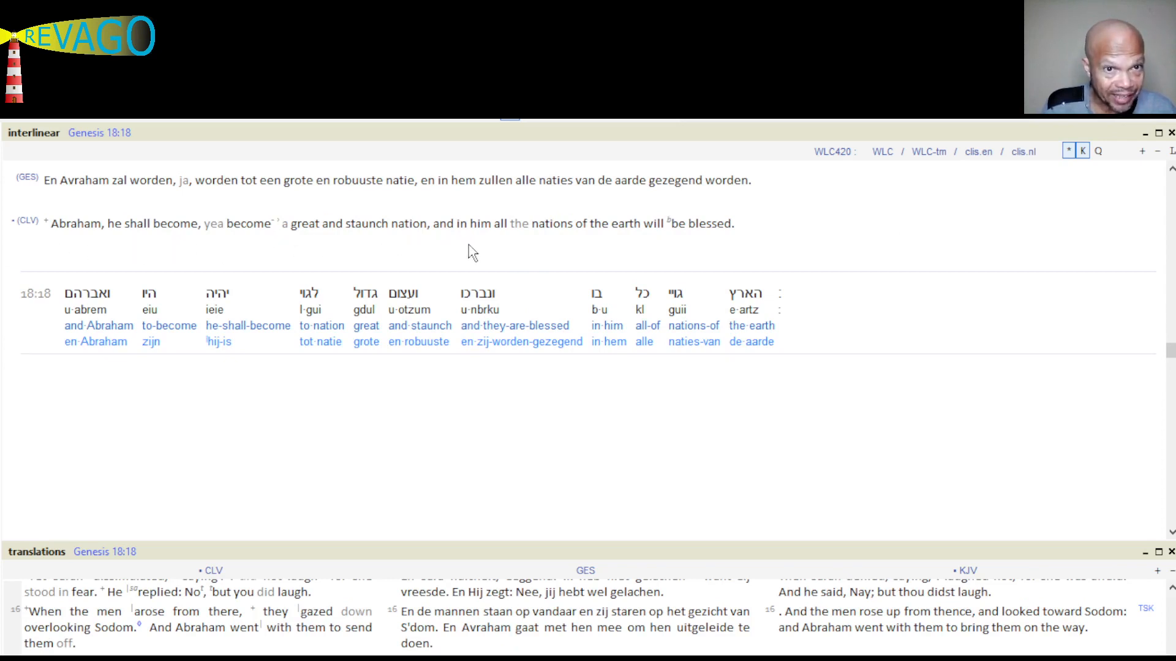
mouse_move(763, 242)
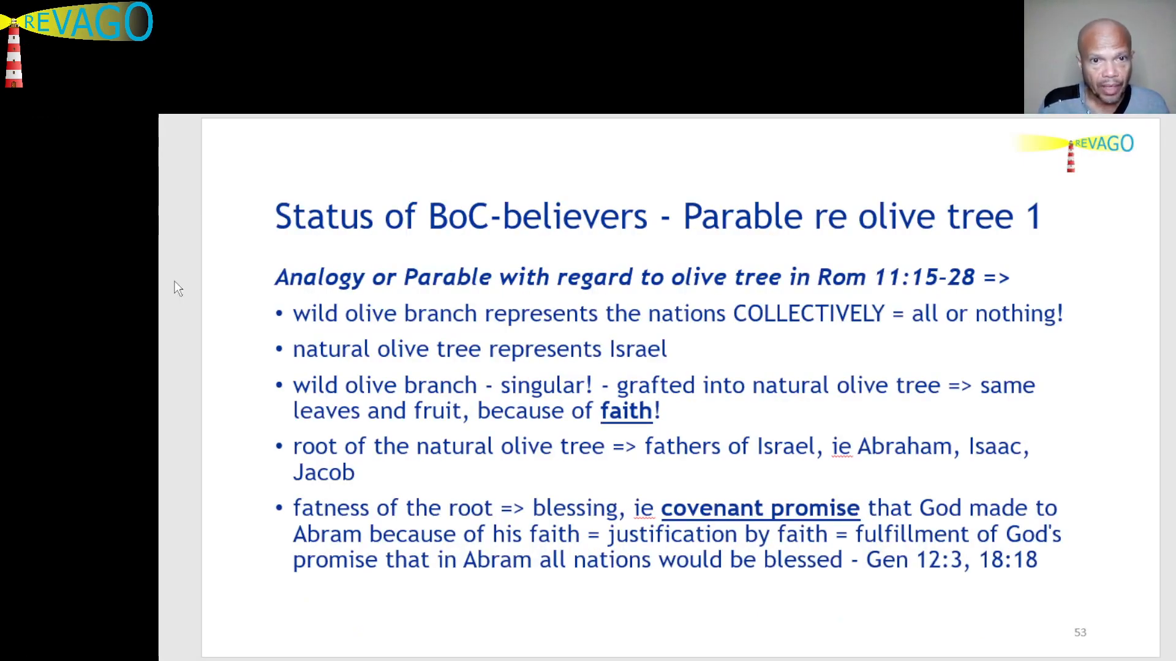
mouse_move(241, 332)
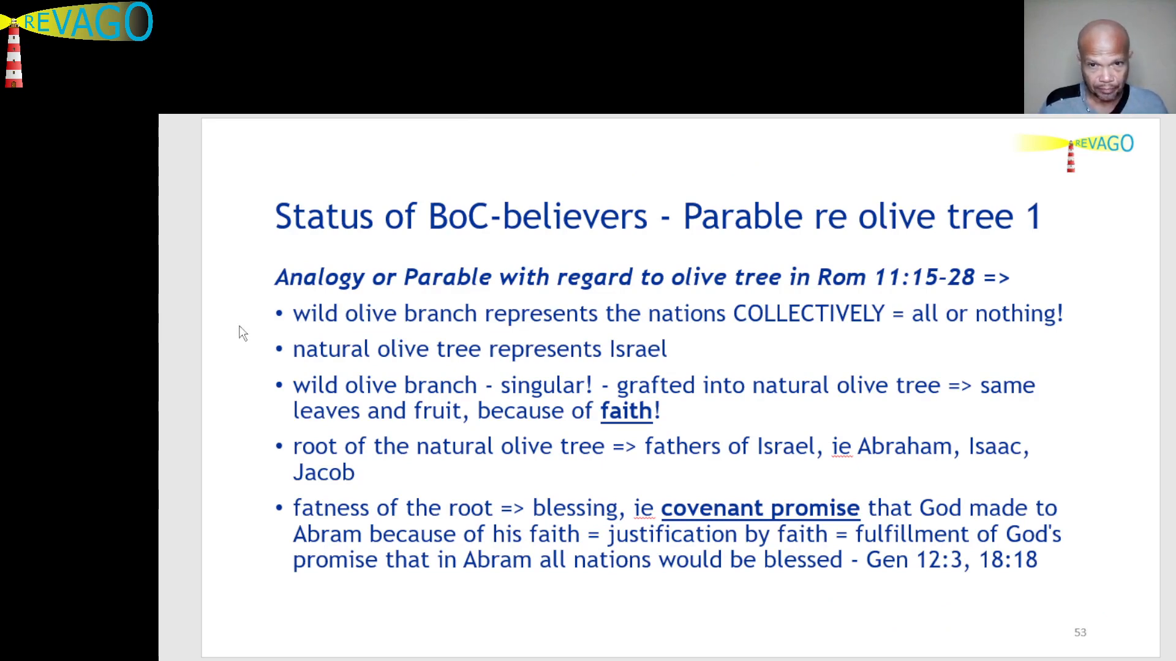
mouse_move(268, 525)
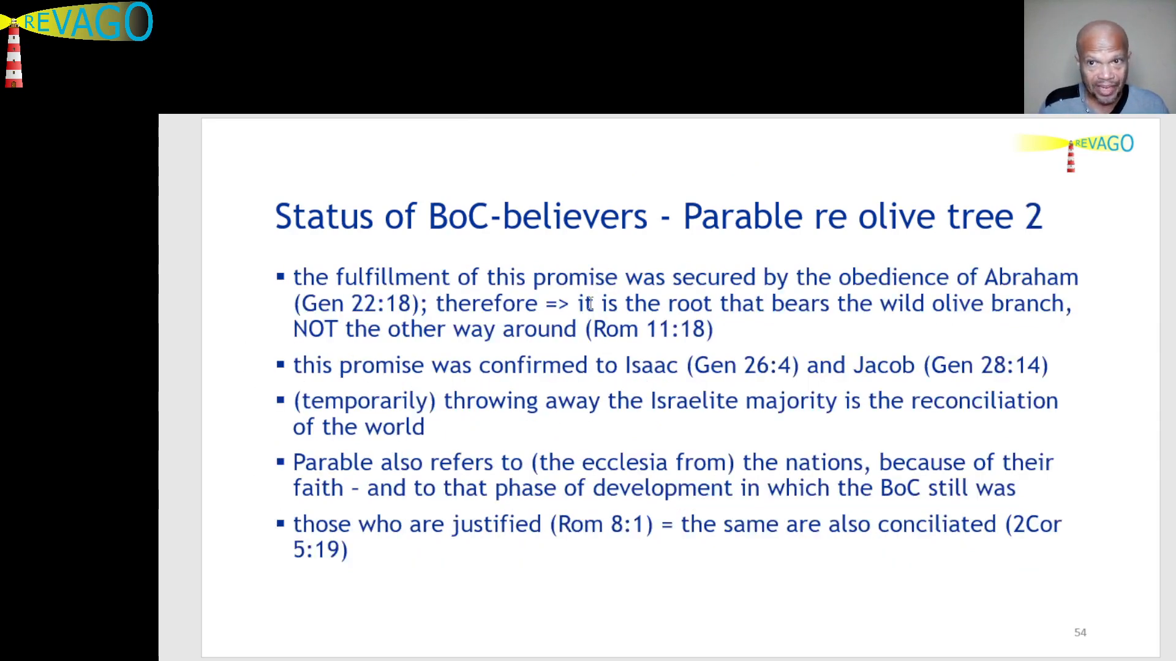
mouse_move(250, 292)
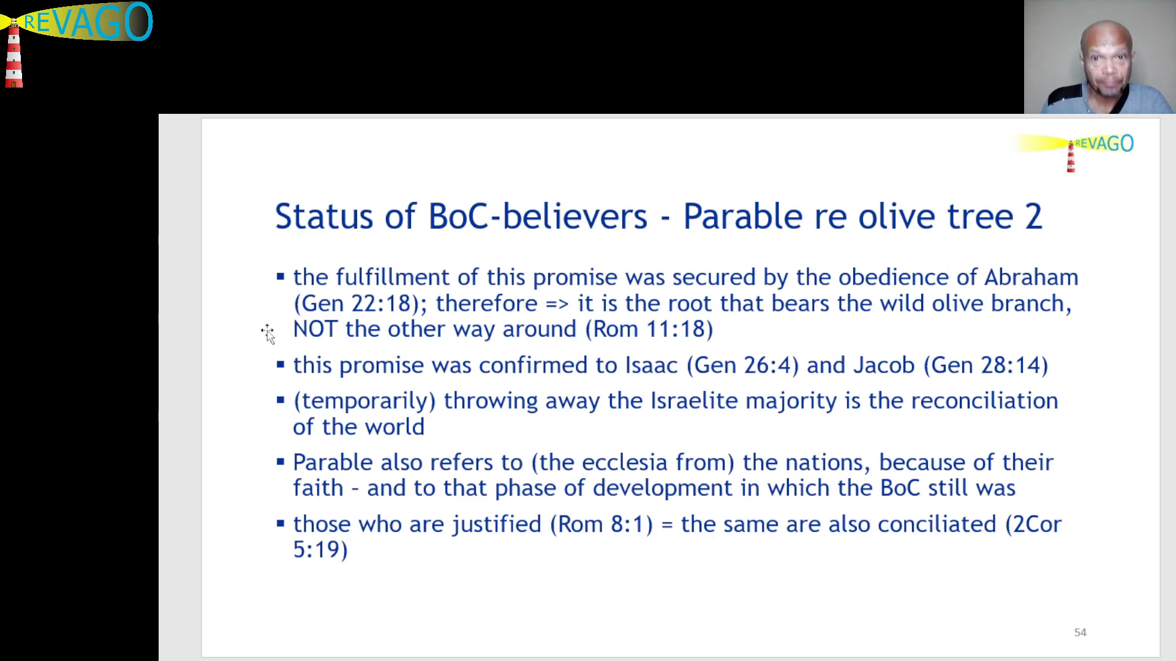
mouse_move(262, 342)
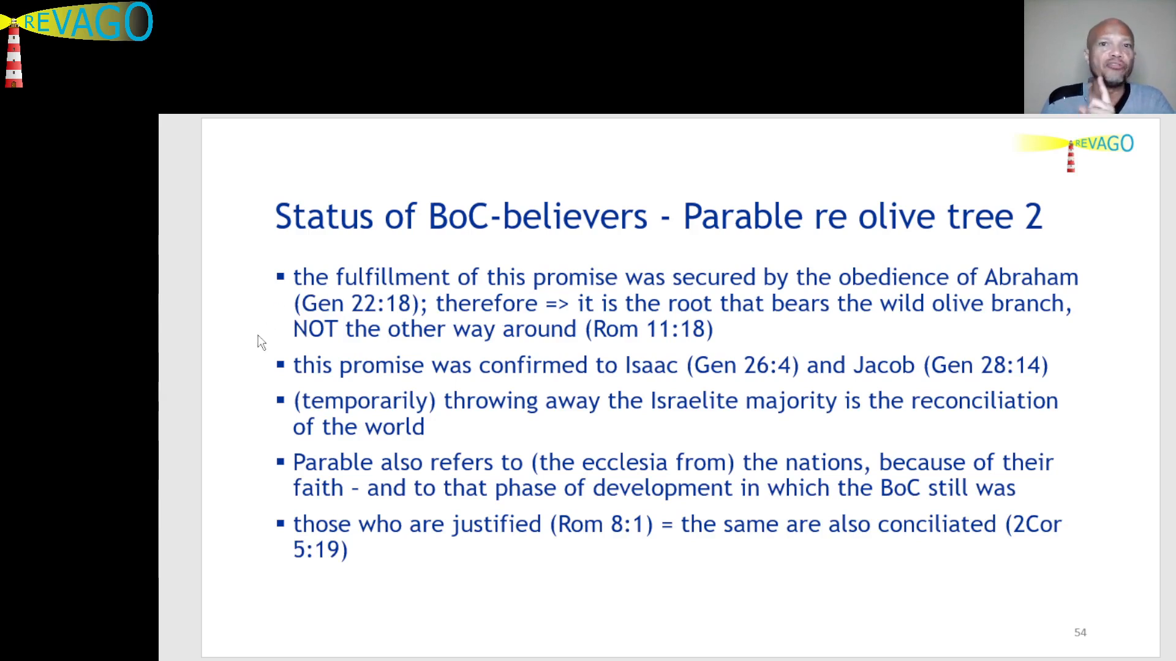
mouse_move(267, 338)
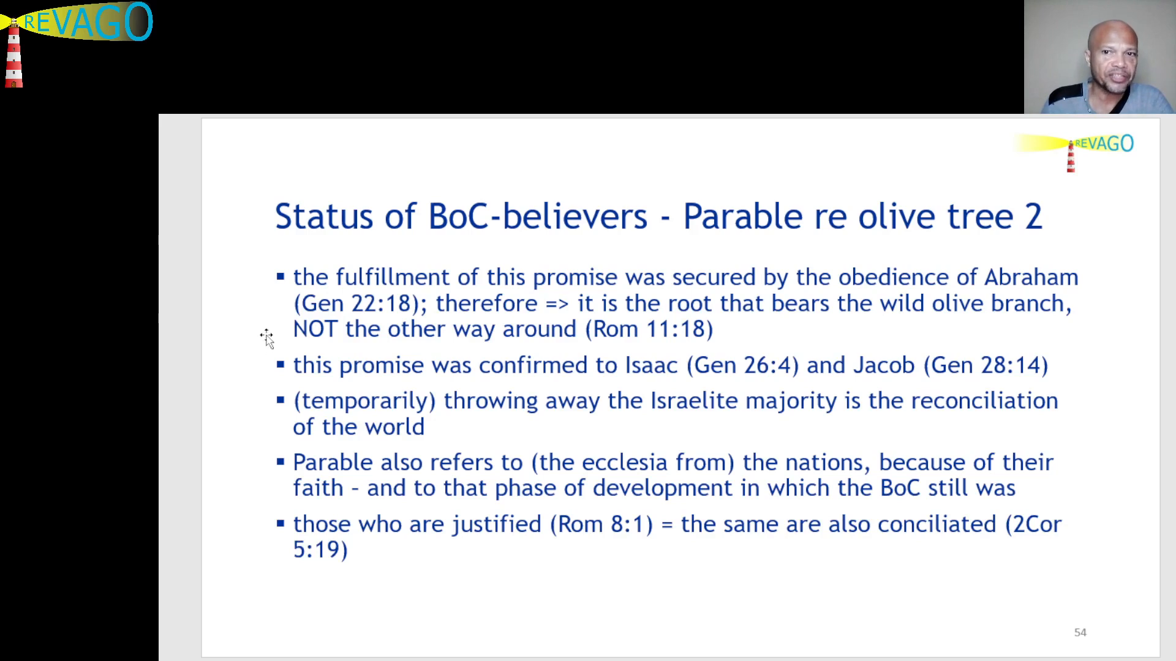
mouse_move(279, 338)
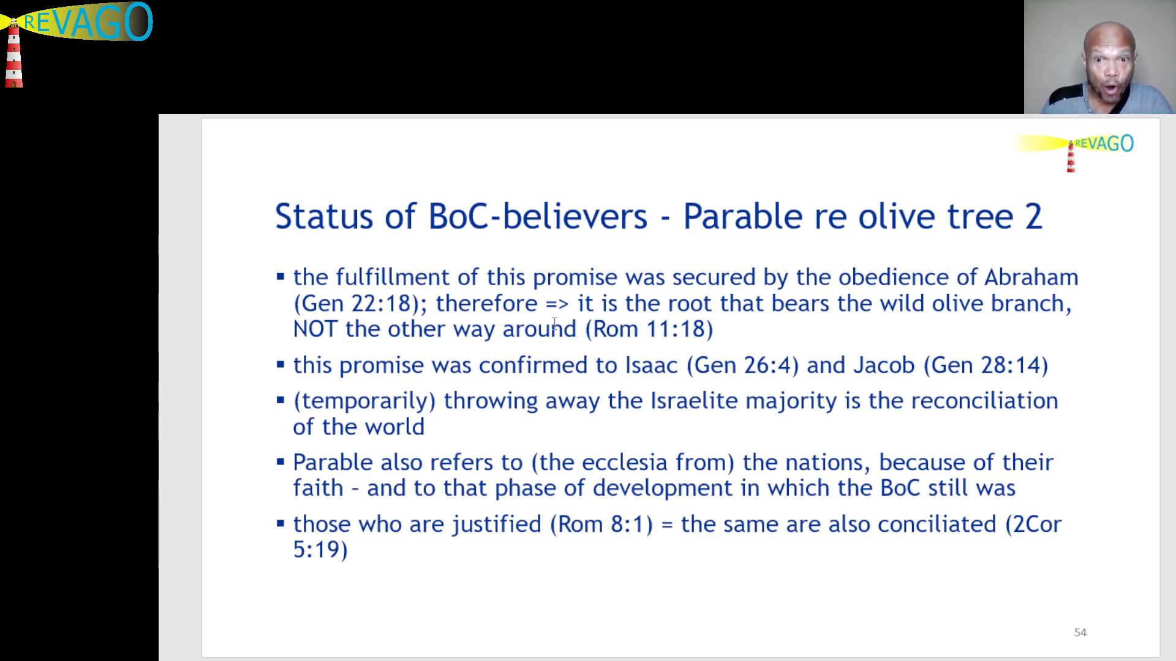
mouse_move(601, 353)
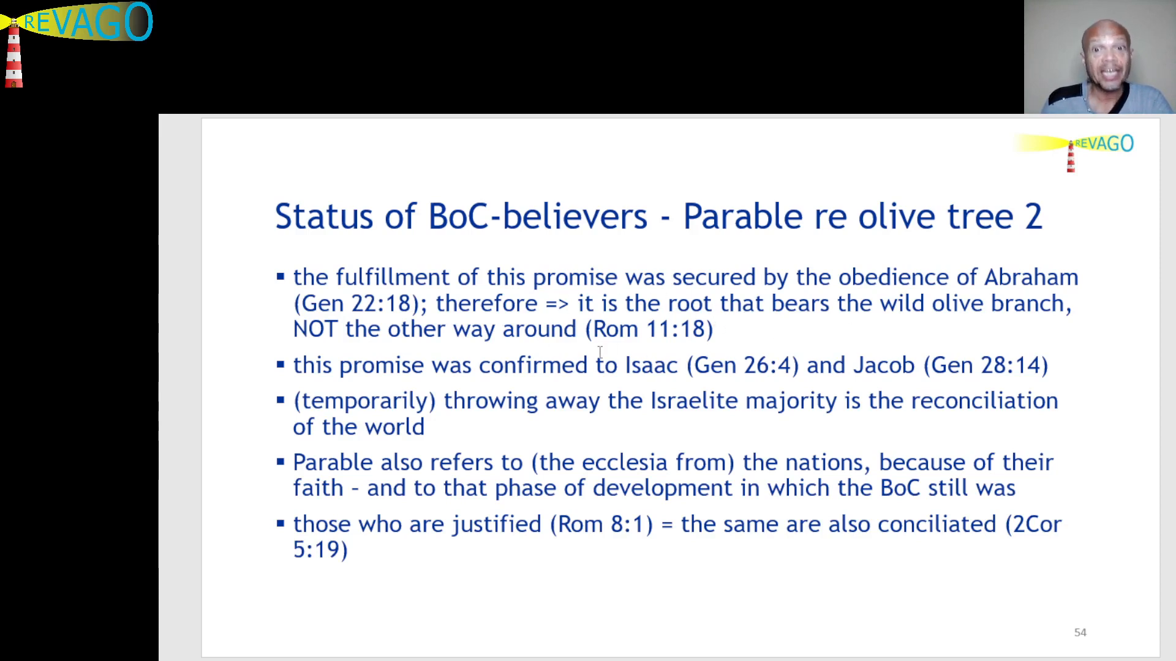
mouse_move(246, 352)
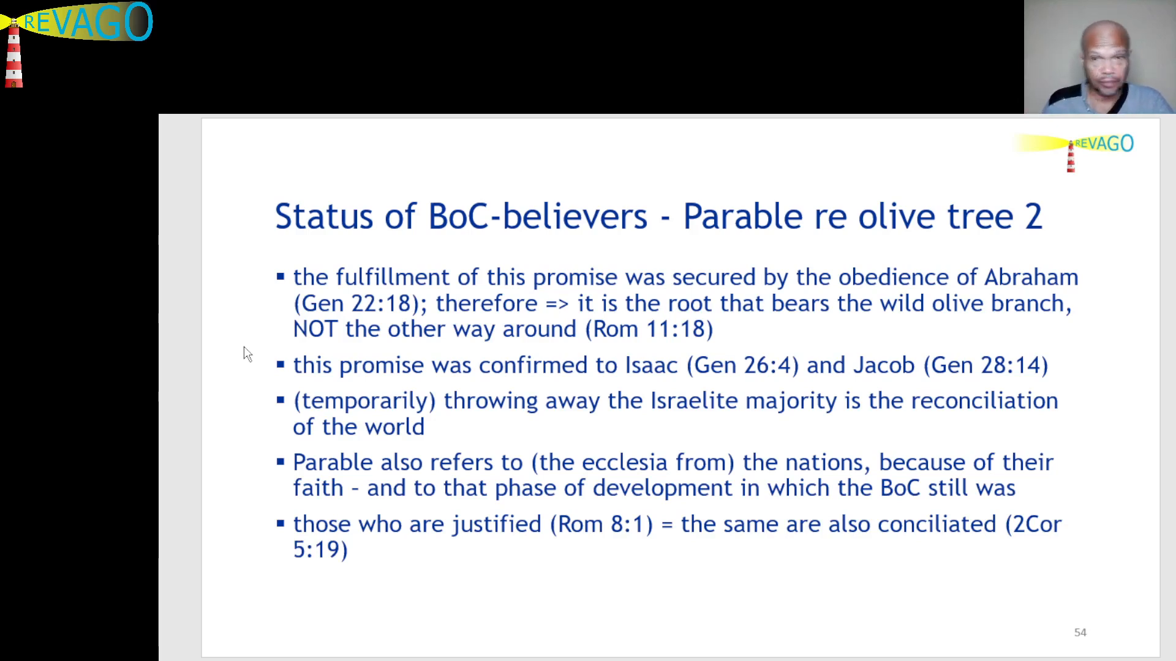
mouse_move(266, 359)
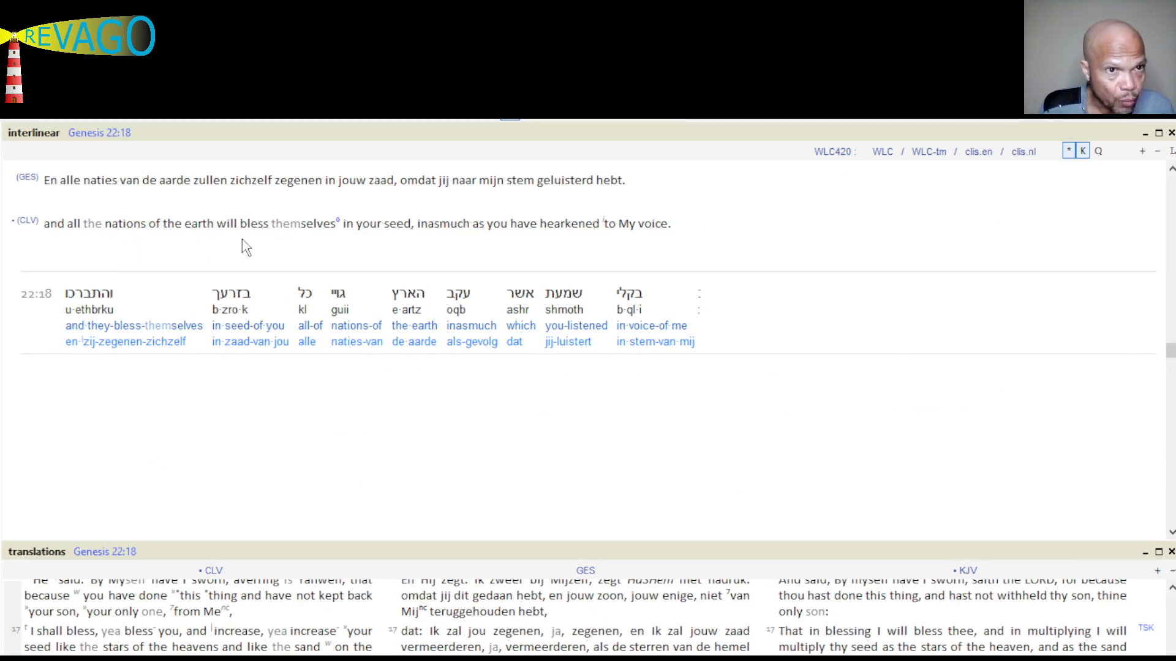
mouse_move(409, 247)
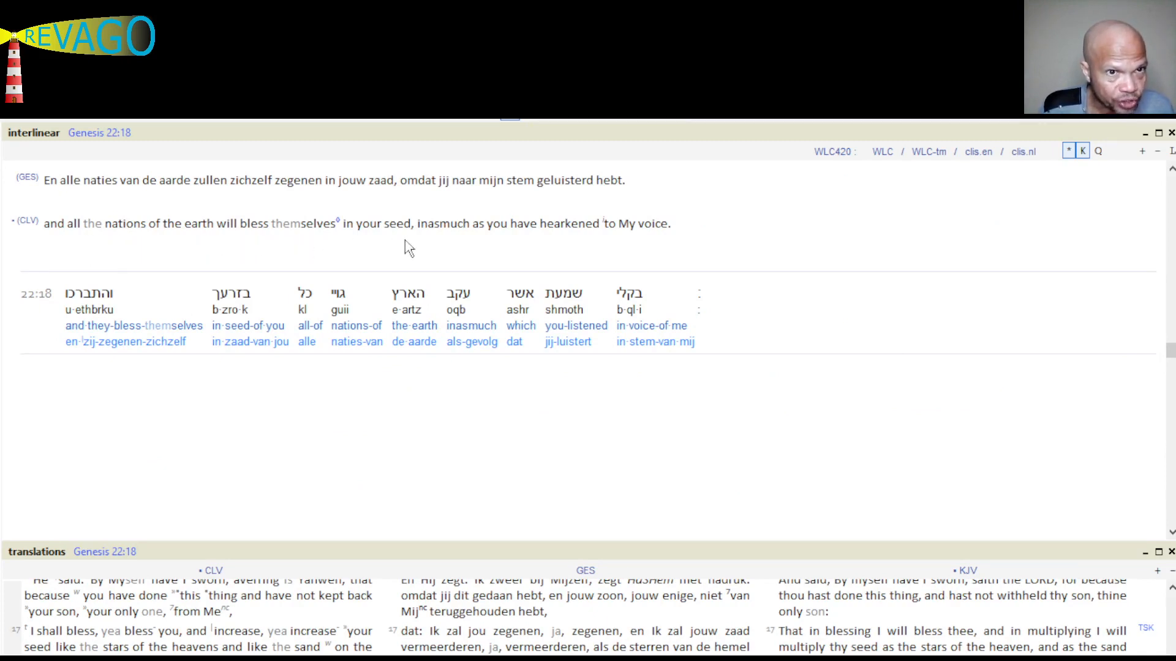
mouse_move(494, 247)
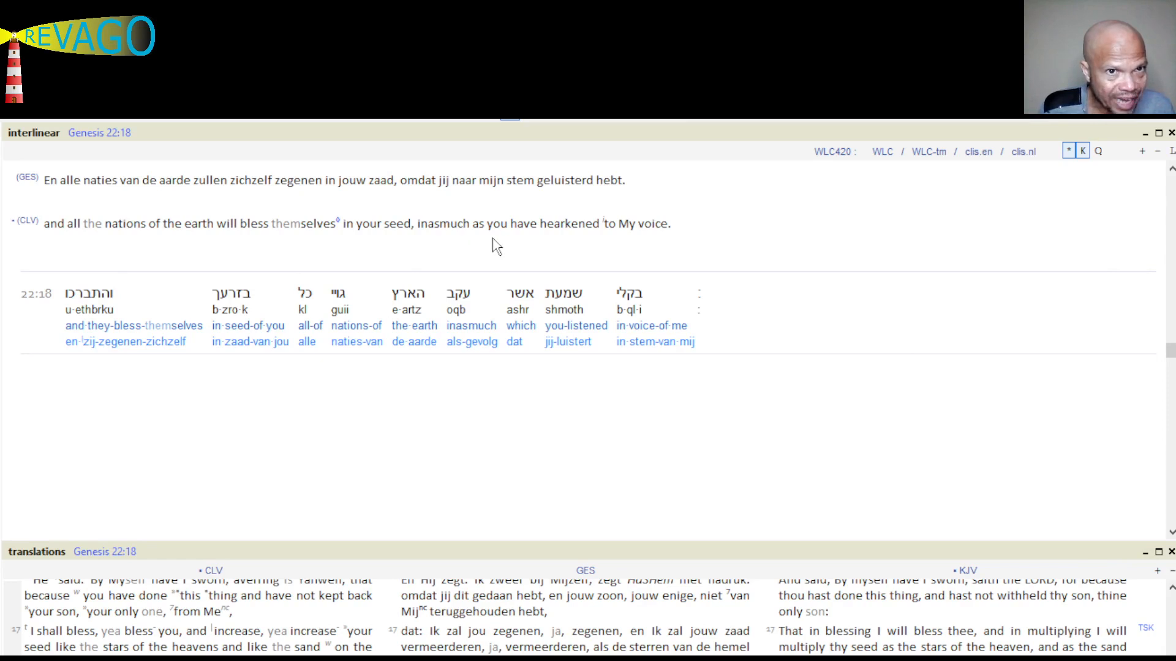
mouse_move(553, 250)
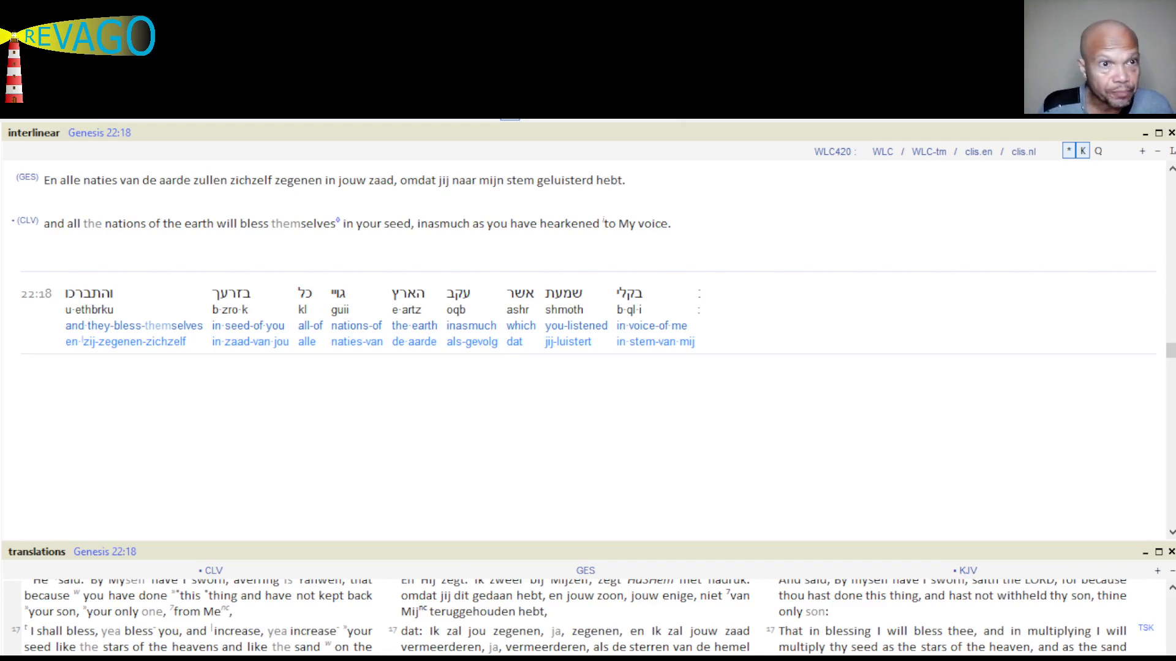
mouse_move(492, 516)
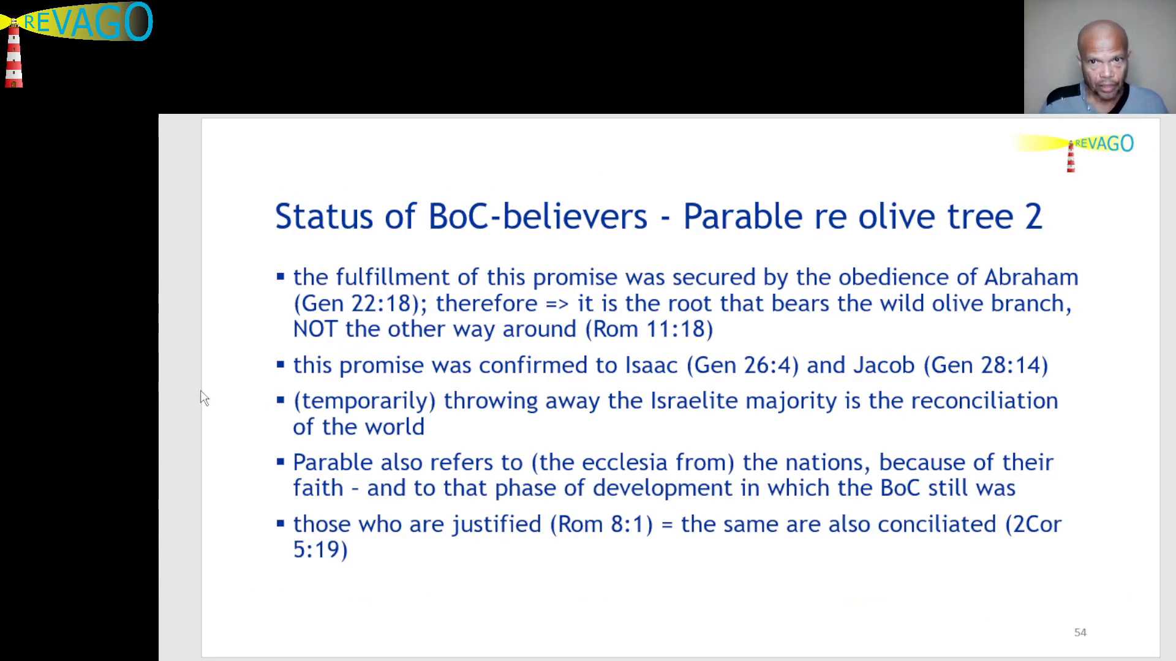
mouse_move(266, 371)
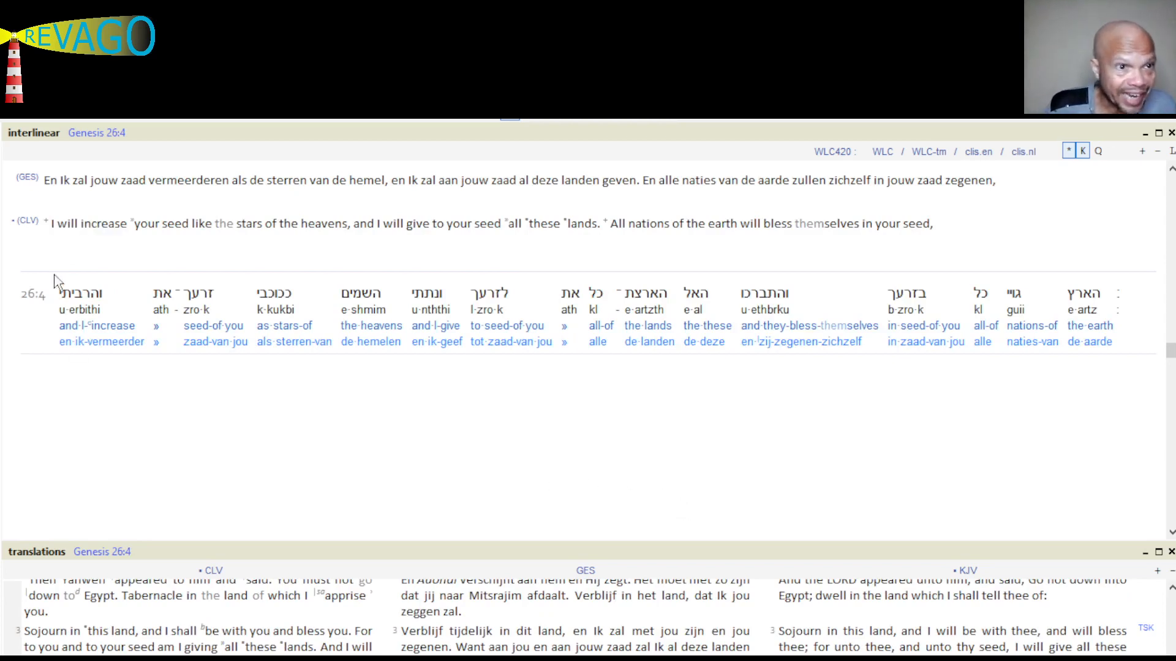
mouse_move(80, 240)
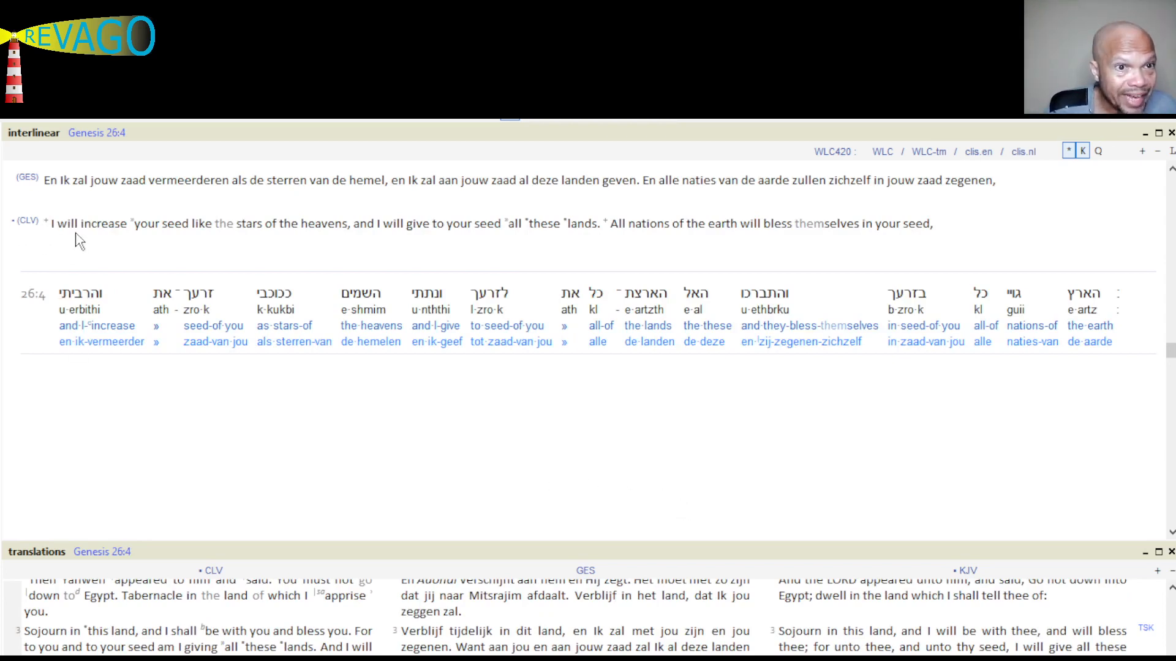
mouse_move(194, 240)
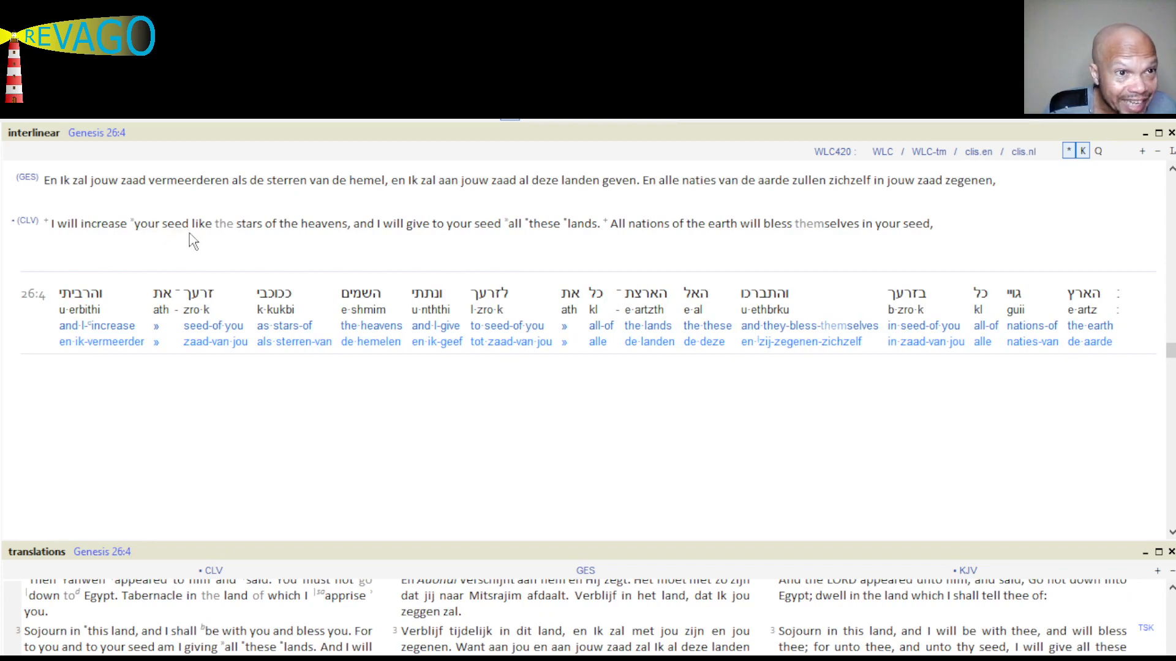
mouse_move(288, 249)
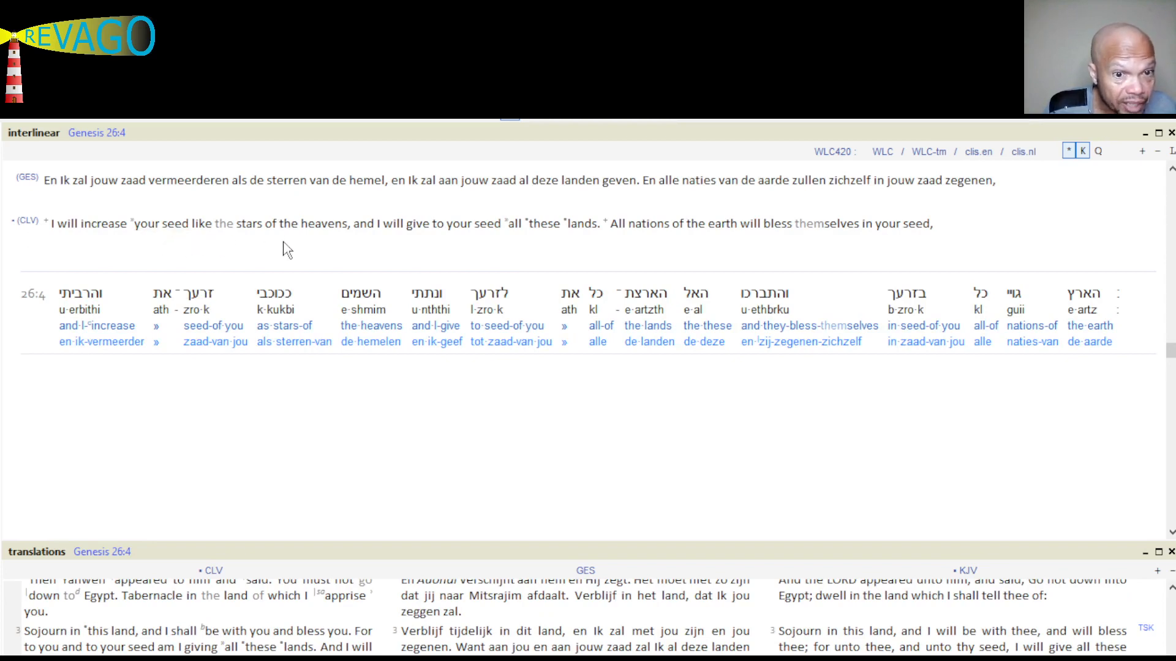
mouse_move(336, 246)
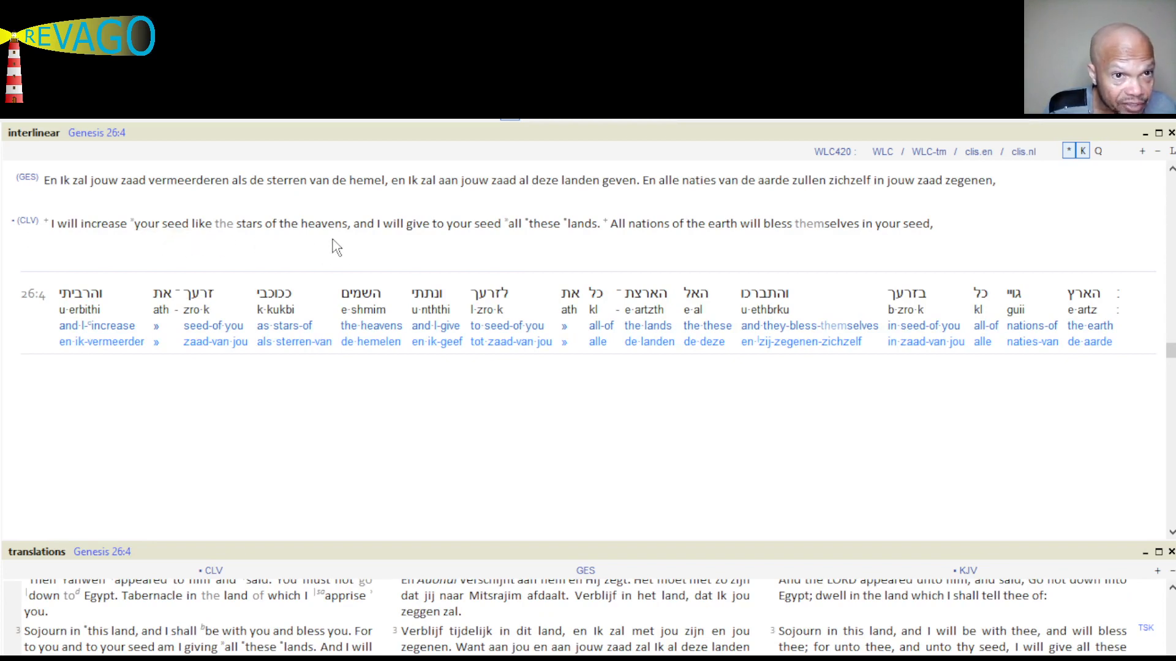
mouse_move(427, 248)
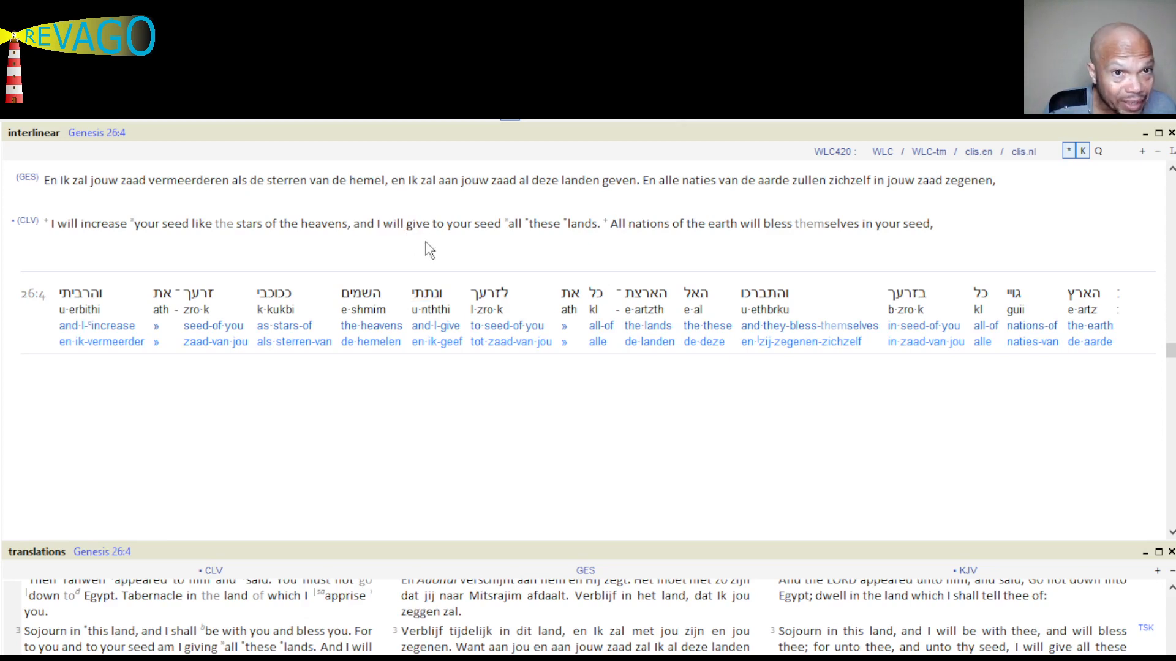
mouse_move(589, 249)
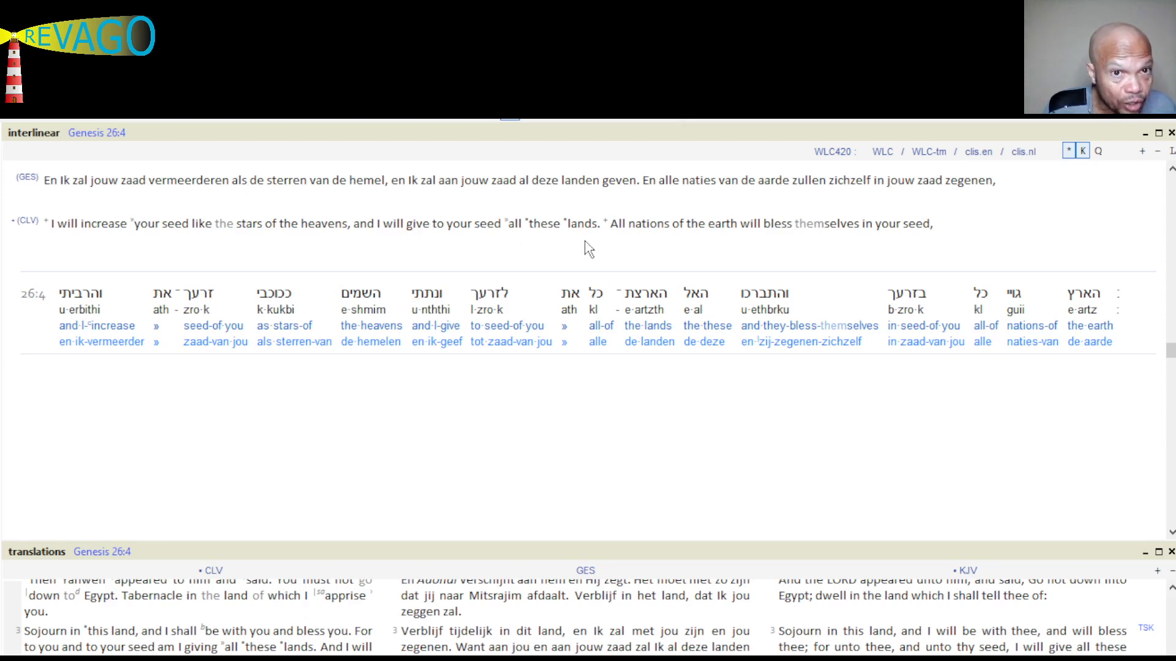
mouse_move(651, 253)
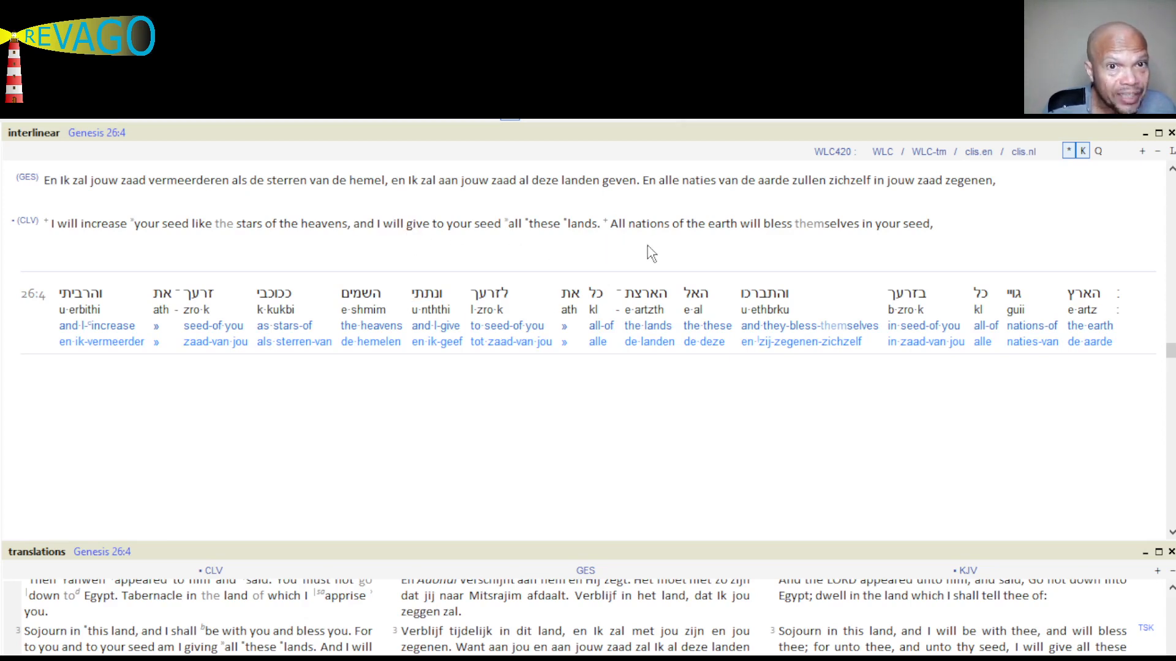
mouse_move(845, 242)
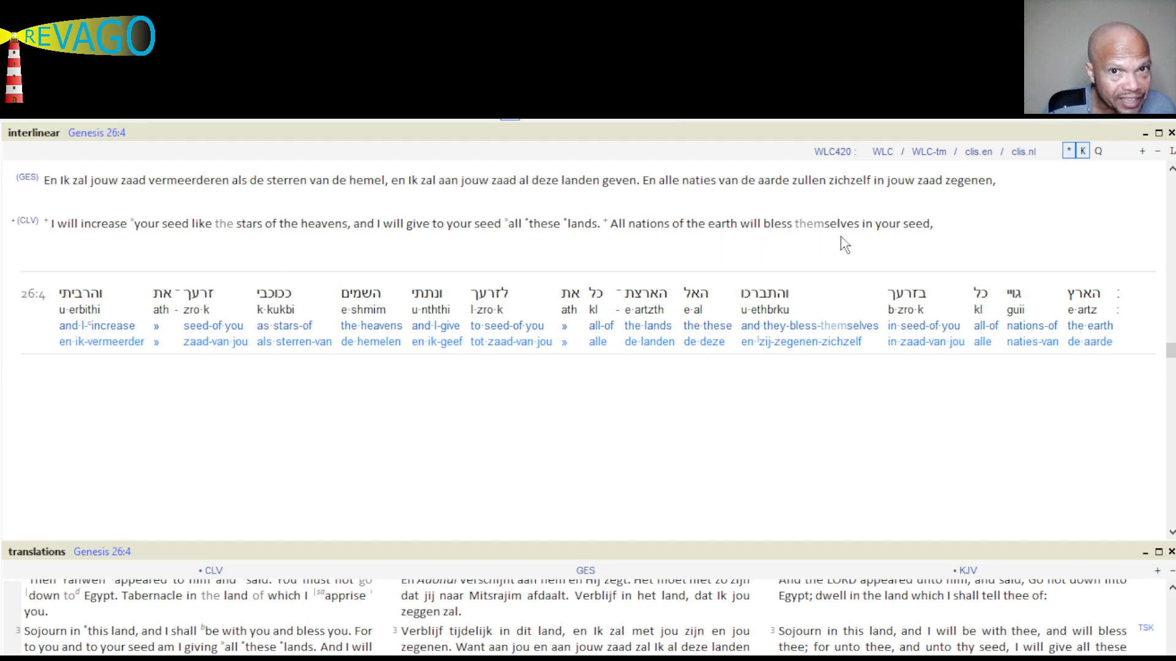
mouse_move(954, 251)
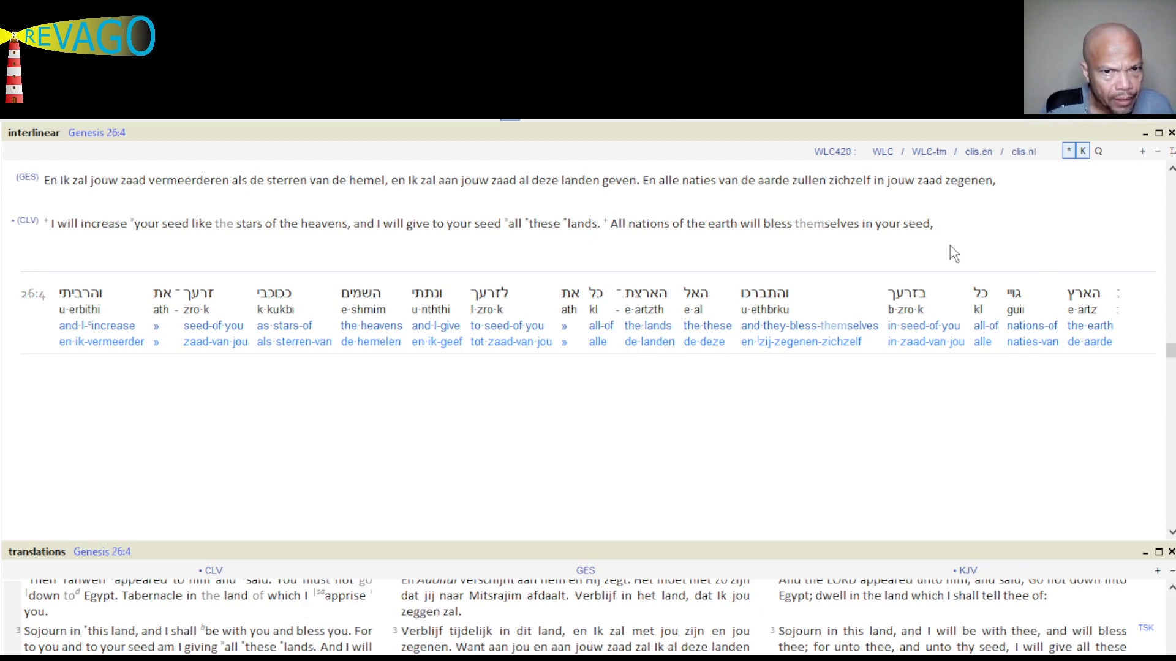
mouse_move(944, 260)
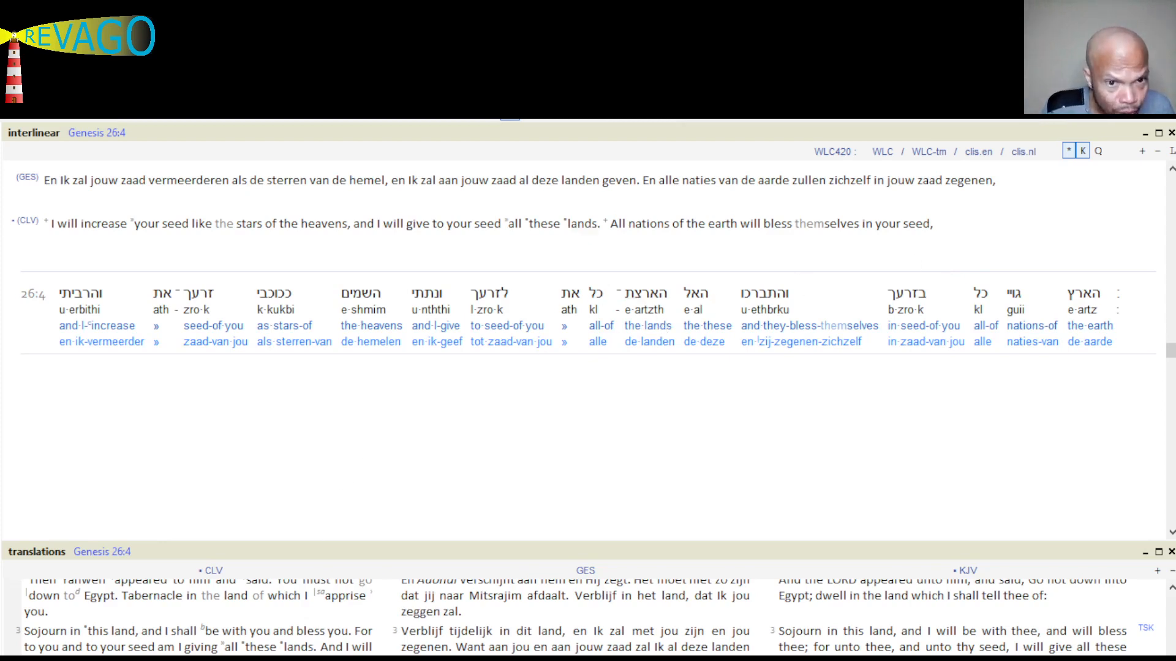
scroll(up, 3)
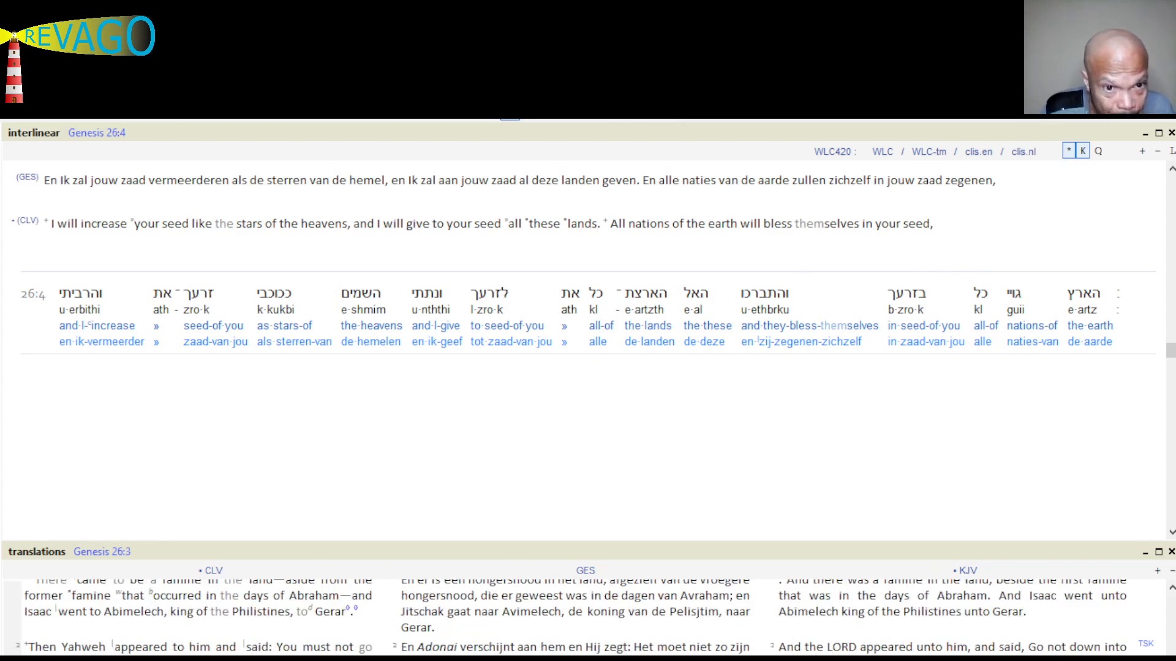
scroll(up, 3)
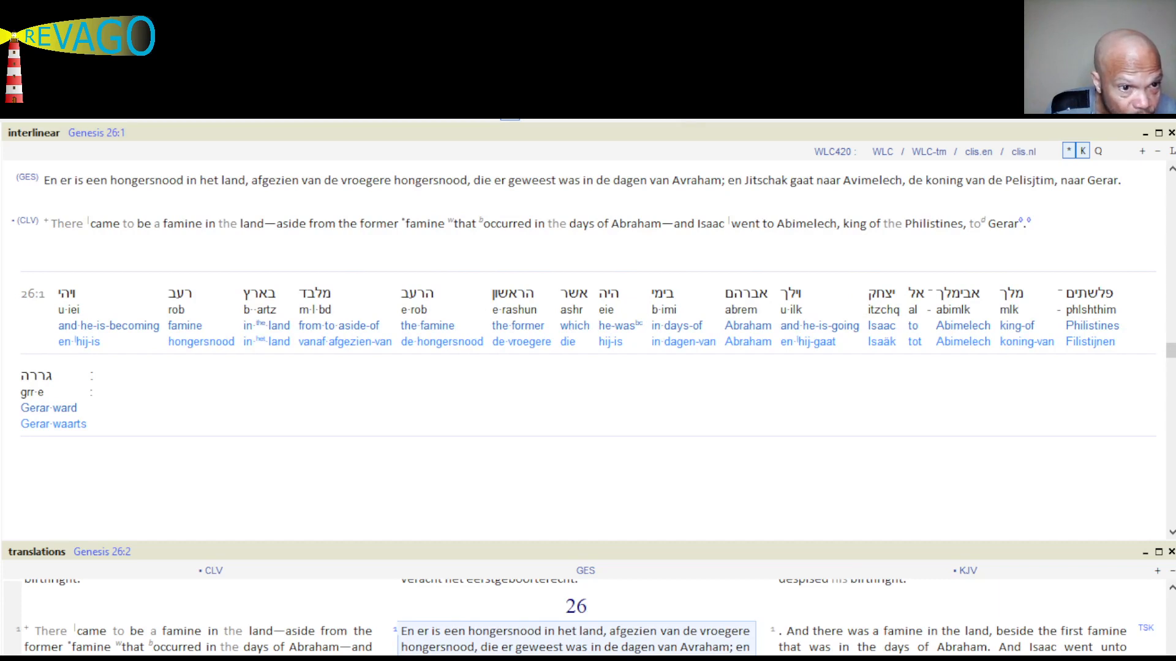
scroll(down, 3)
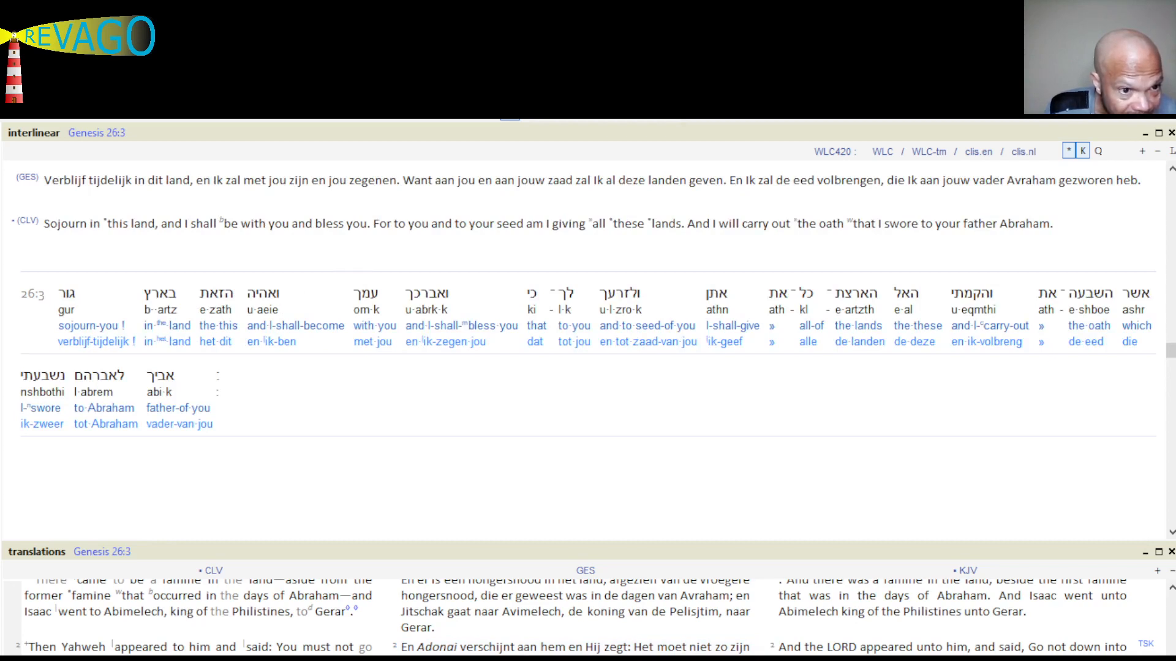
mouse_move(428, 459)
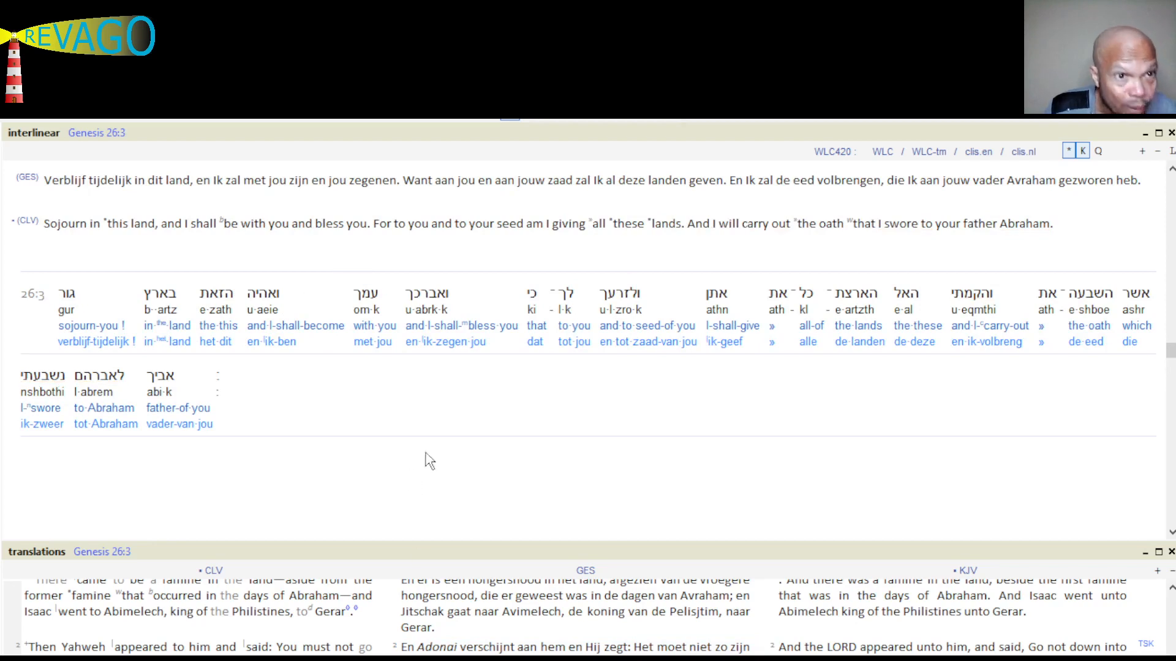
mouse_move(747, 243)
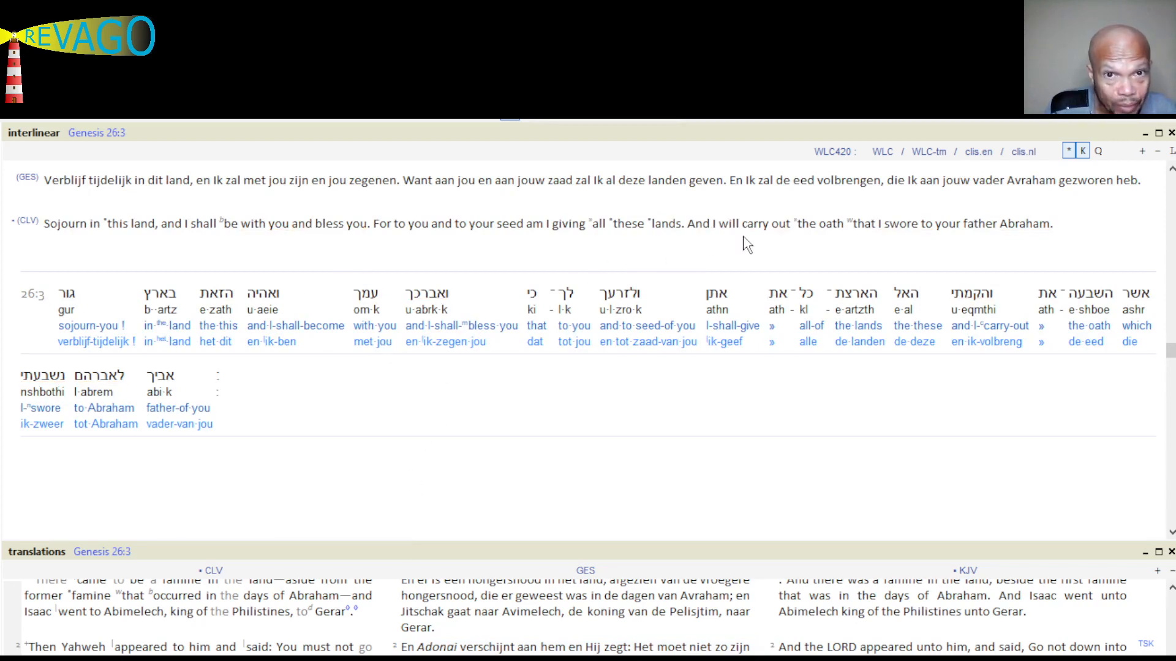
mouse_move(900, 242)
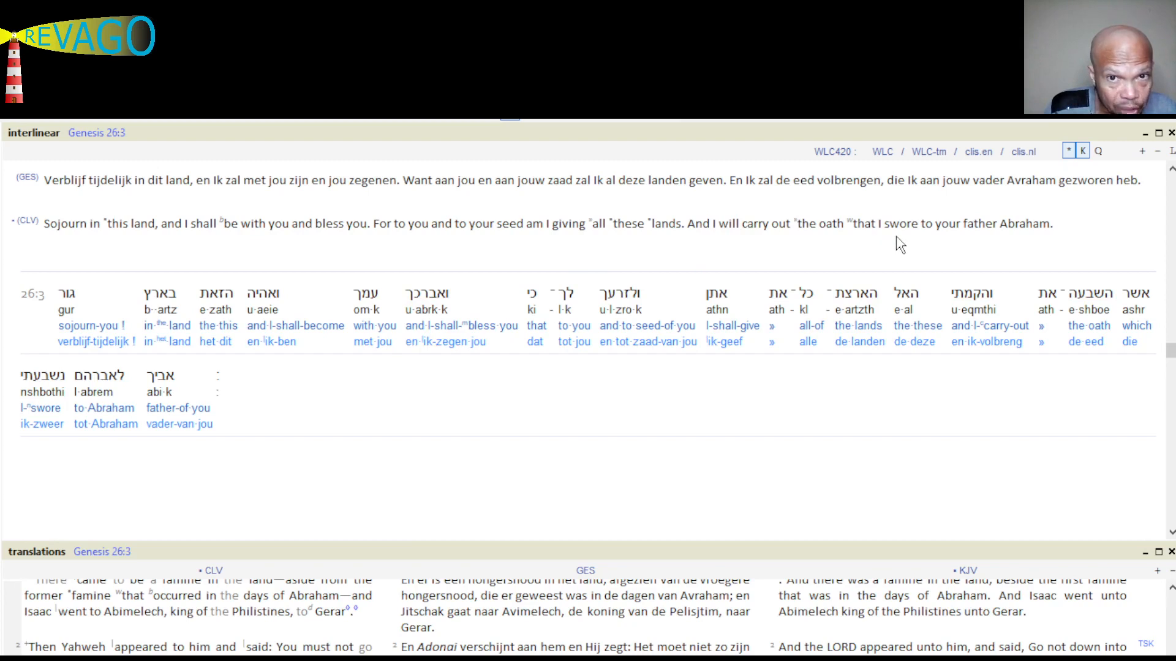
mouse_move(1050, 243)
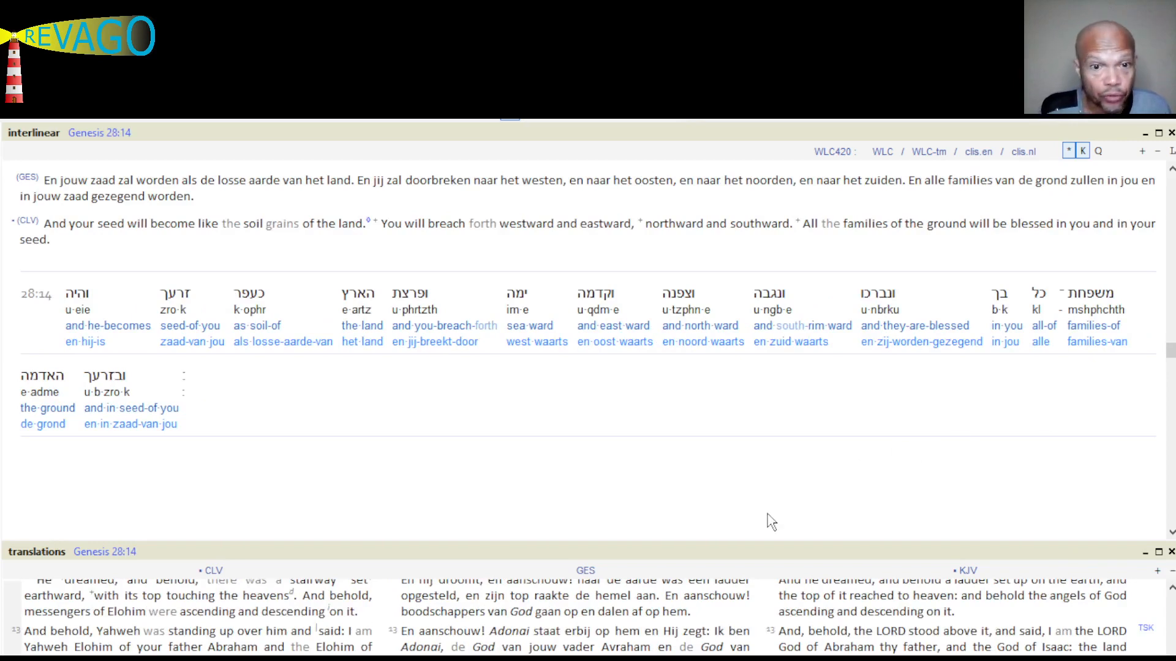
mouse_move(780, 518)
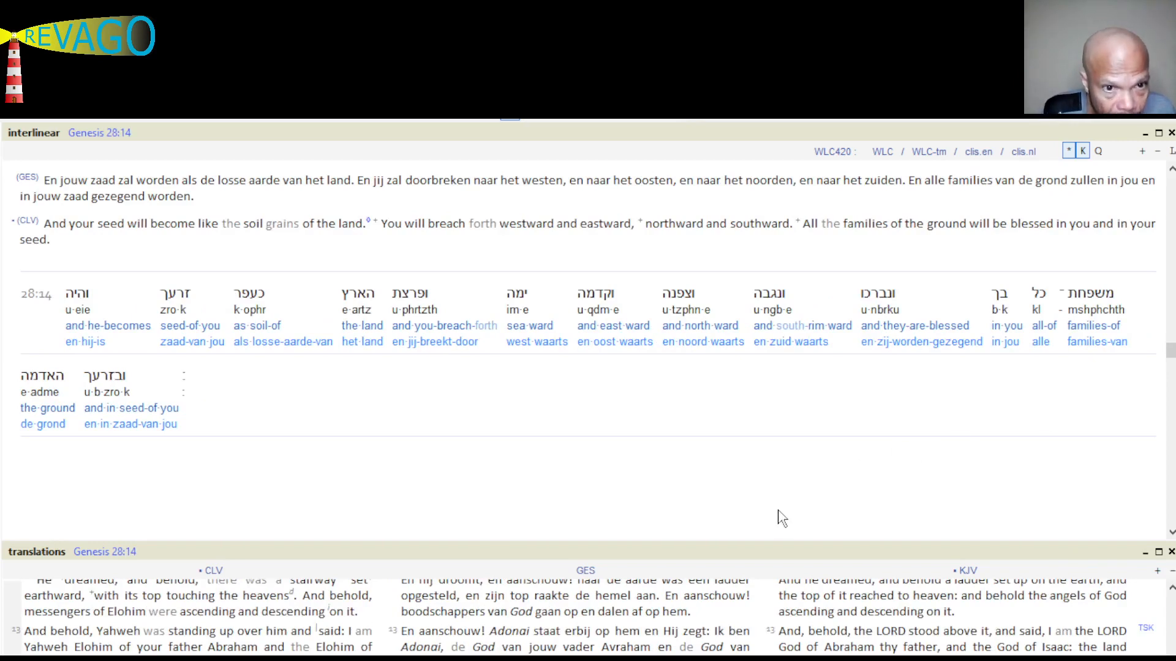
mouse_move(719, 534)
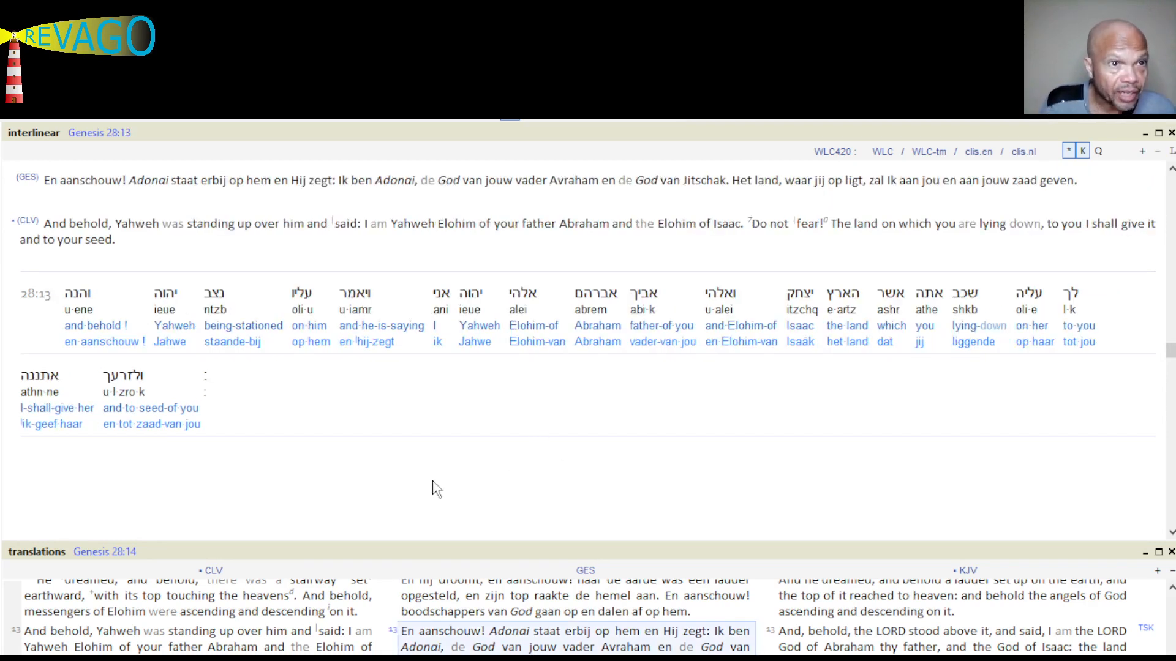
mouse_move(42, 202)
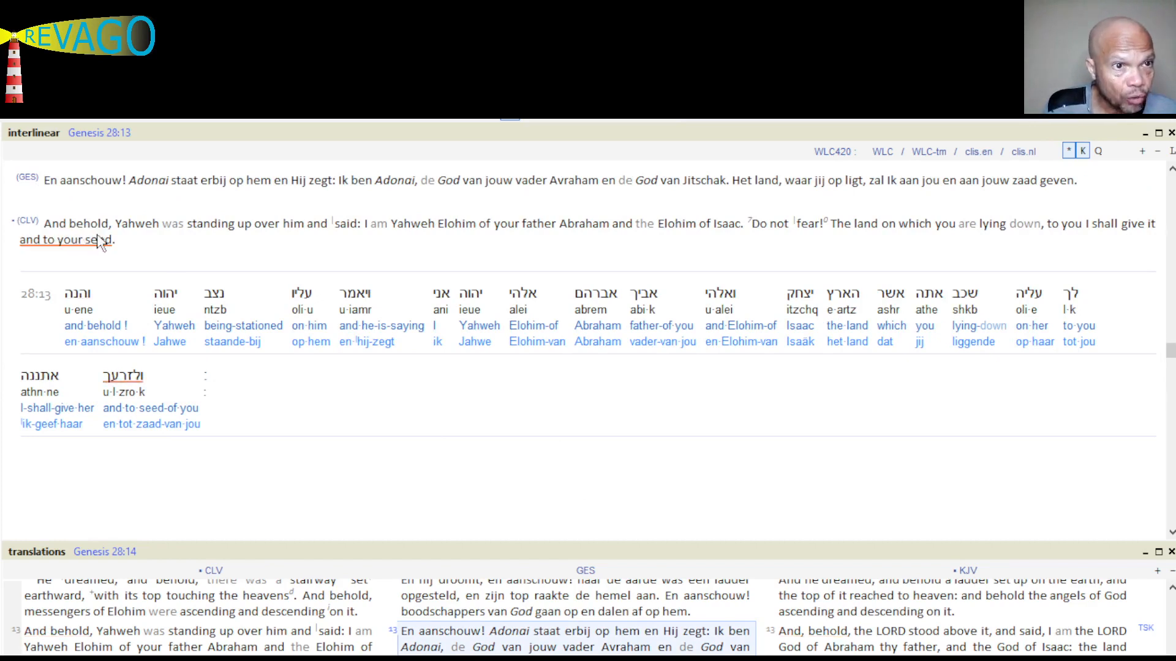
mouse_move(324, 240)
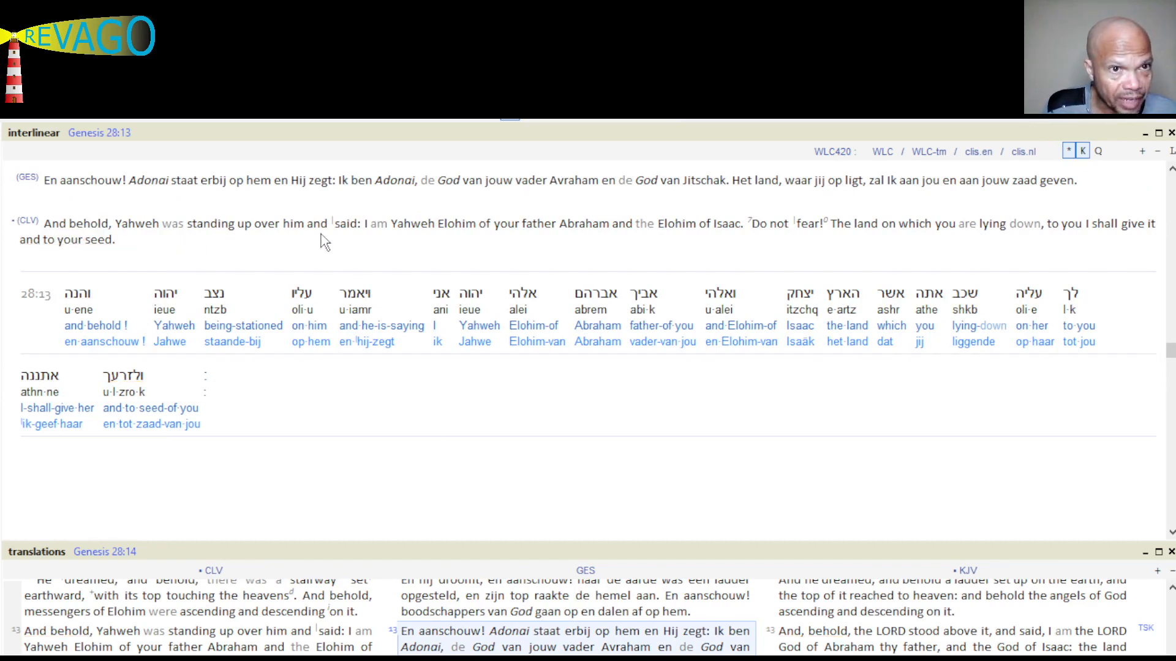
mouse_move(510, 249)
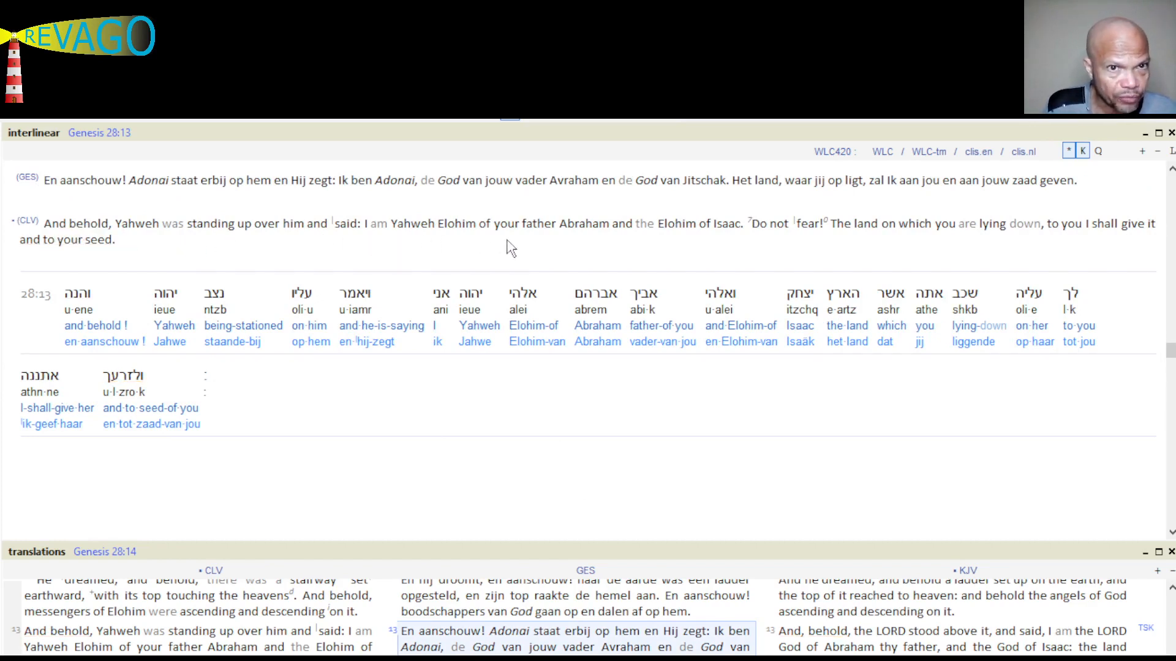
mouse_move(699, 247)
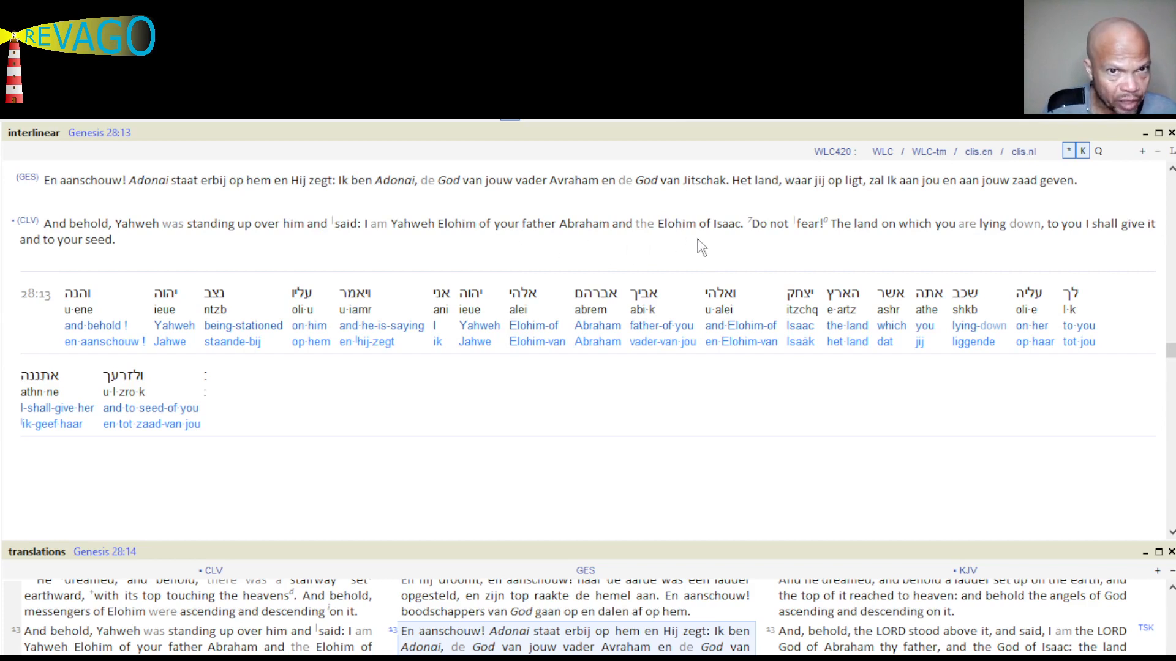
mouse_move(723, 241)
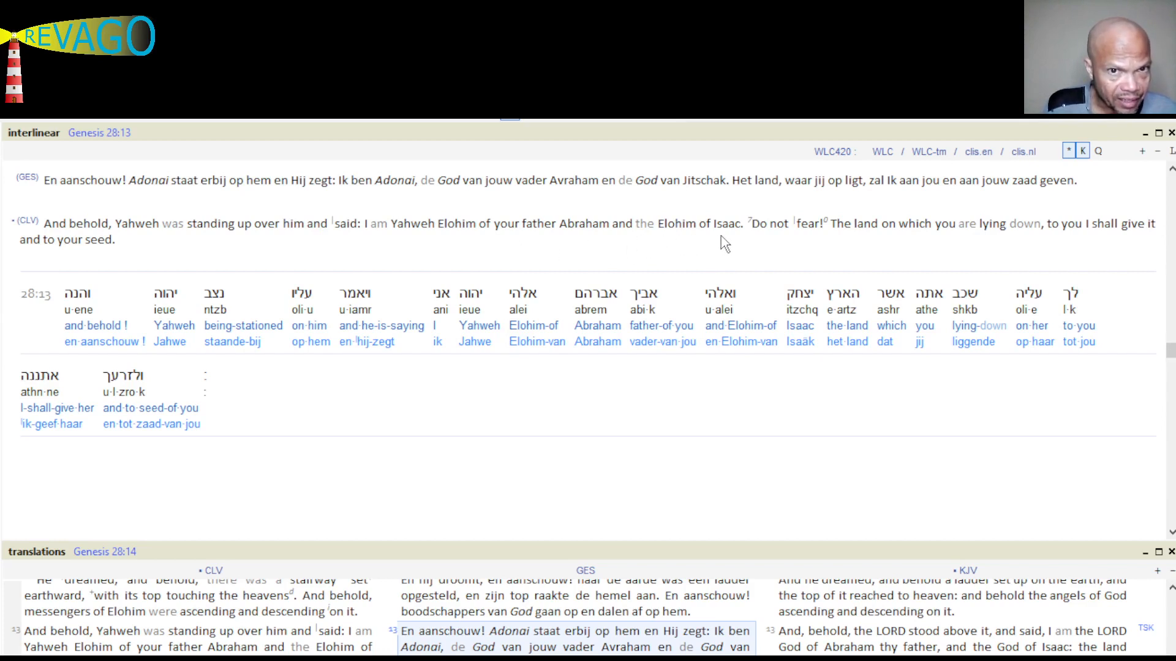
mouse_move(824, 245)
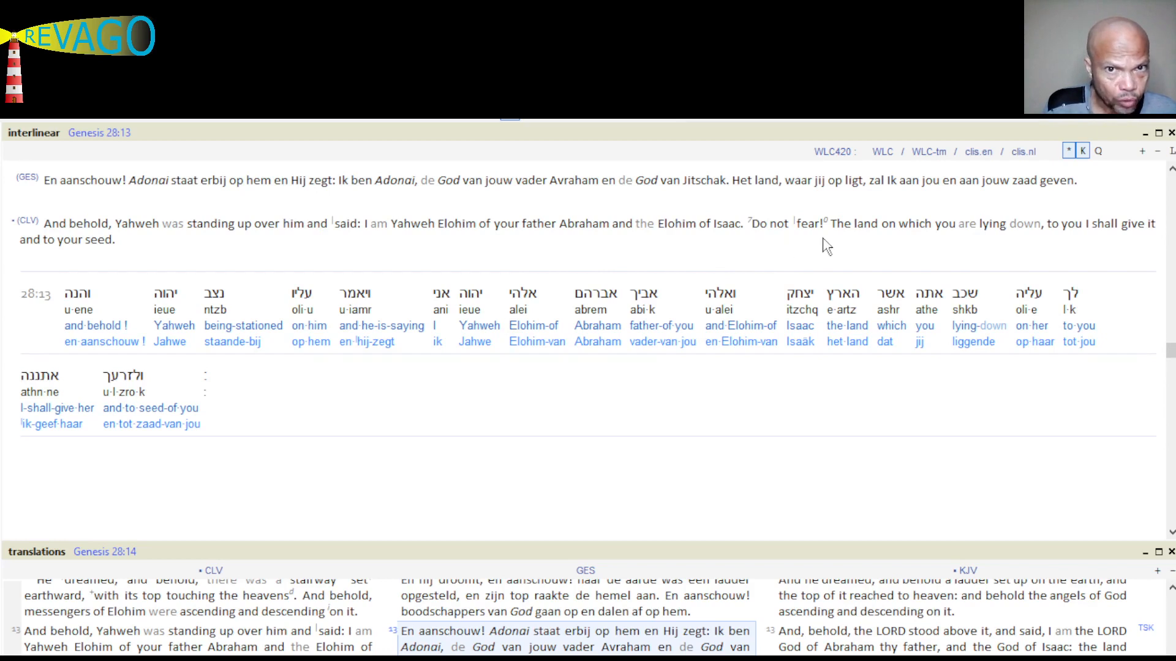
mouse_move(994, 247)
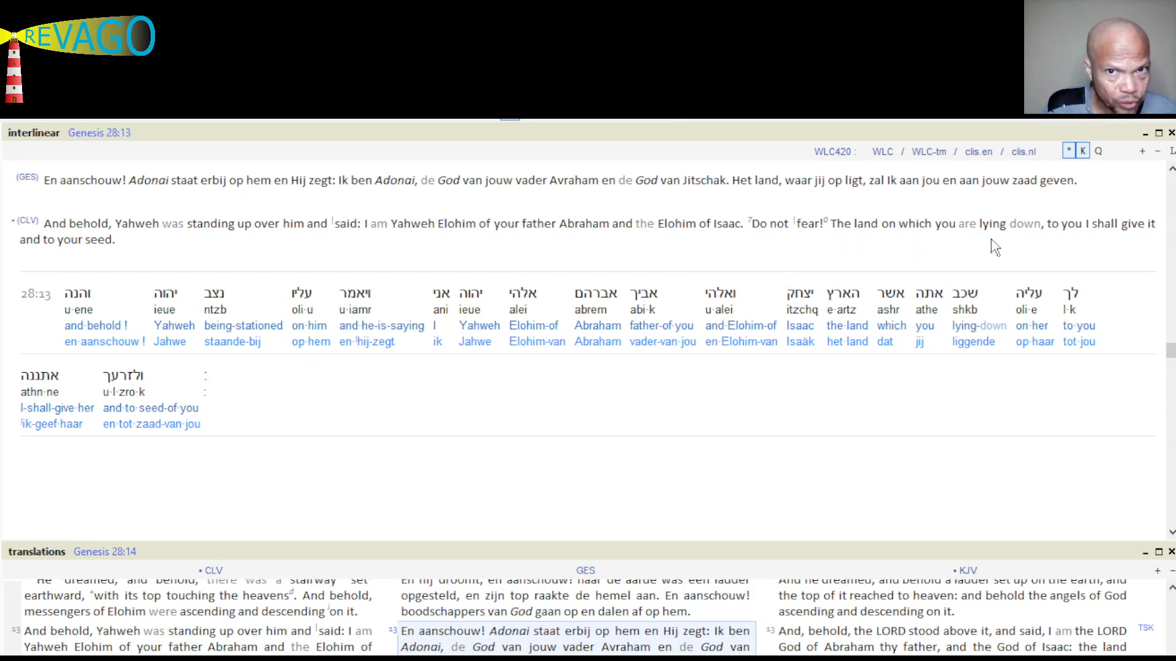
mouse_move(481, 240)
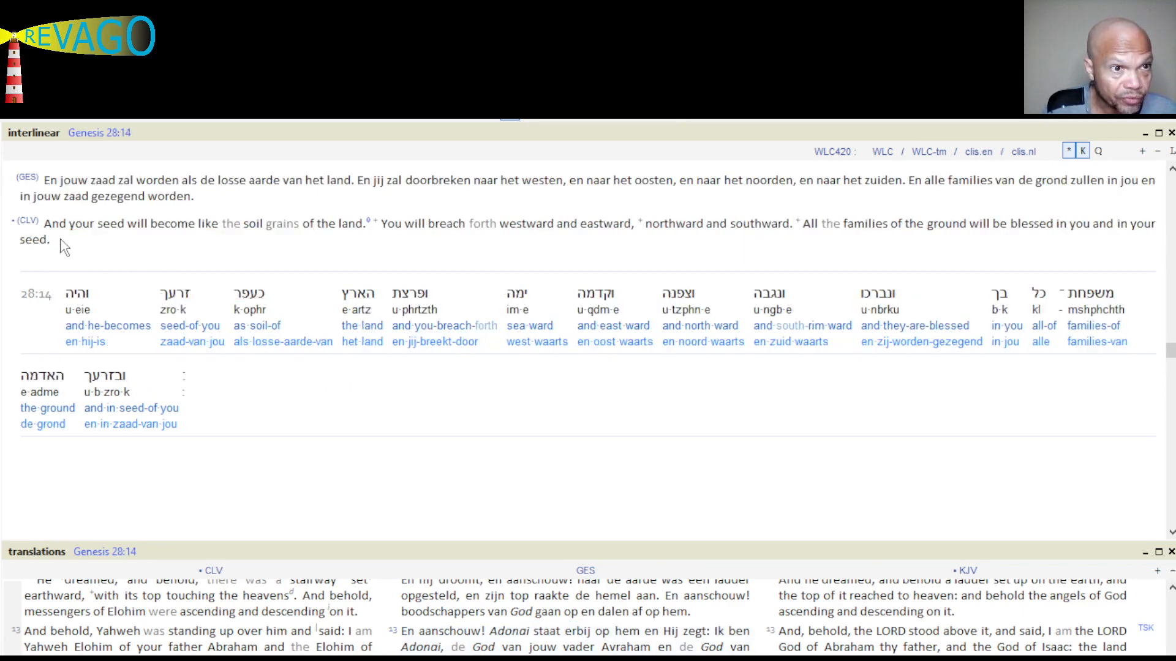
mouse_move(137, 244)
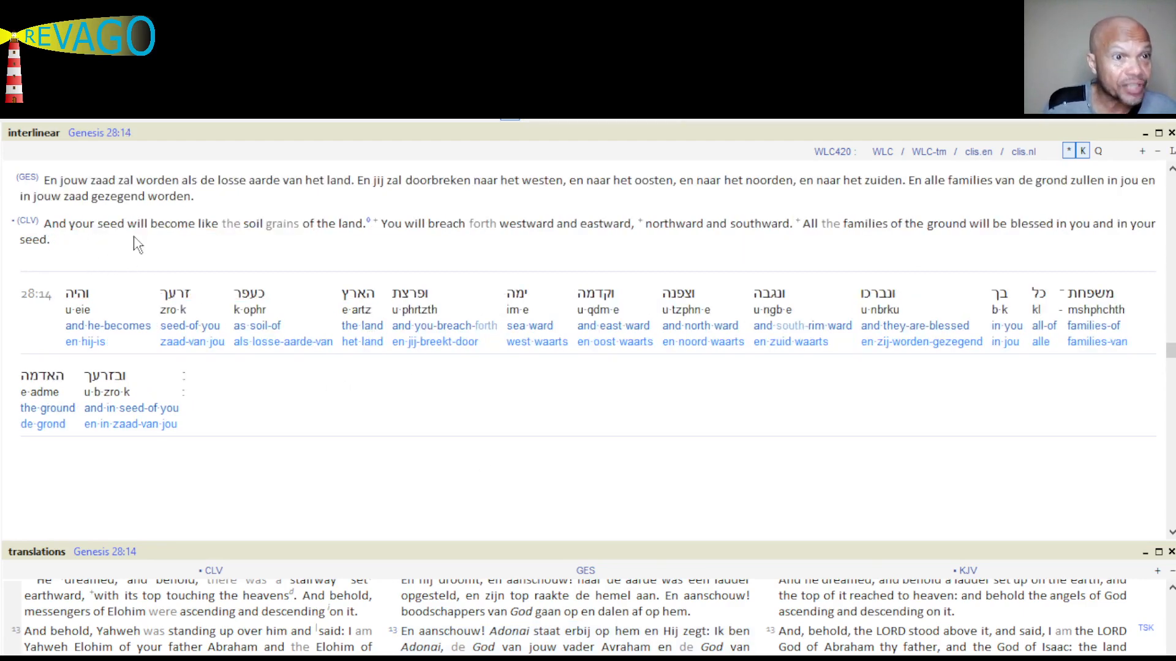
mouse_move(257, 242)
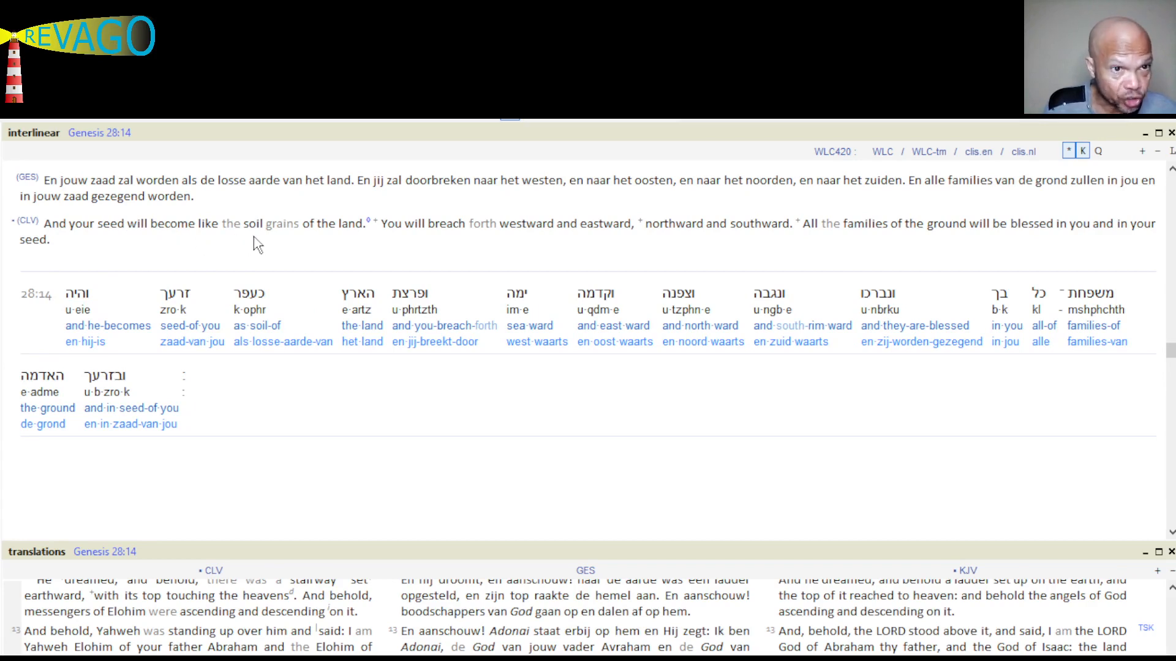
mouse_move(371, 247)
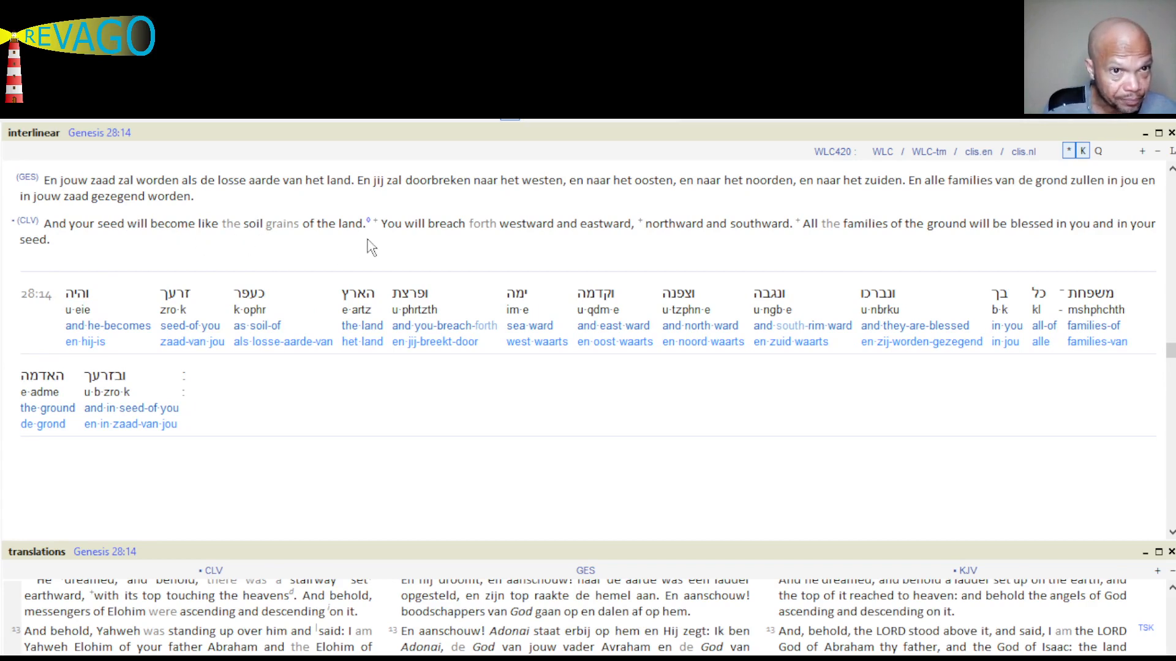
mouse_move(530, 255)
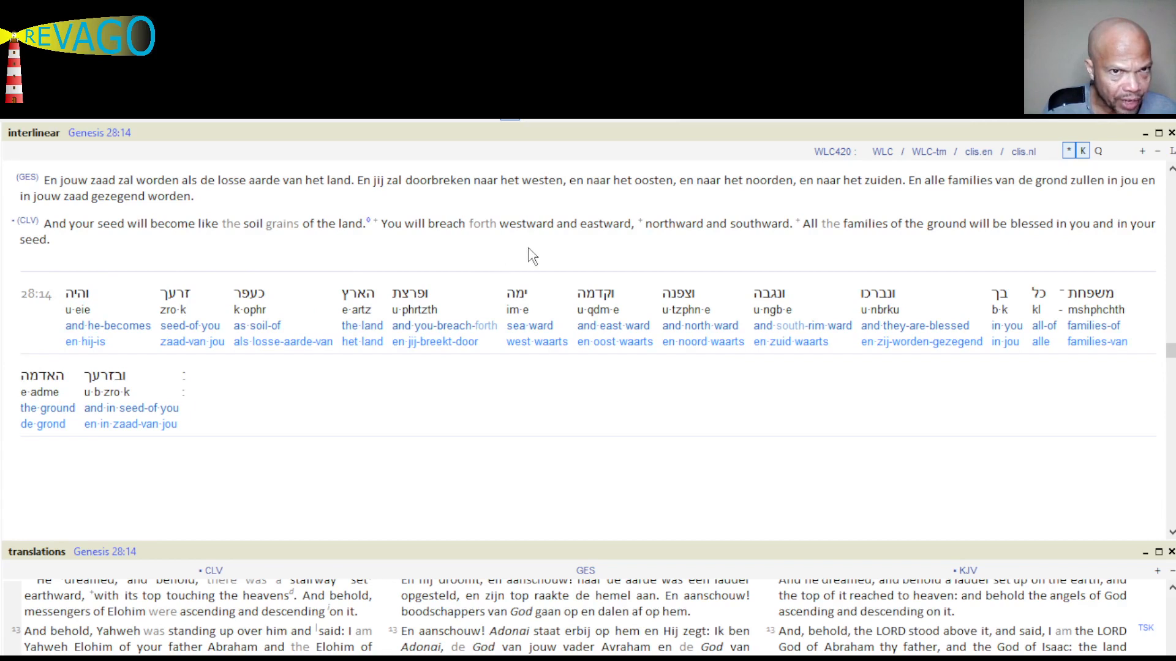
mouse_move(609, 248)
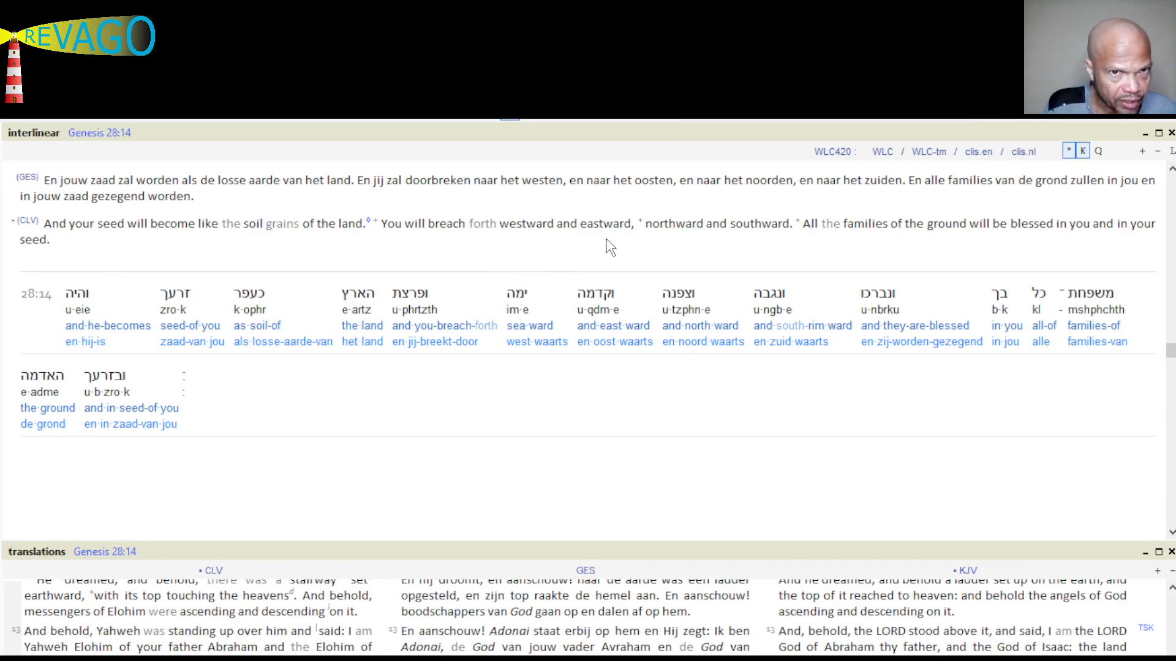
mouse_move(758, 248)
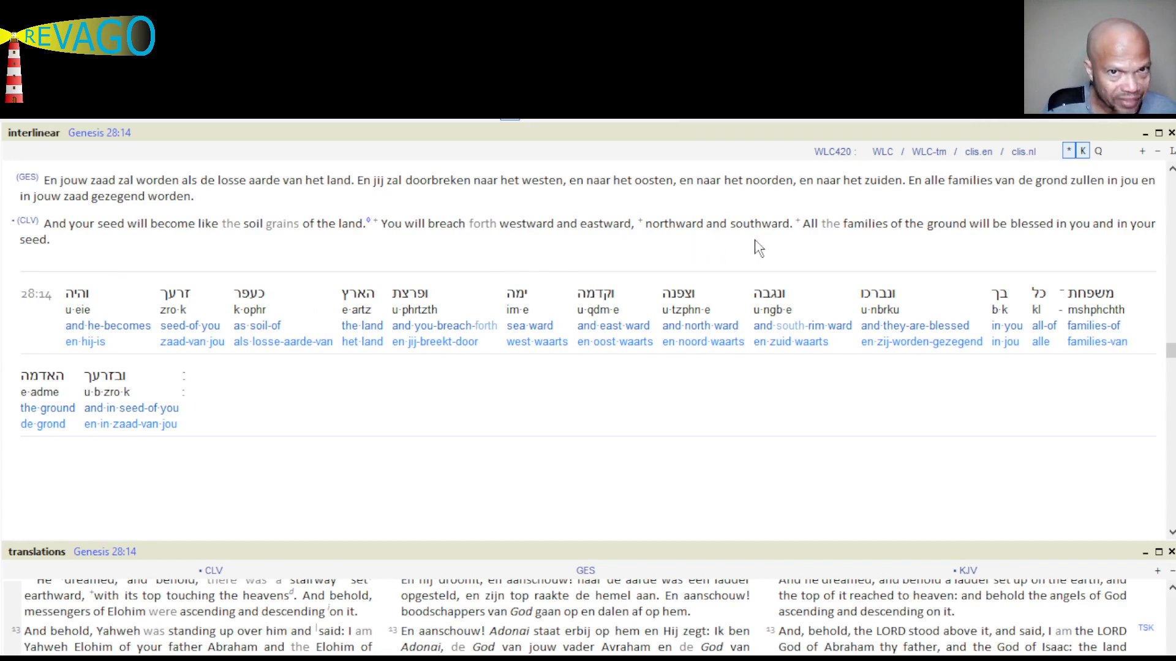
mouse_move(877, 247)
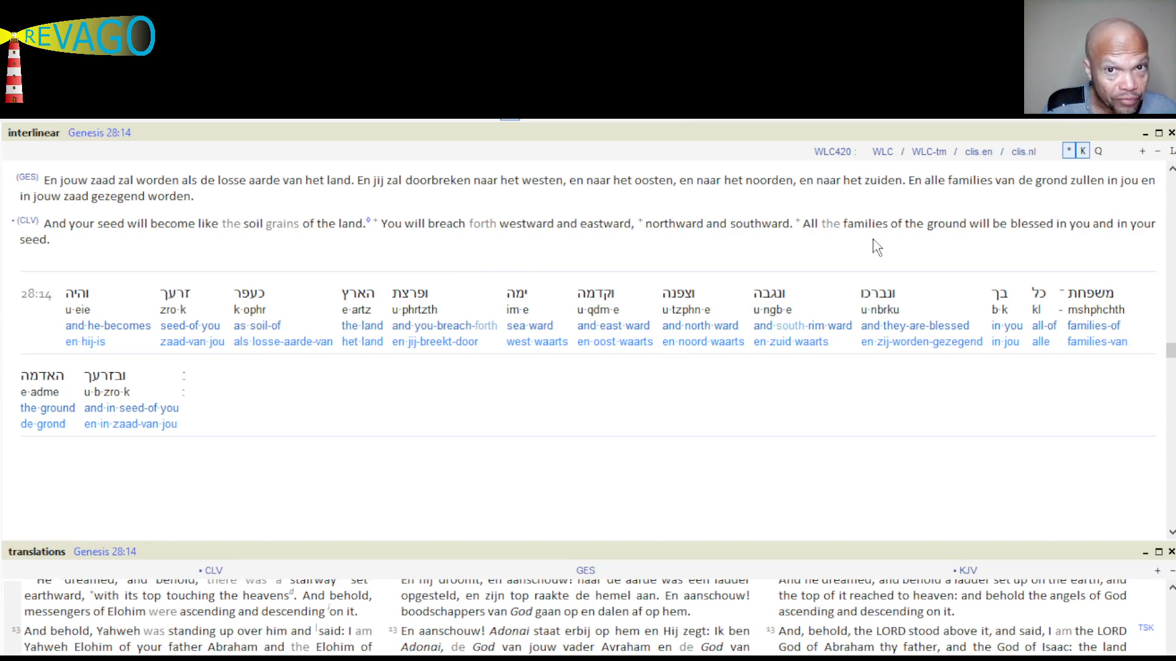
mouse_move(1123, 243)
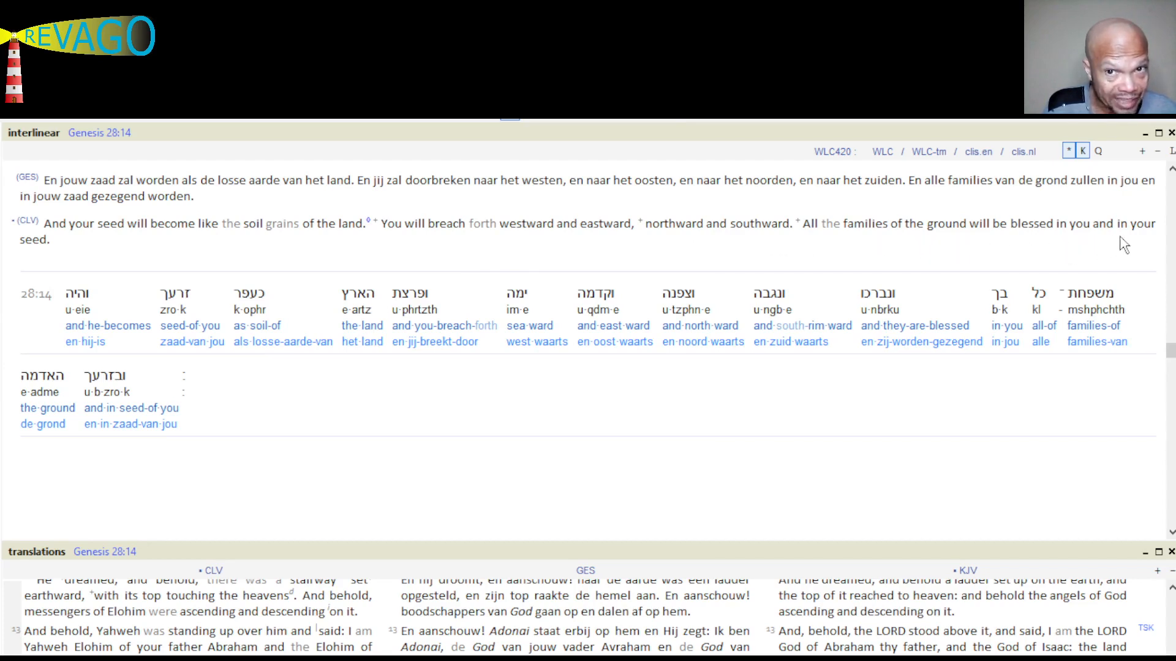
mouse_move(102, 269)
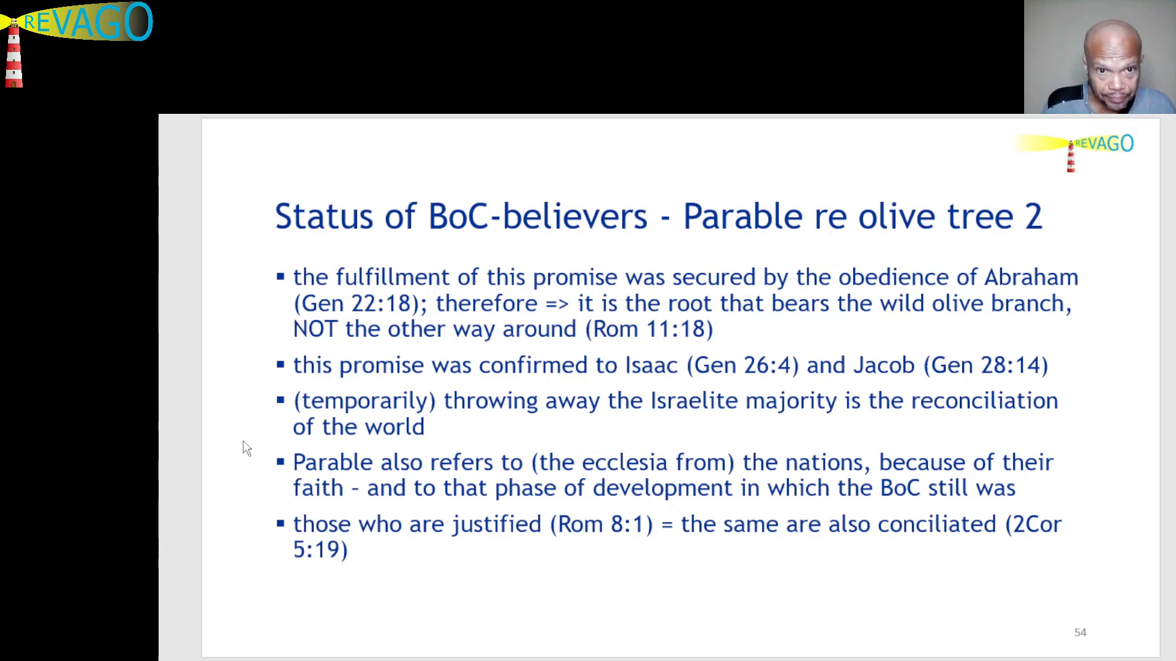
mouse_move(268, 432)
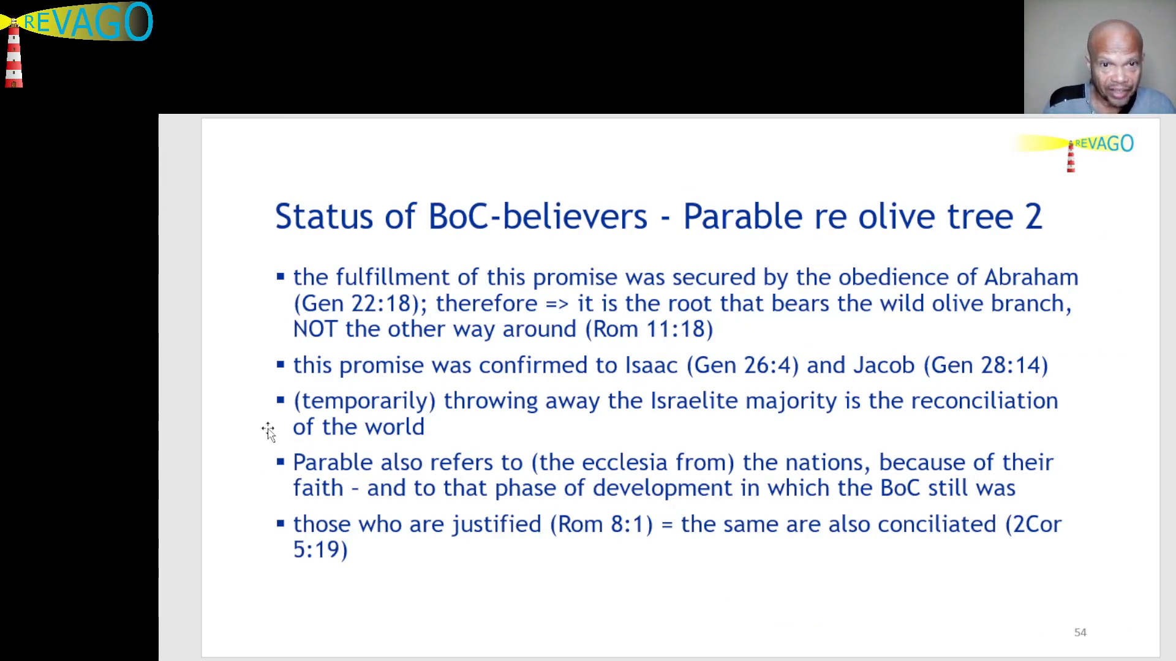
mouse_move(242, 433)
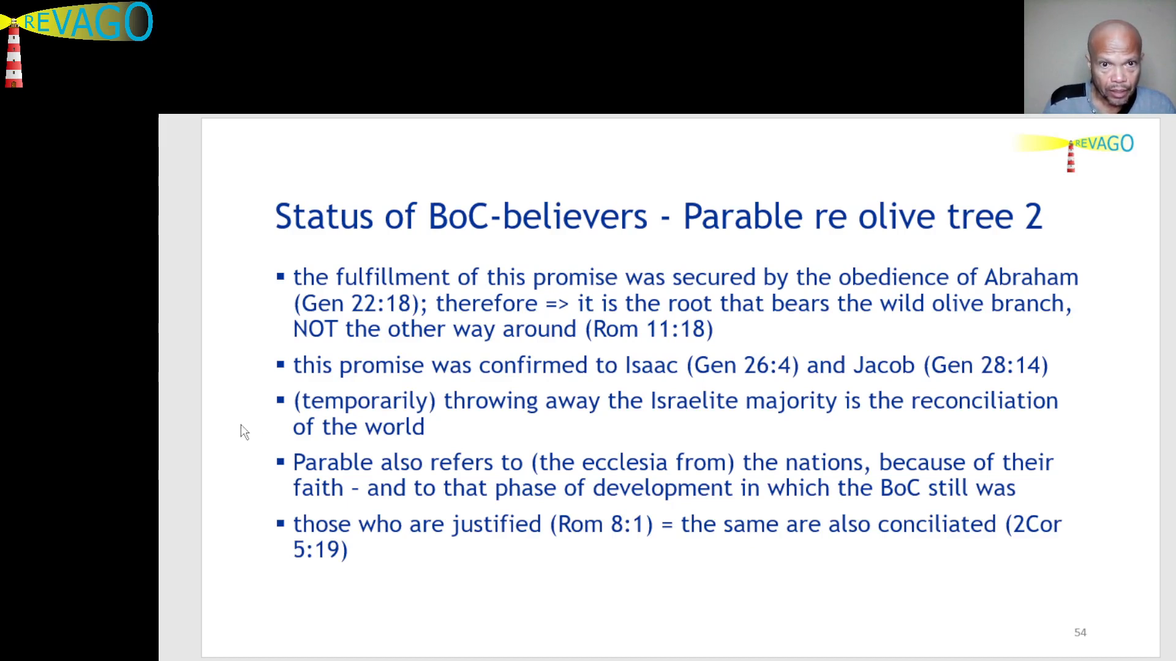
mouse_move(900, 282)
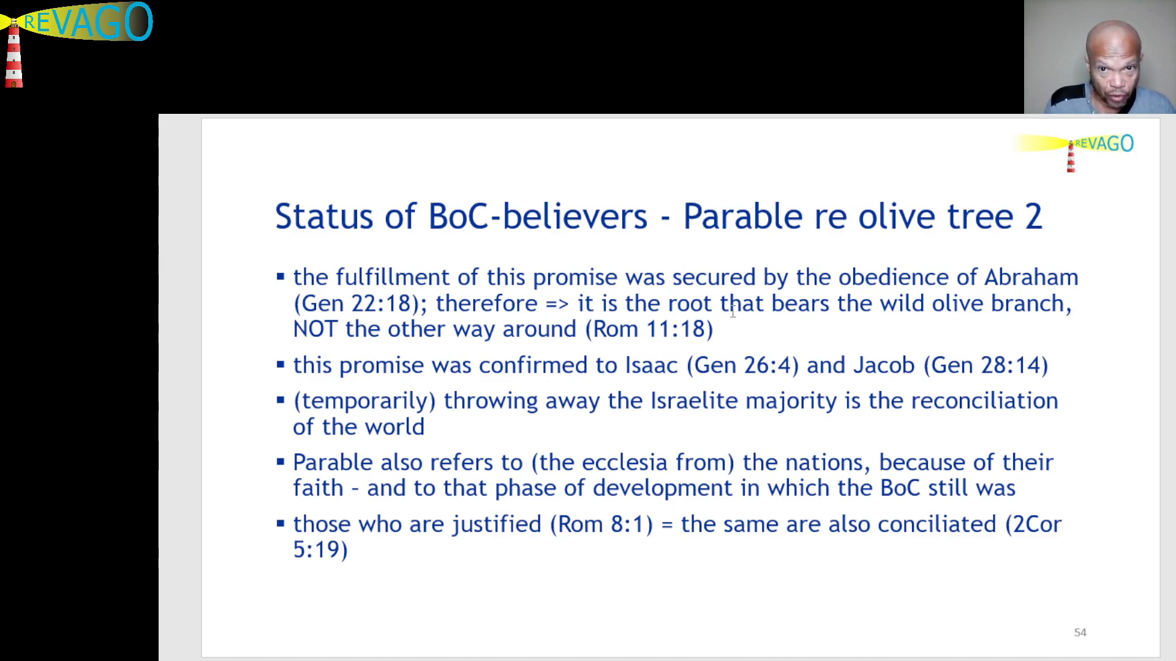
mouse_move(228, 407)
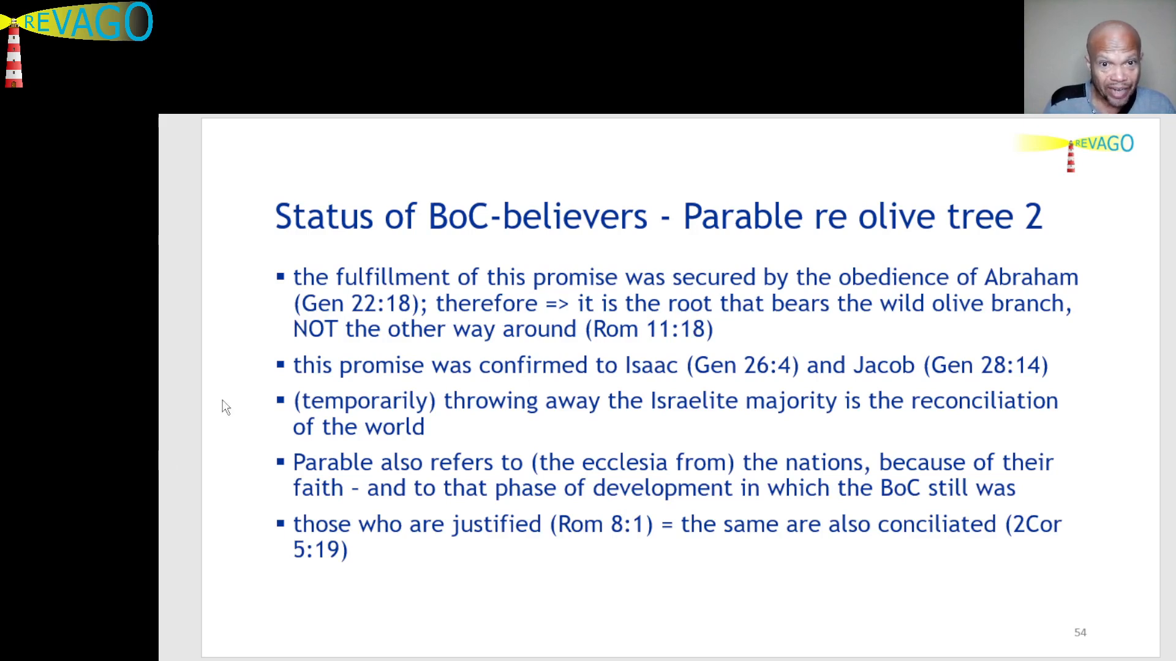
mouse_move(250, 416)
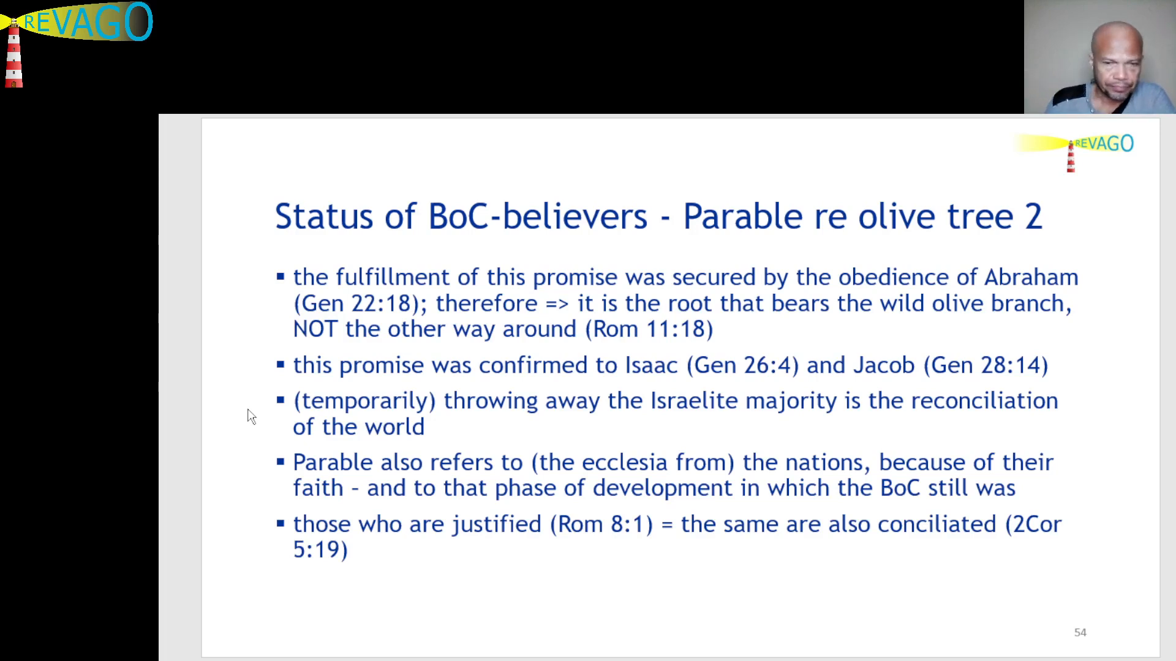
mouse_move(917, 399)
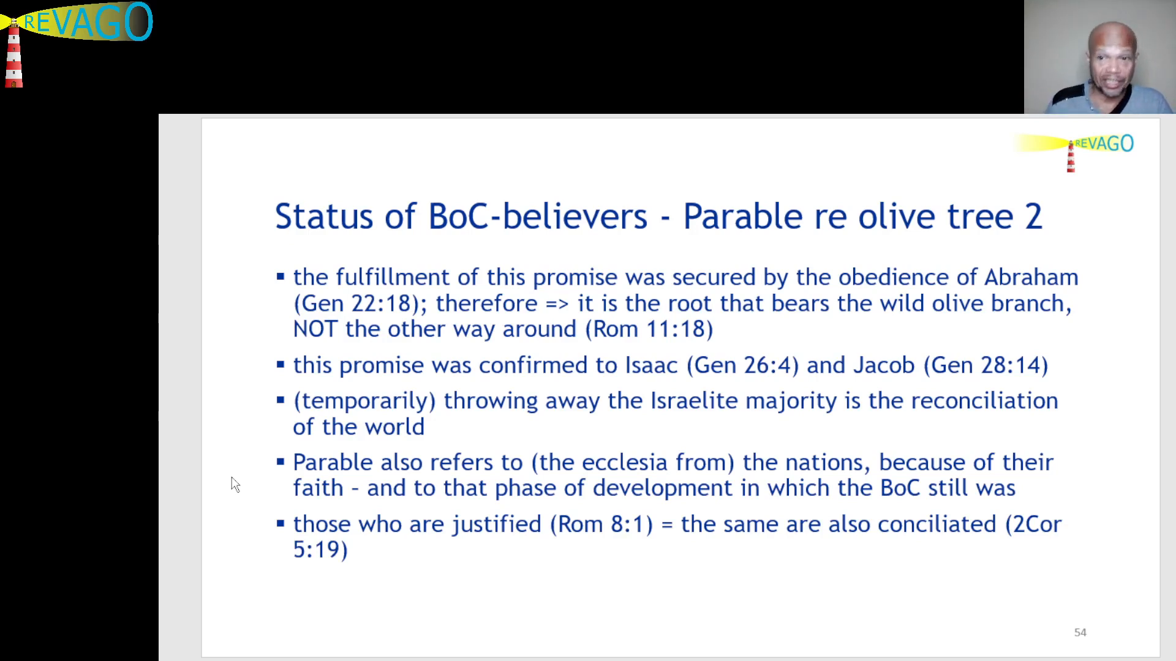
mouse_move(451, 463)
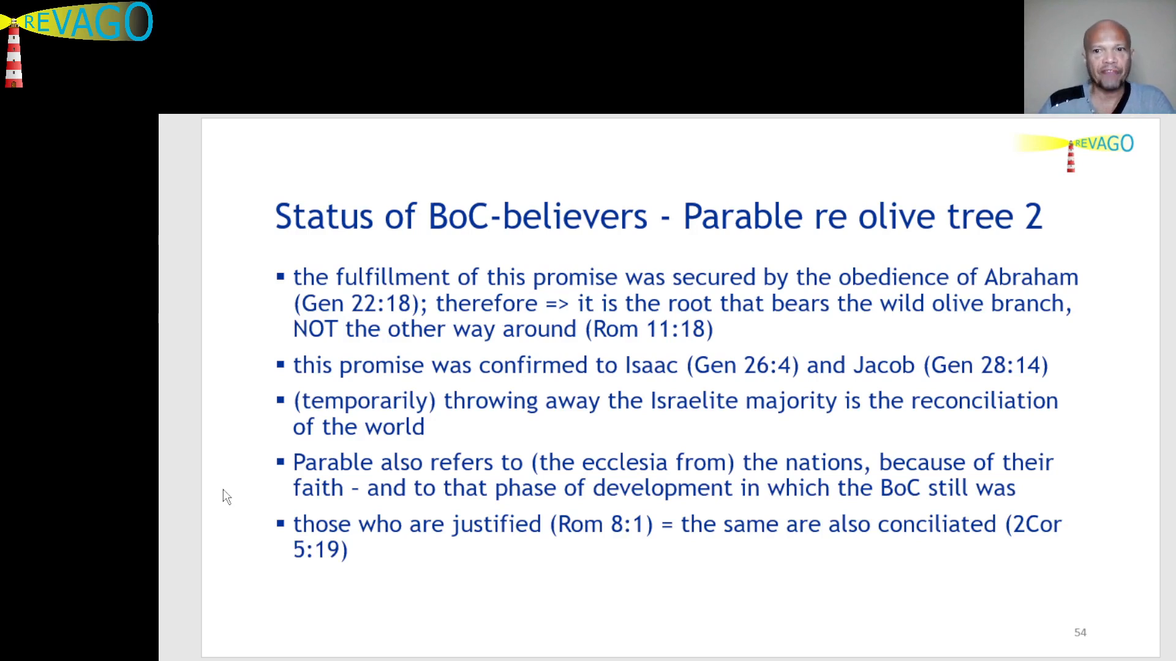
mouse_move(205, 486)
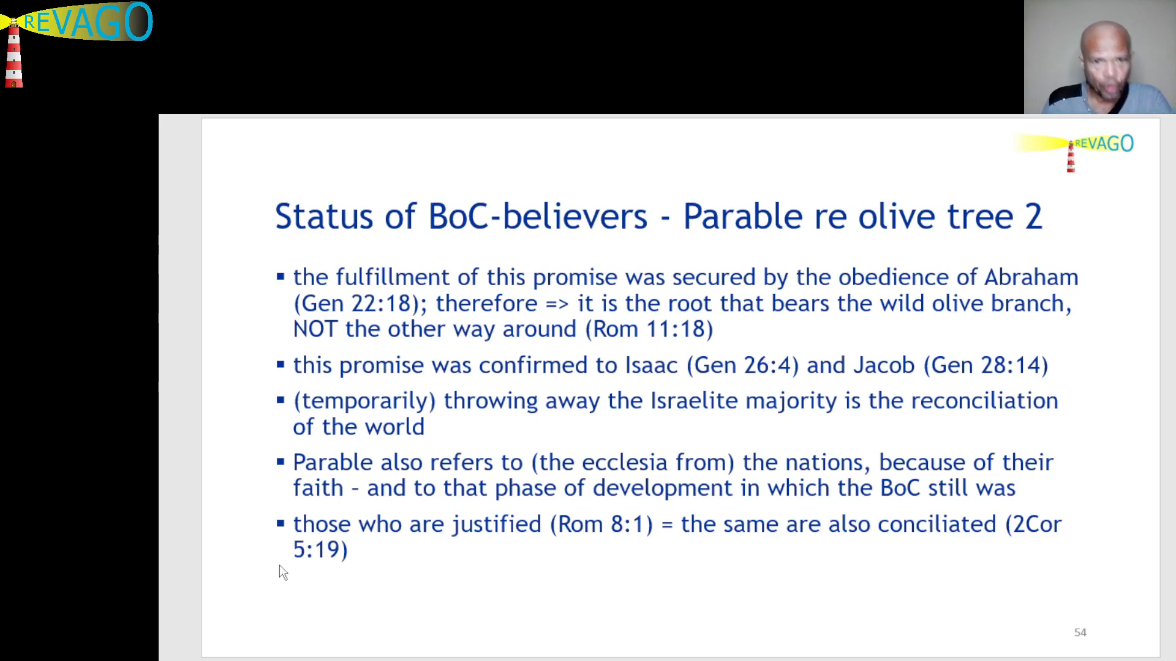
mouse_move(262, 544)
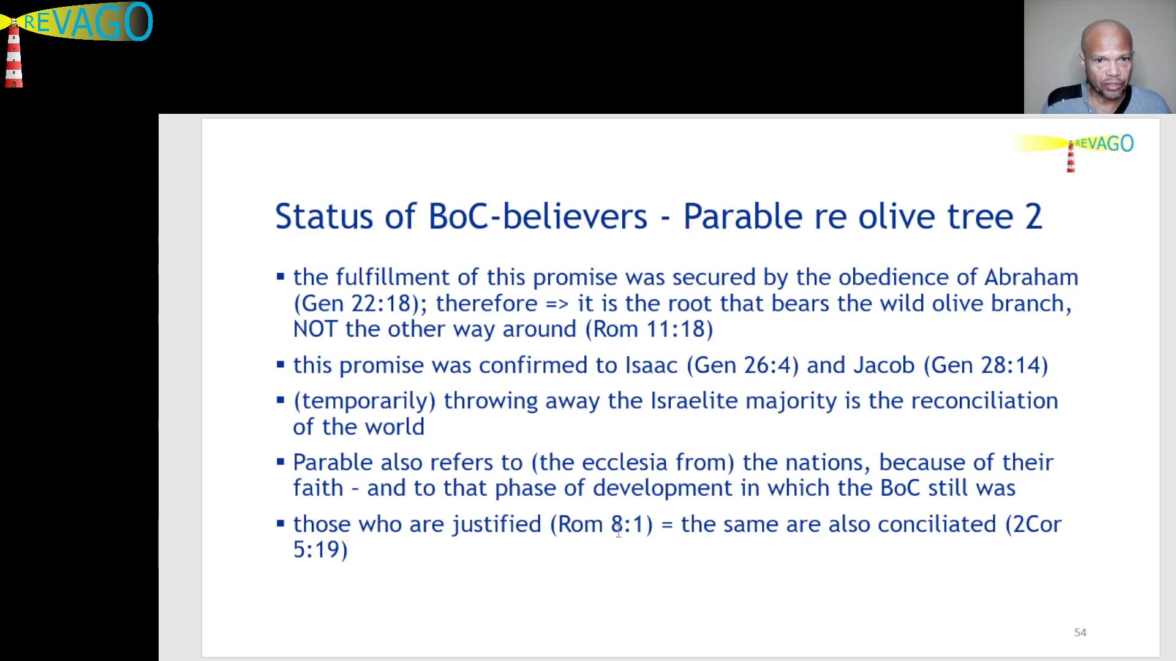
mouse_move(349, 576)
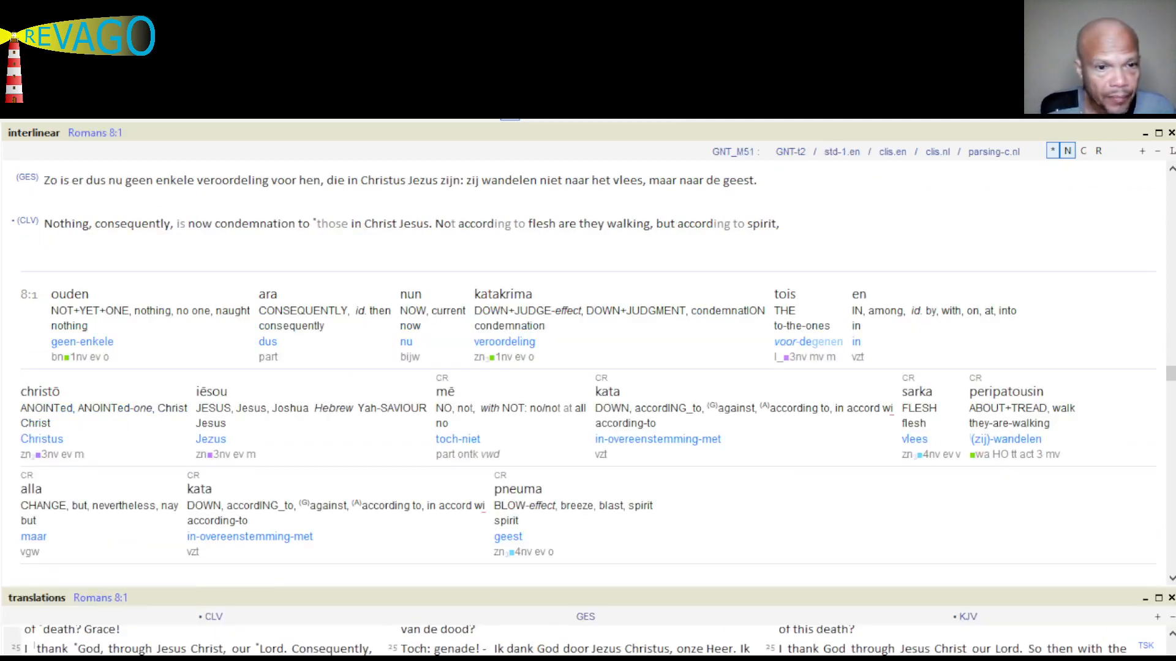
mouse_move(6, 180)
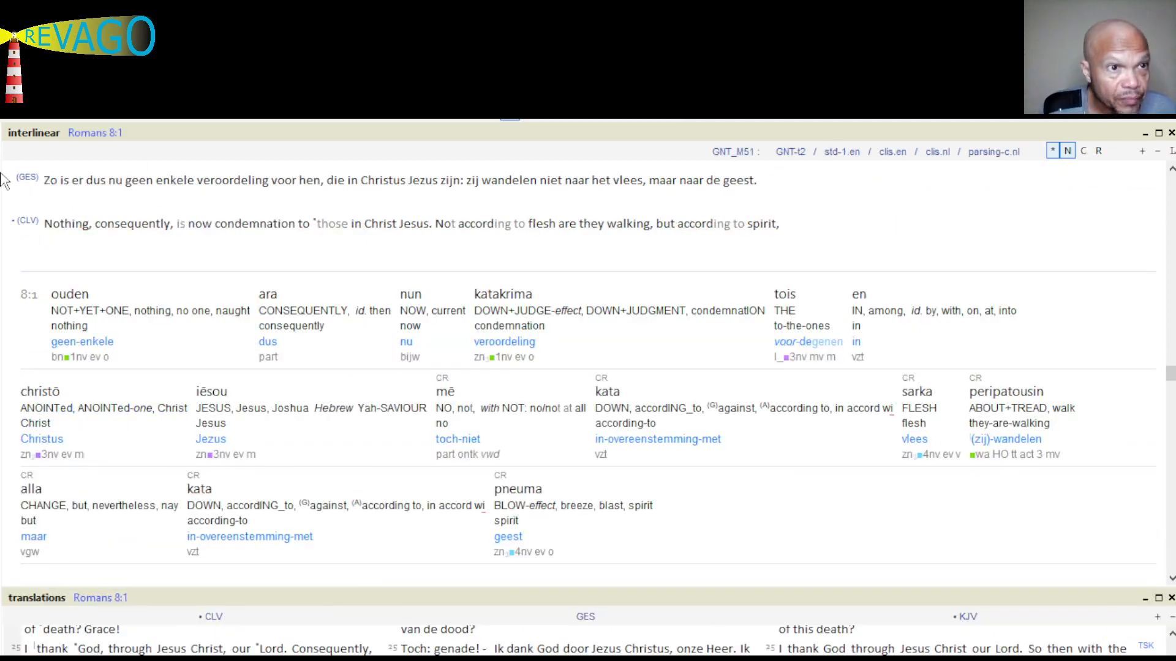
mouse_move(146, 243)
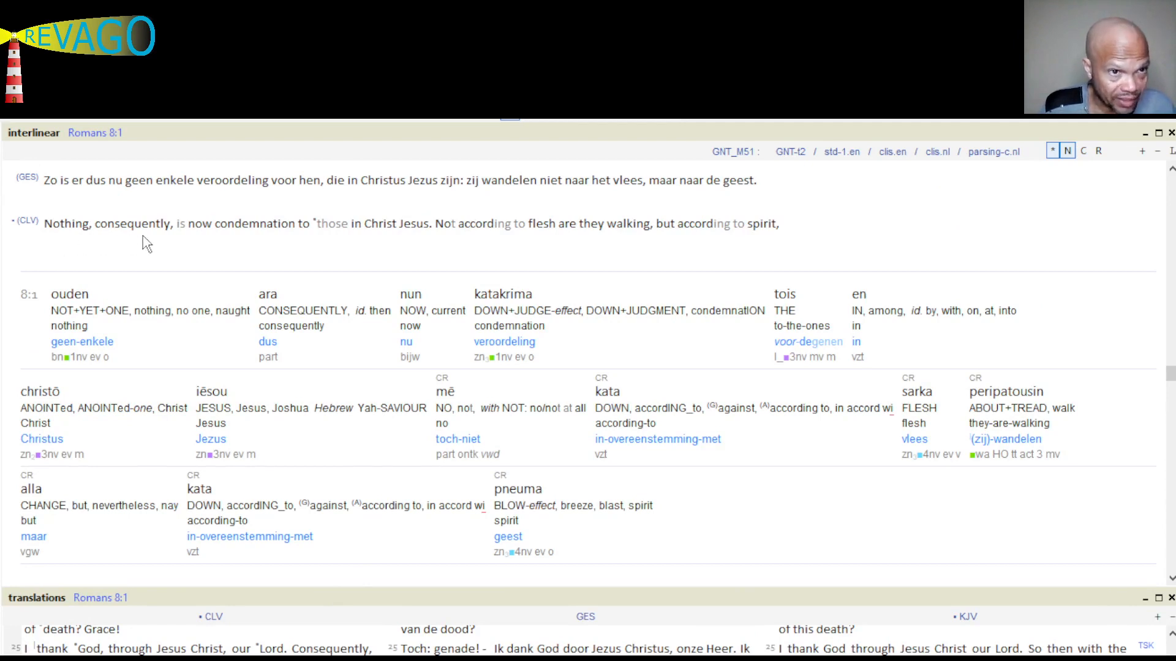
mouse_move(303, 245)
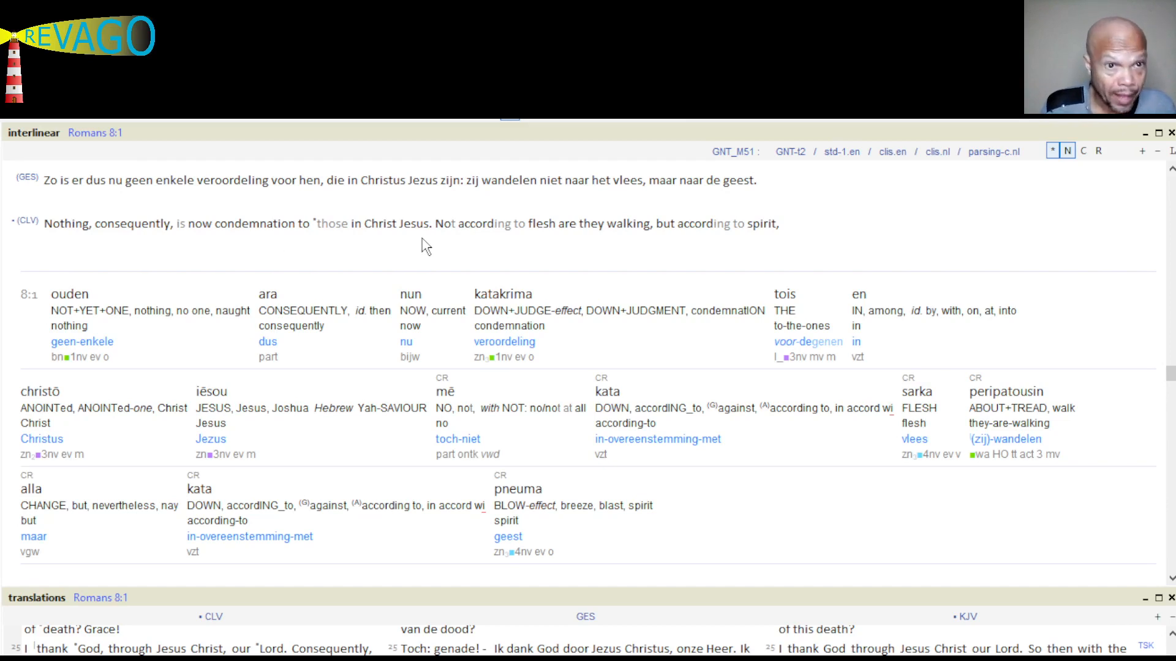
mouse_move(521, 246)
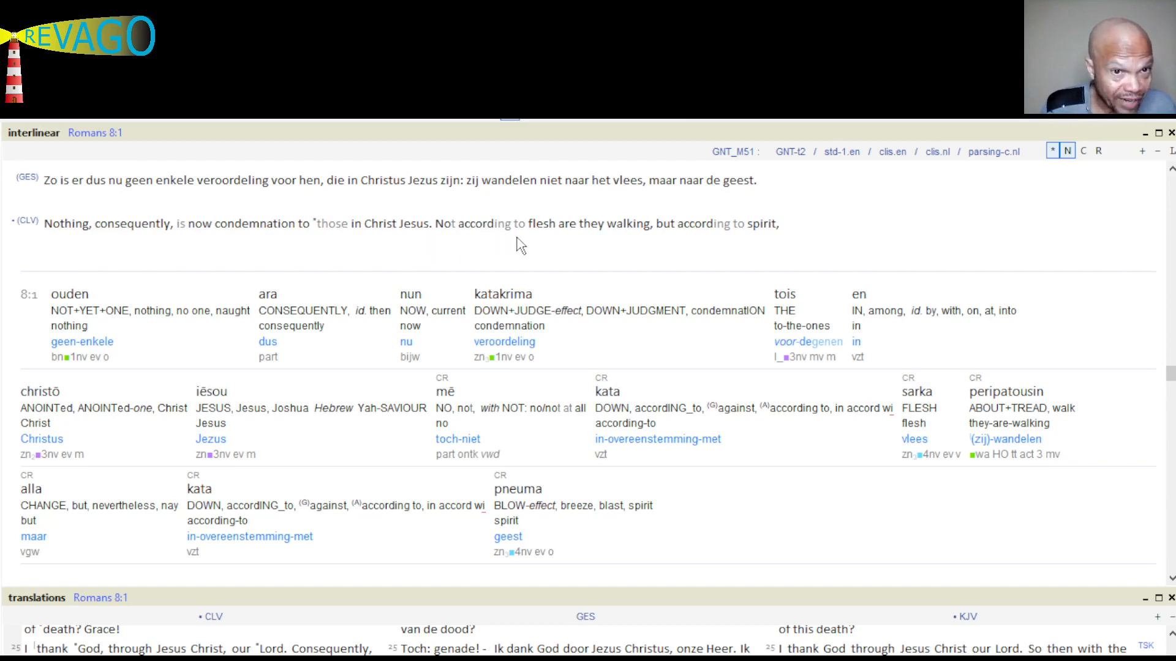
mouse_move(703, 244)
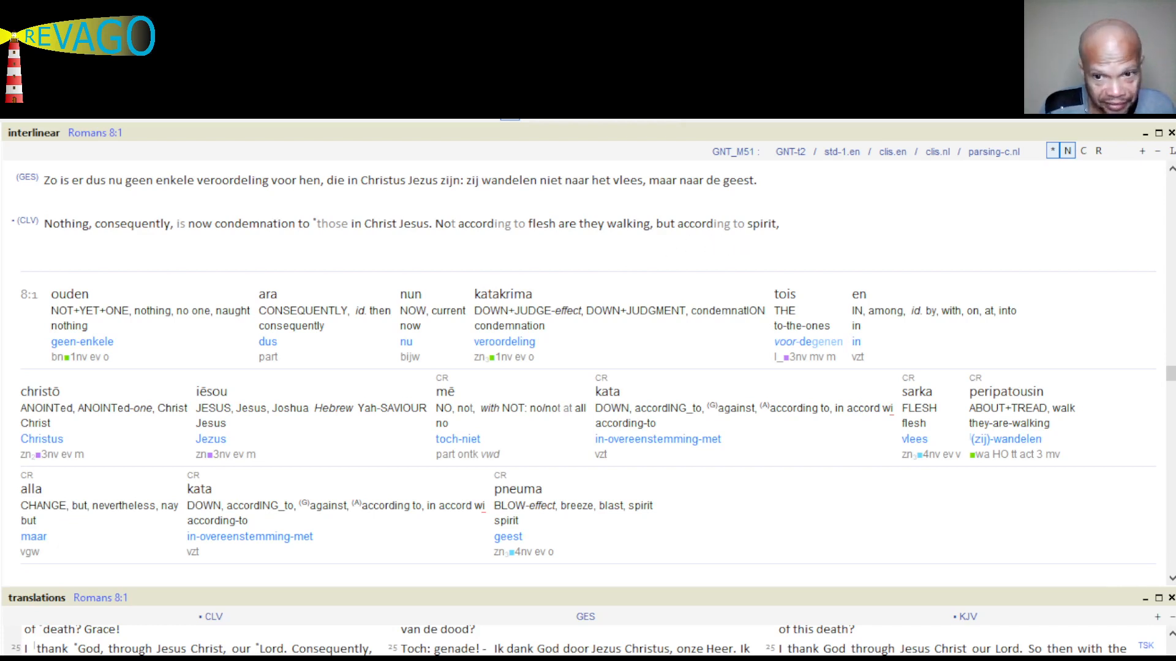
mouse_move(764, 248)
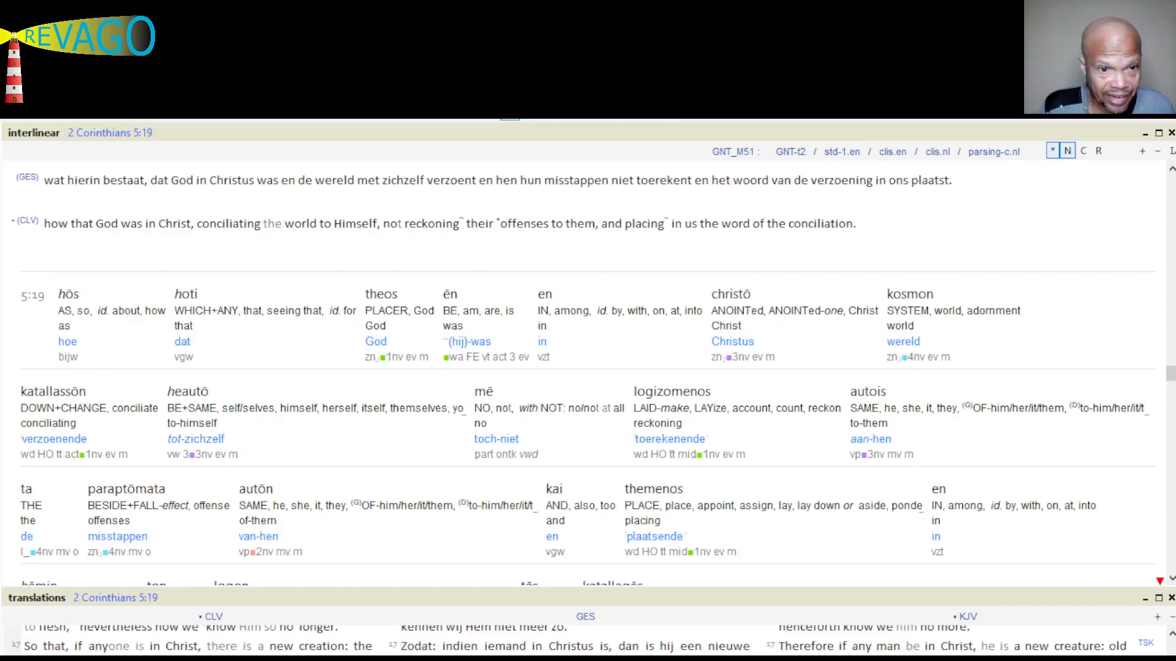
mouse_move(57, 250)
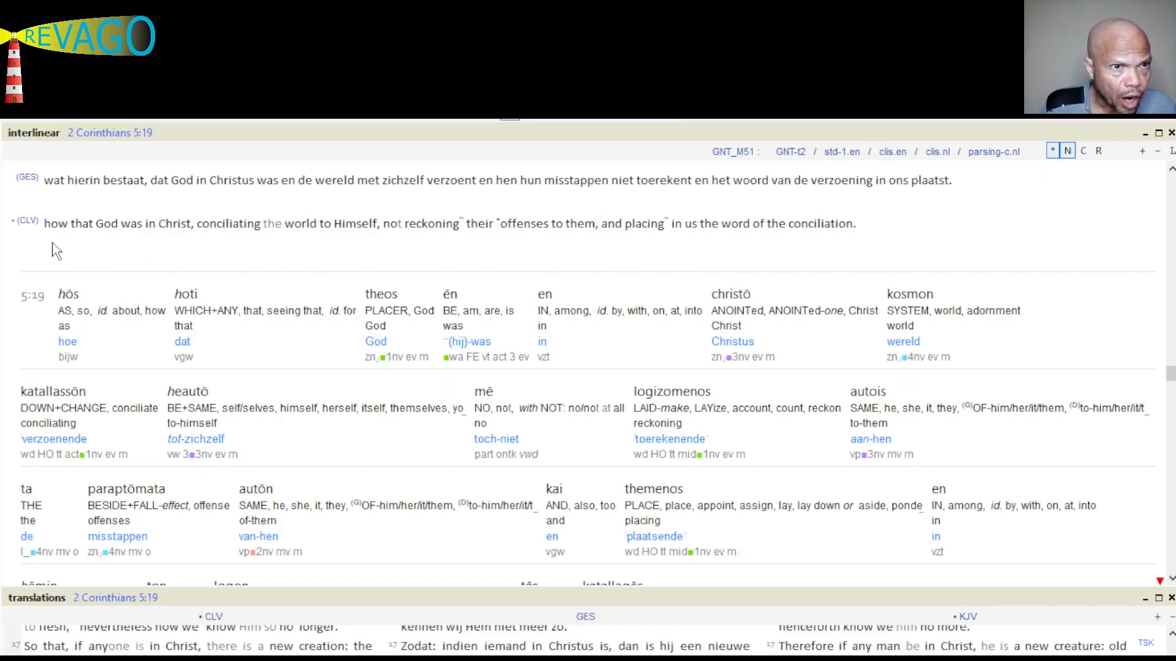
mouse_move(150, 244)
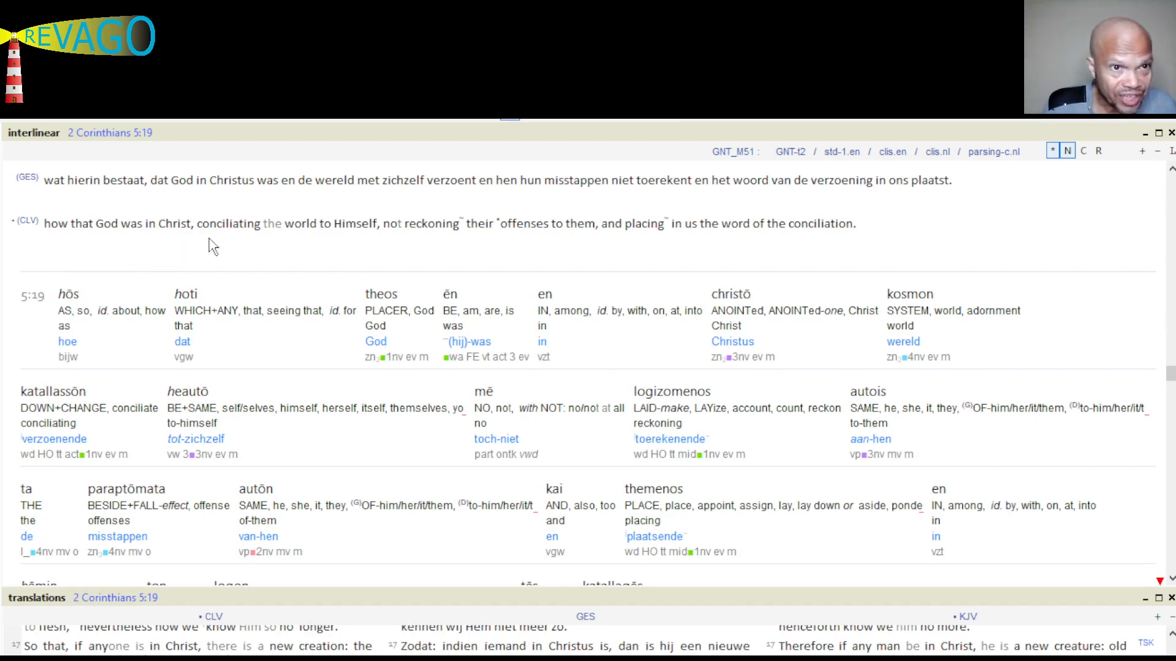
mouse_move(363, 249)
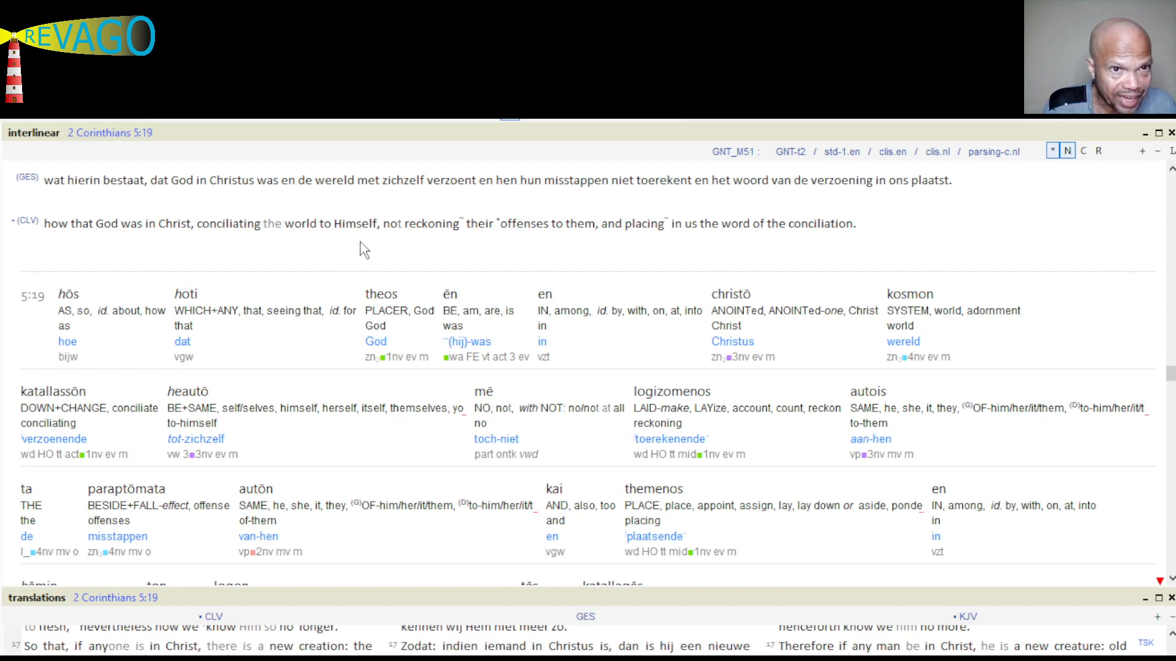
mouse_move(474, 249)
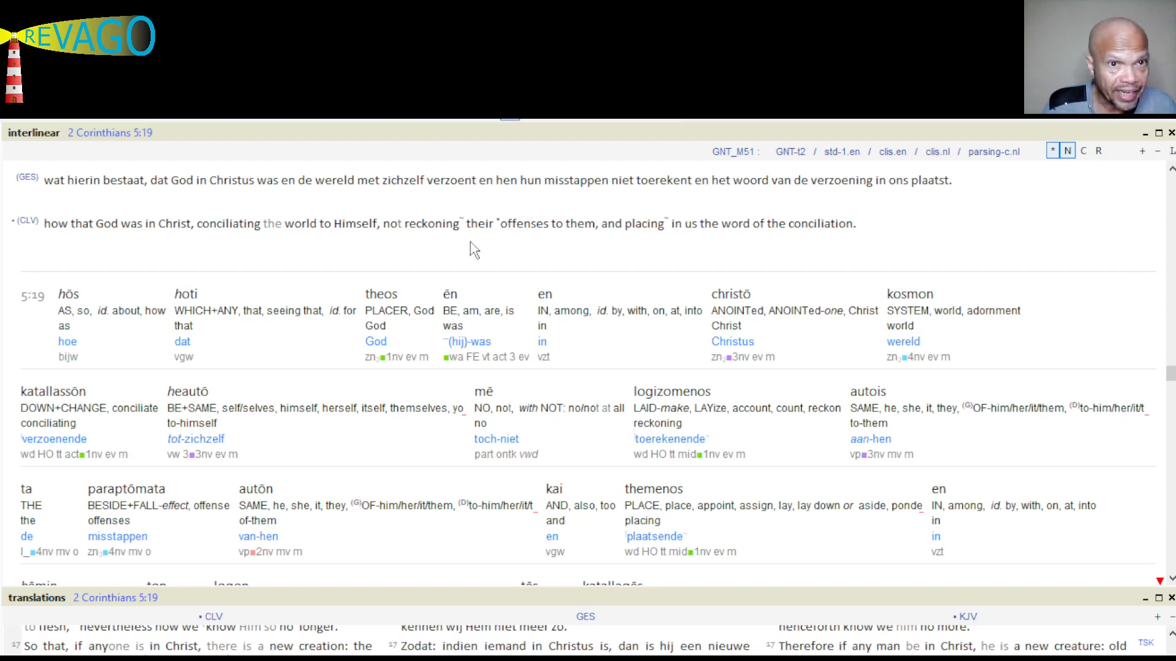
mouse_move(608, 249)
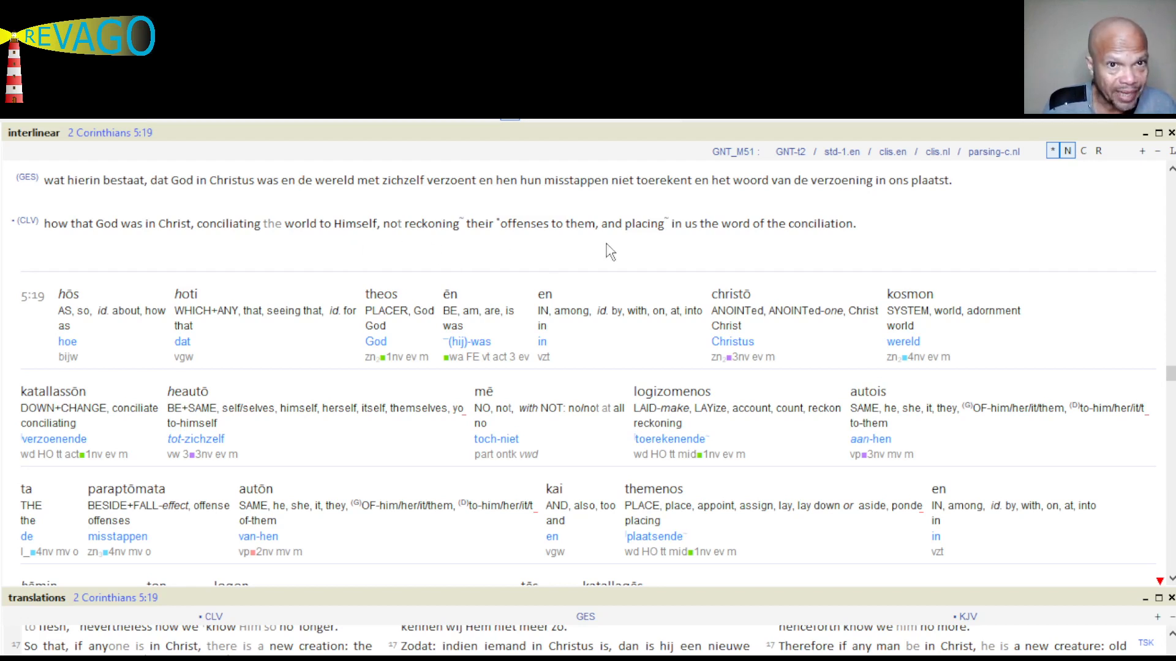
mouse_move(730, 247)
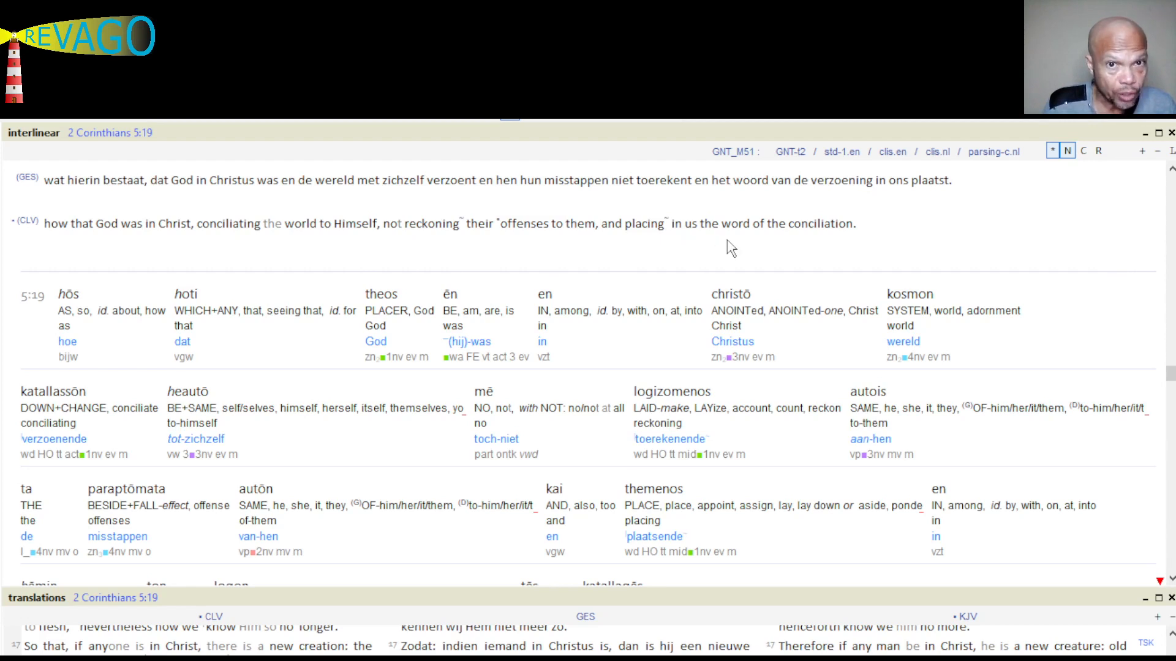
mouse_move(888, 248)
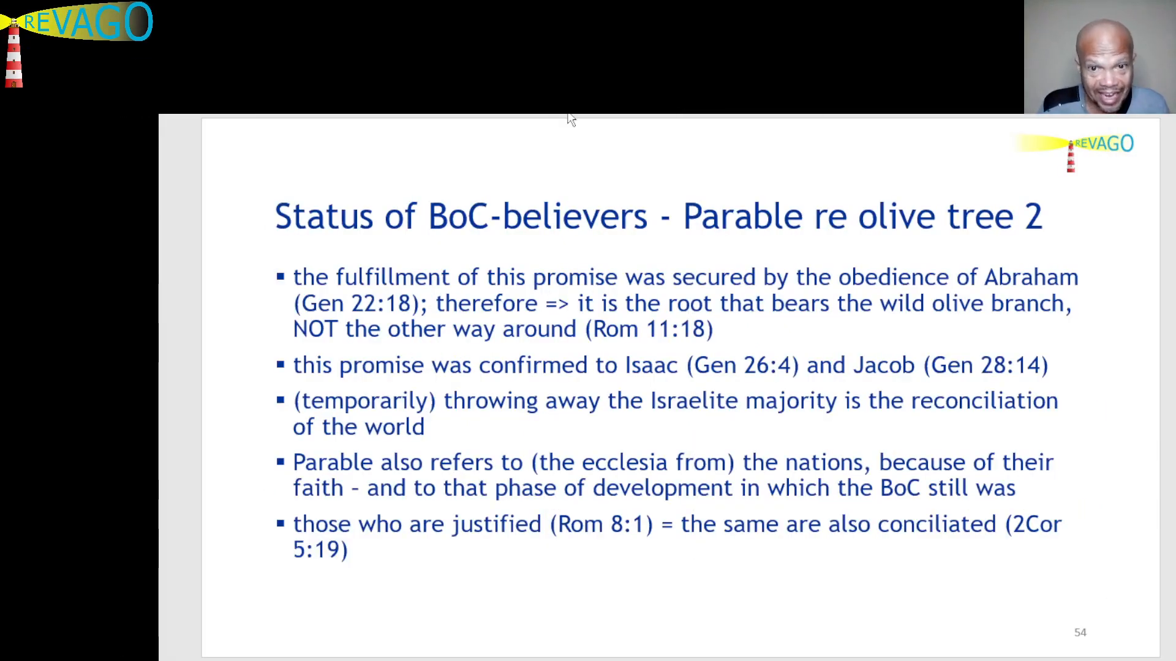
mouse_move(261, 374)
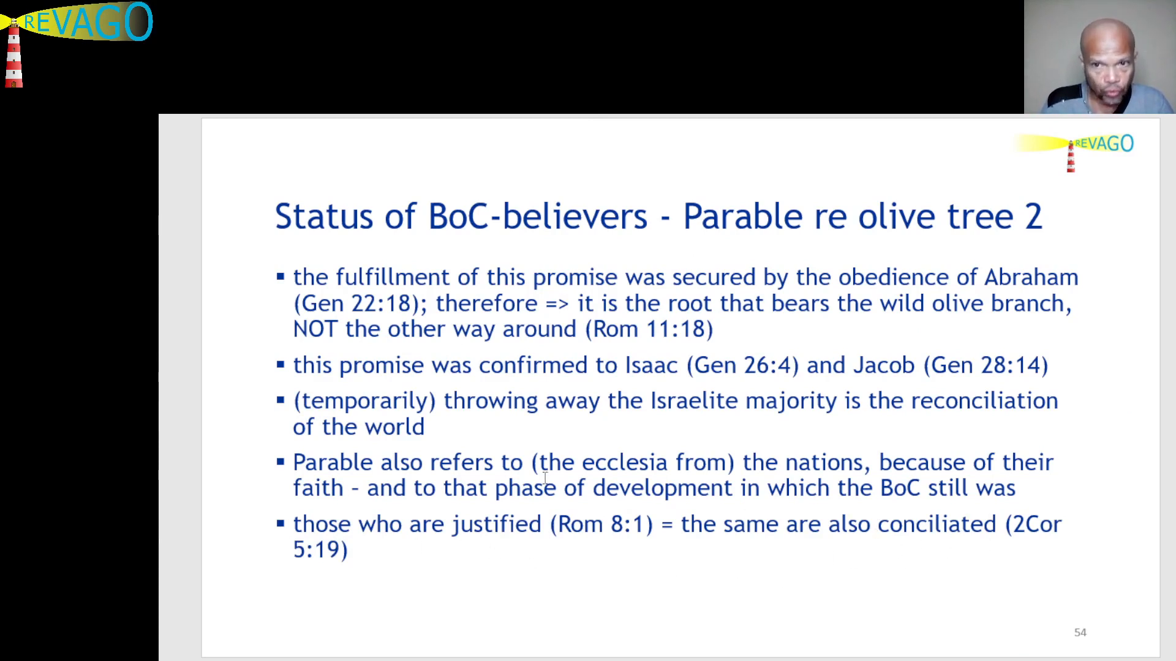
mouse_move(194, 567)
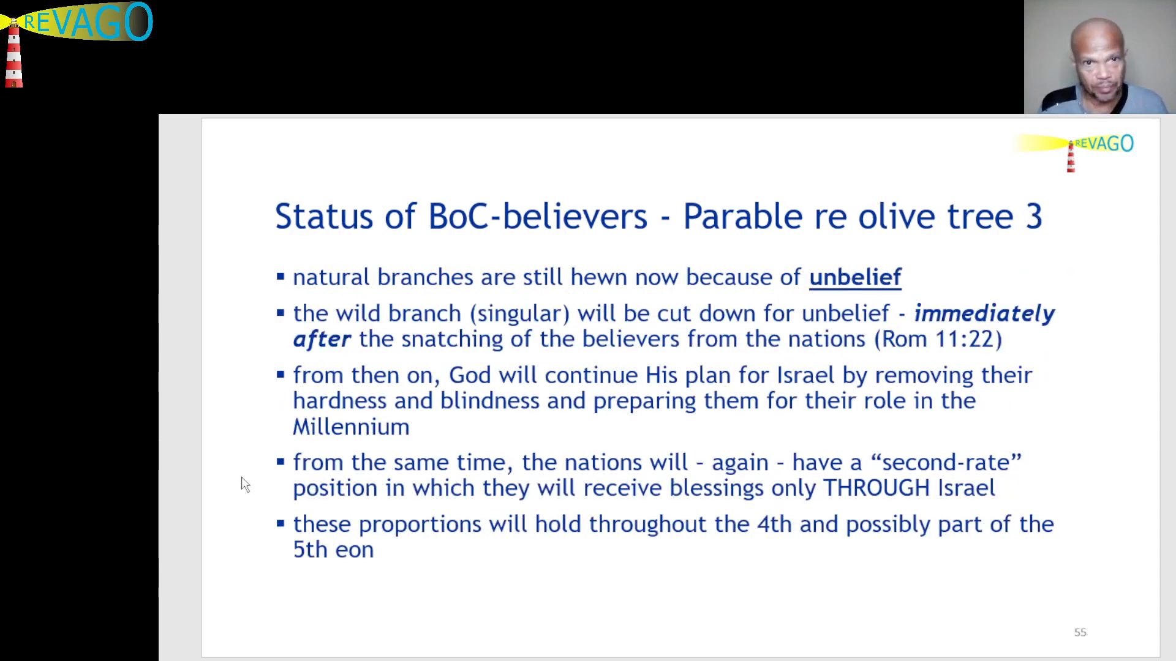
mouse_move(232, 308)
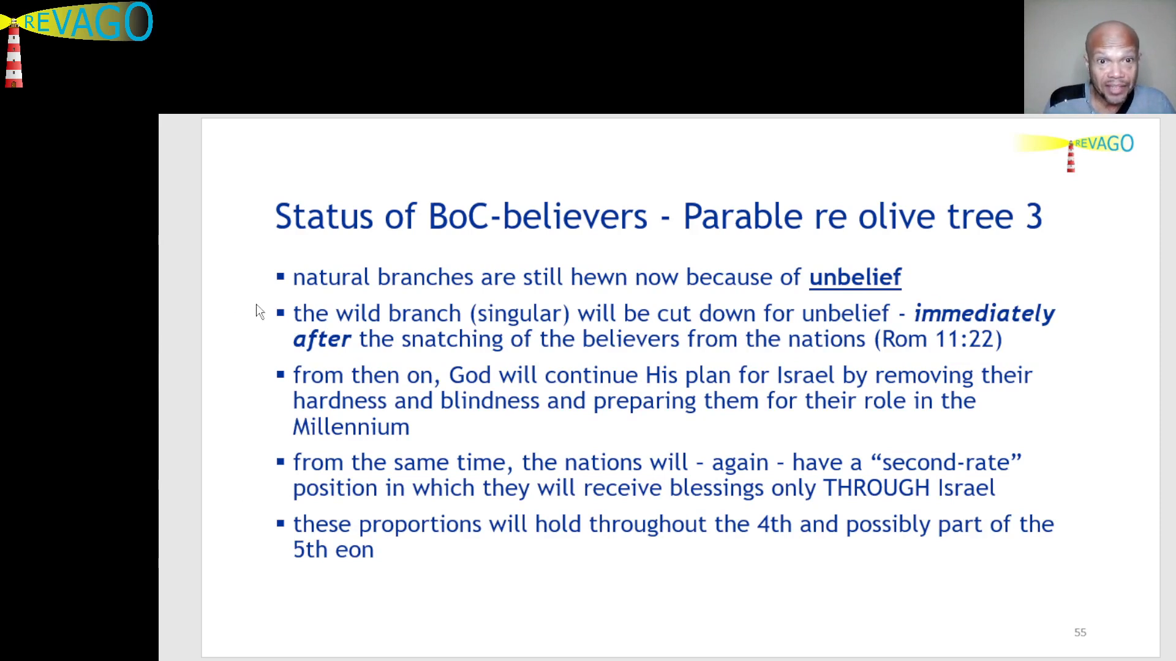
mouse_move(323, 258)
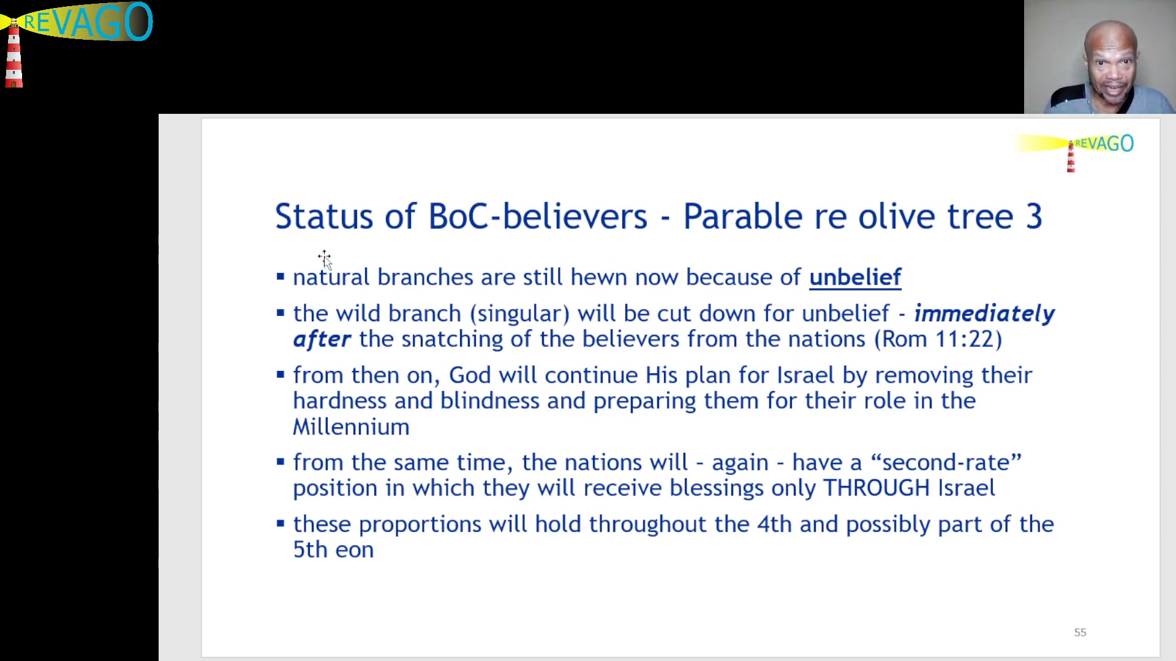
mouse_move(538, 298)
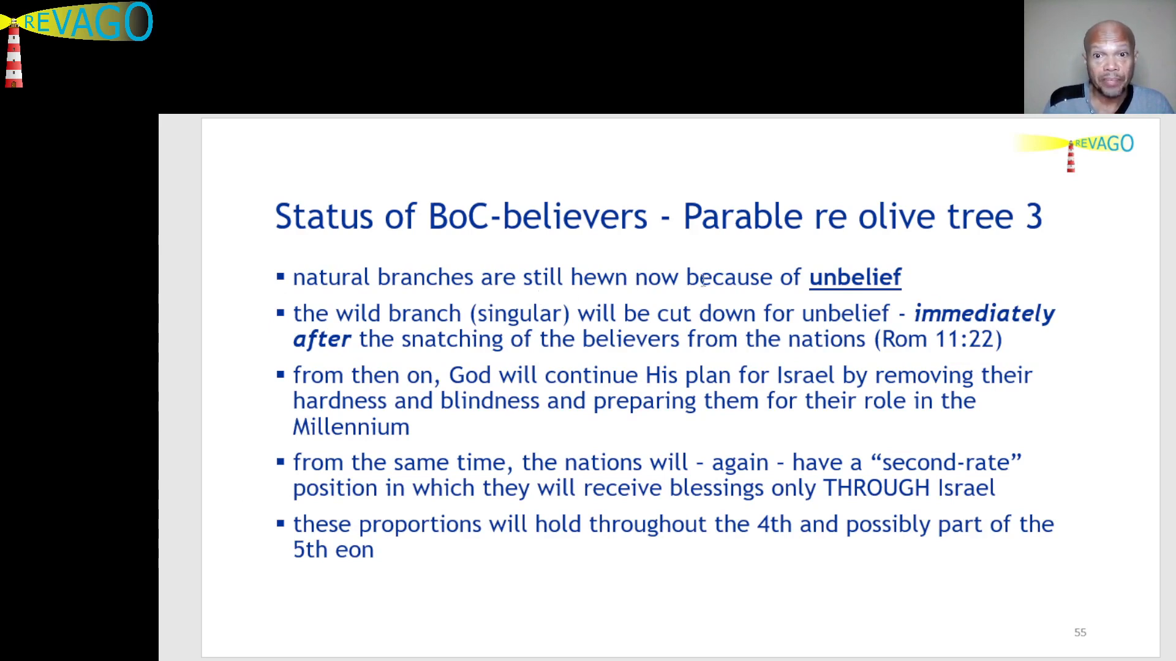
mouse_move(1167, 272)
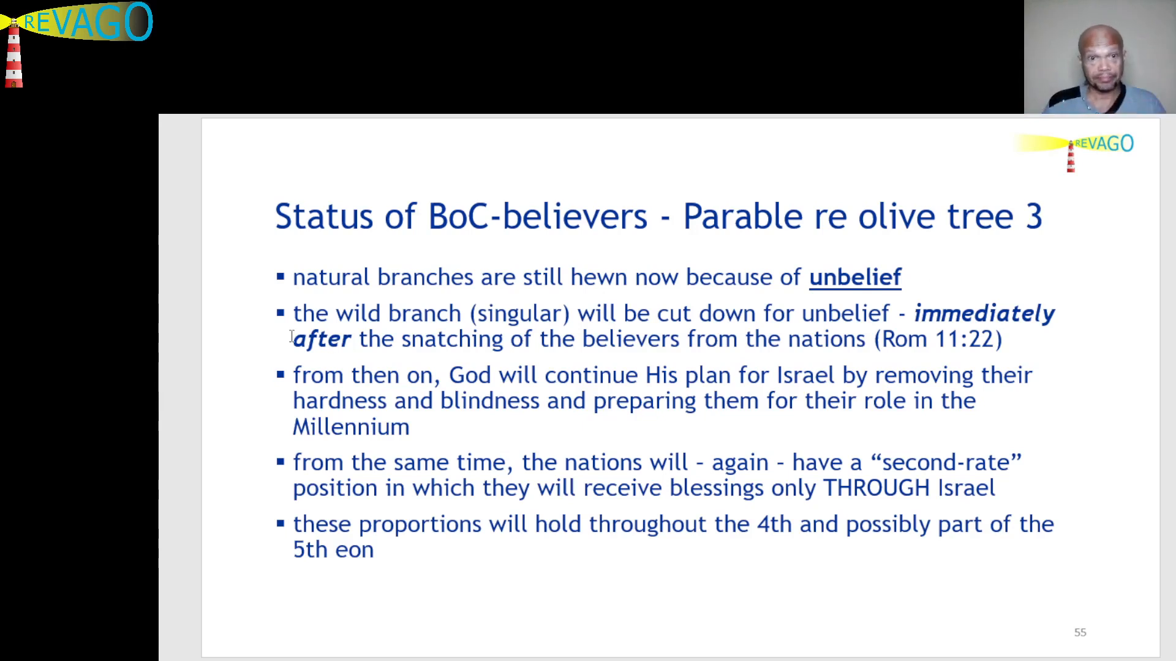
mouse_move(261, 352)
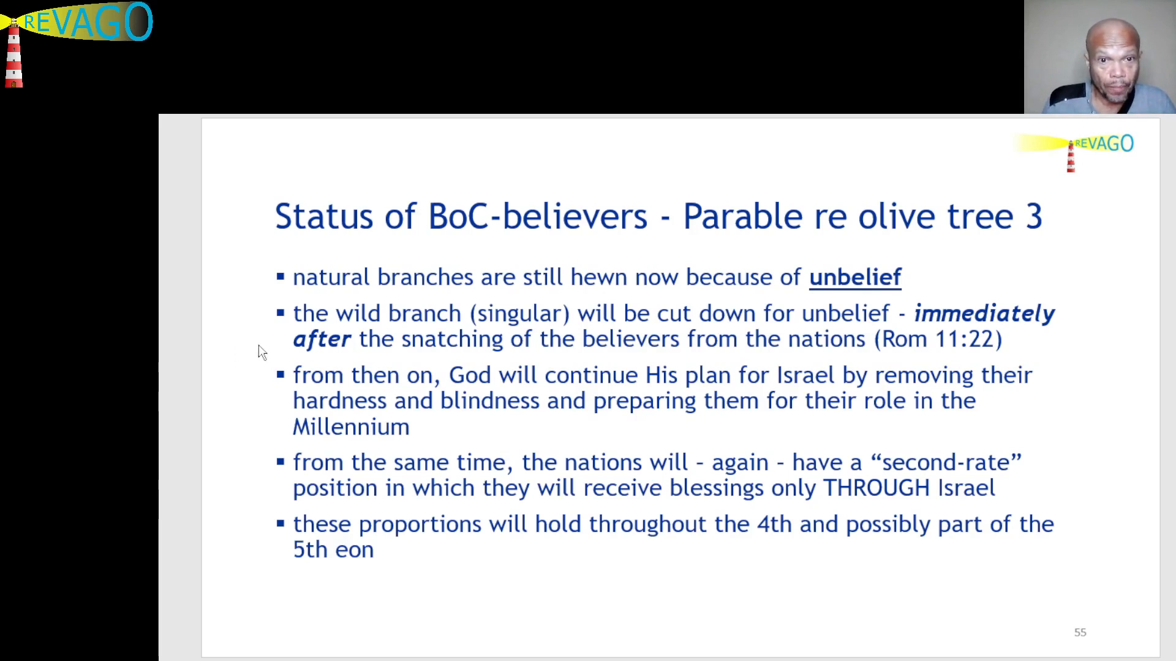
mouse_move(283, 321)
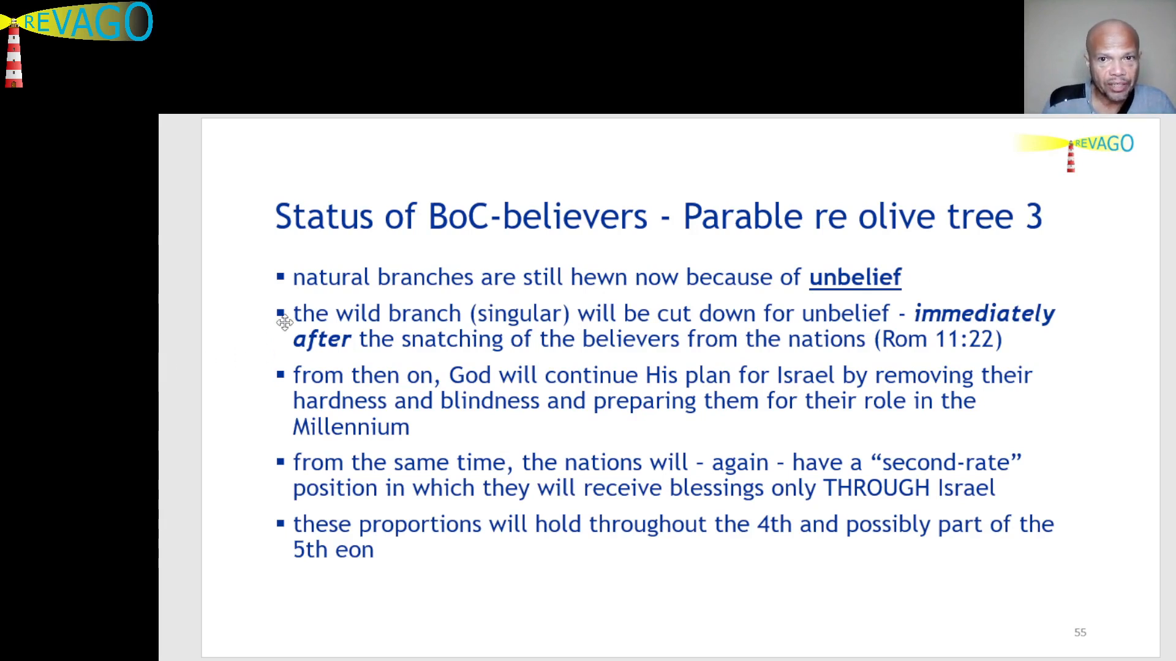
mouse_move(398, 332)
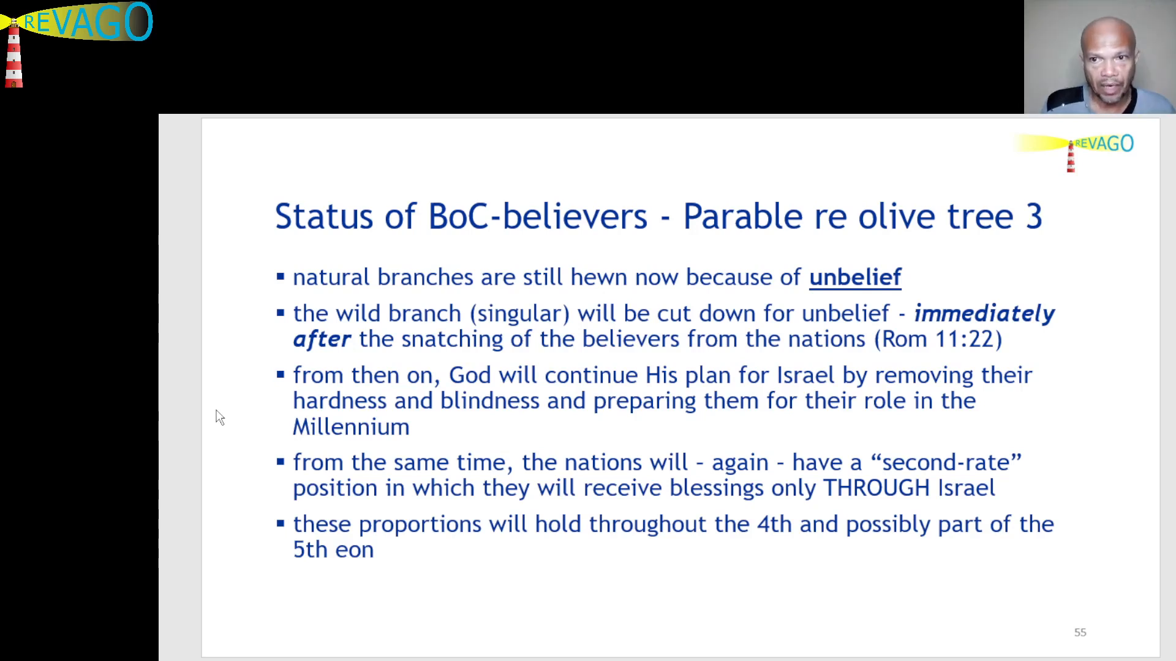
mouse_move(250, 409)
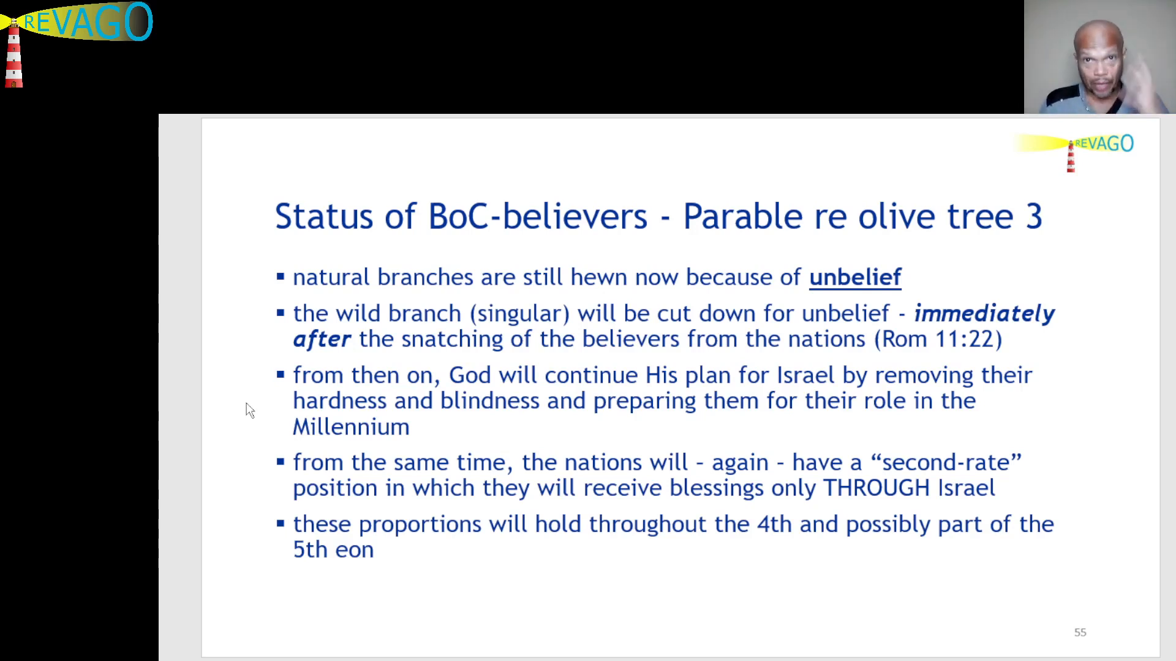
mouse_move(254, 416)
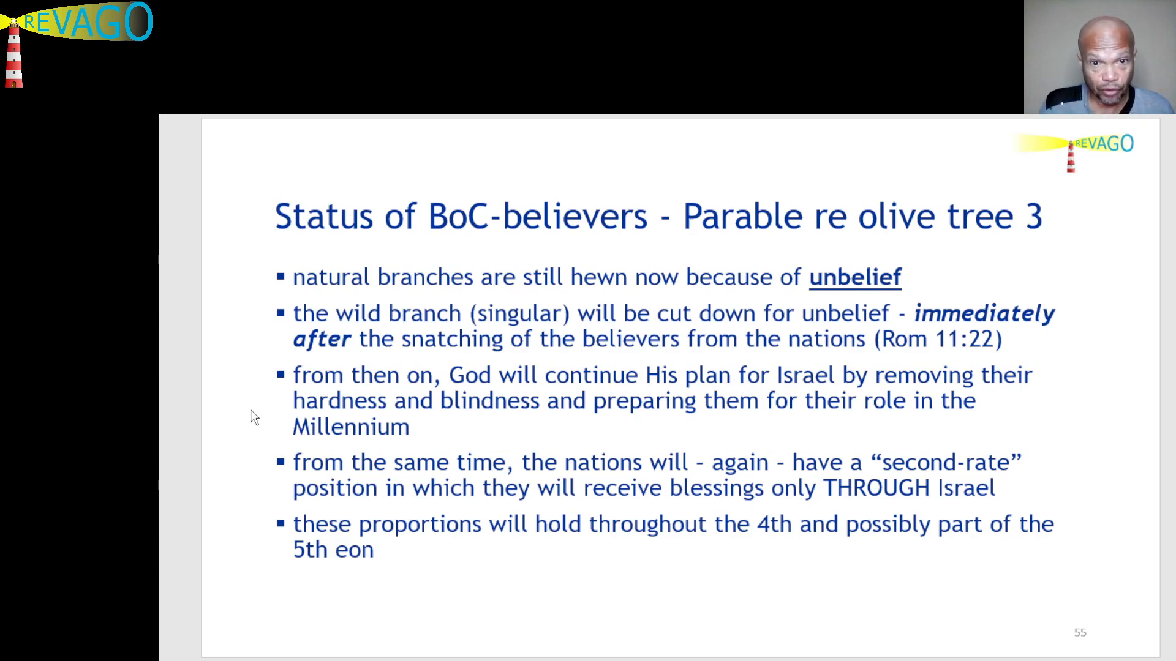
mouse_move(254, 405)
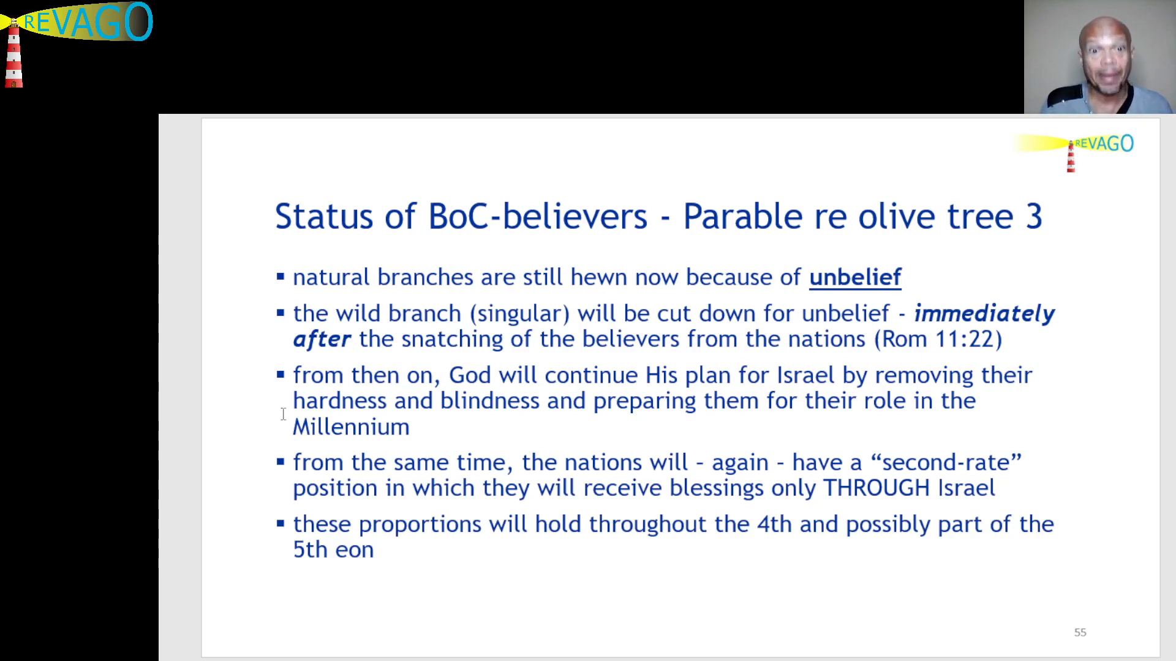
mouse_move(476, 401)
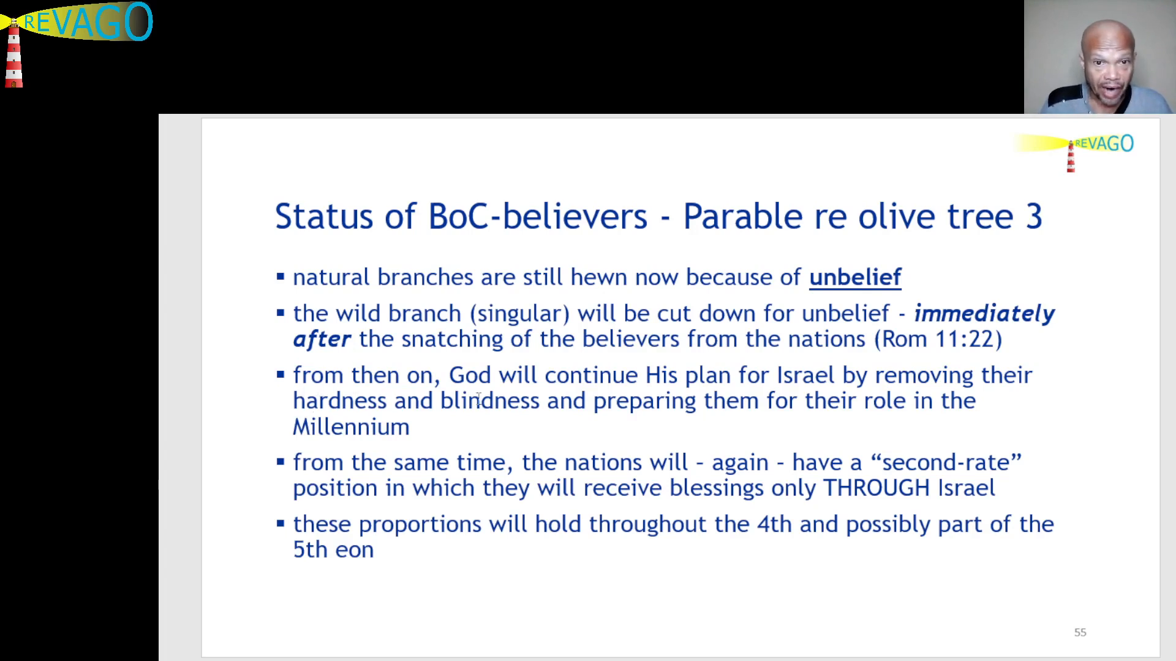
mouse_move(188, 425)
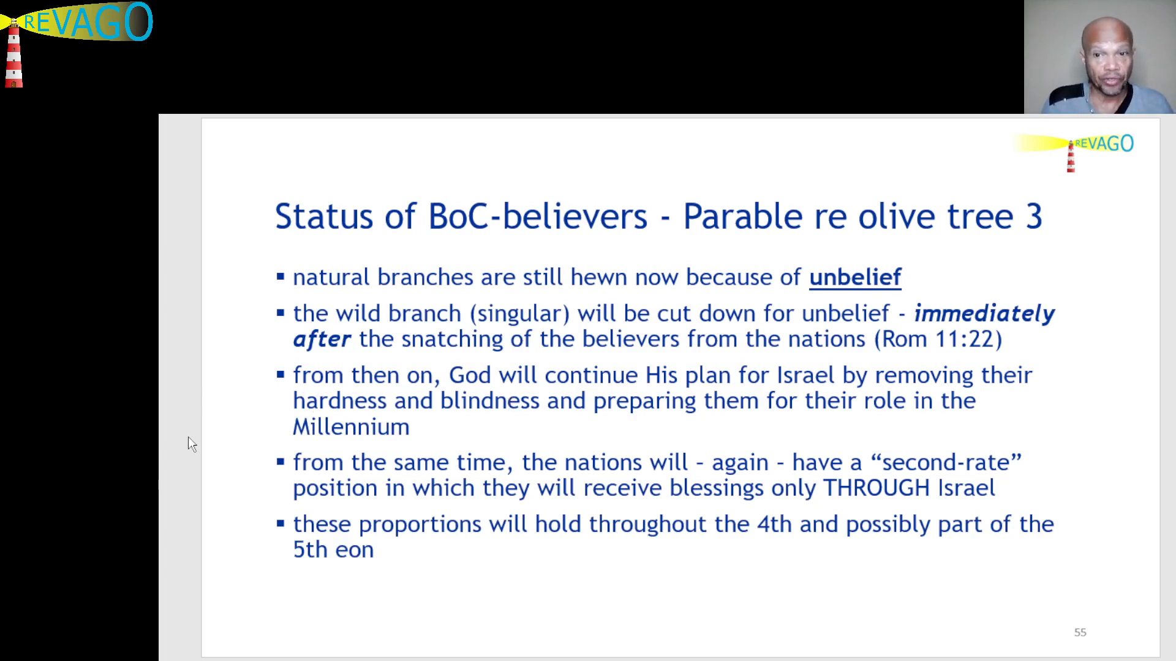
mouse_move(242, 493)
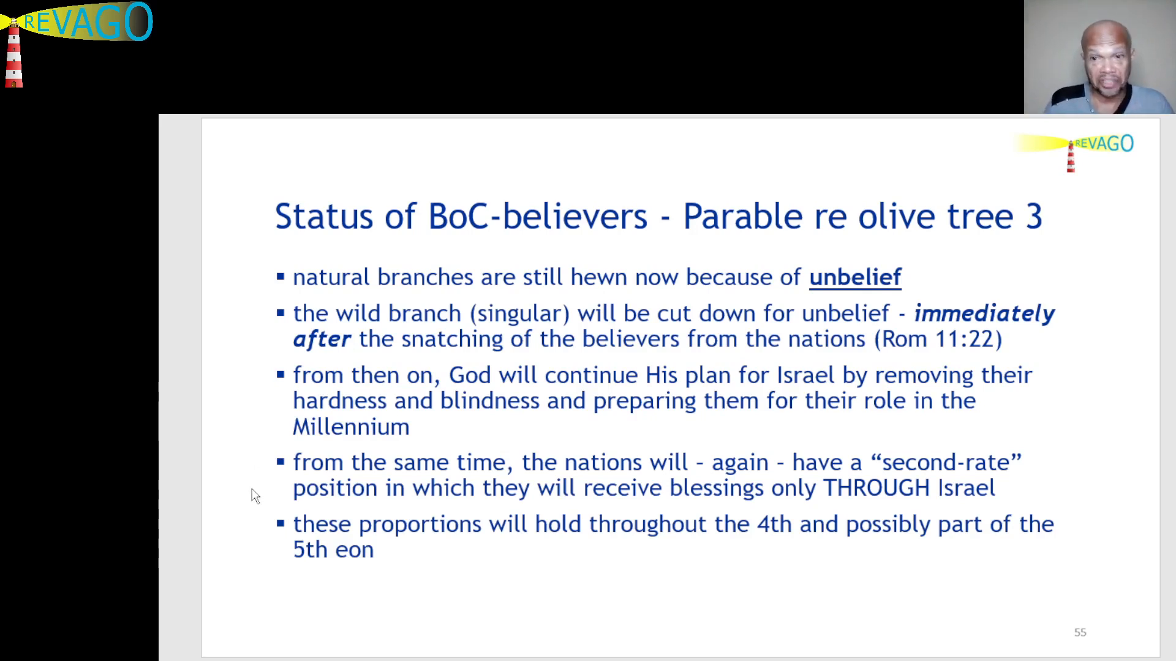
mouse_move(282, 493)
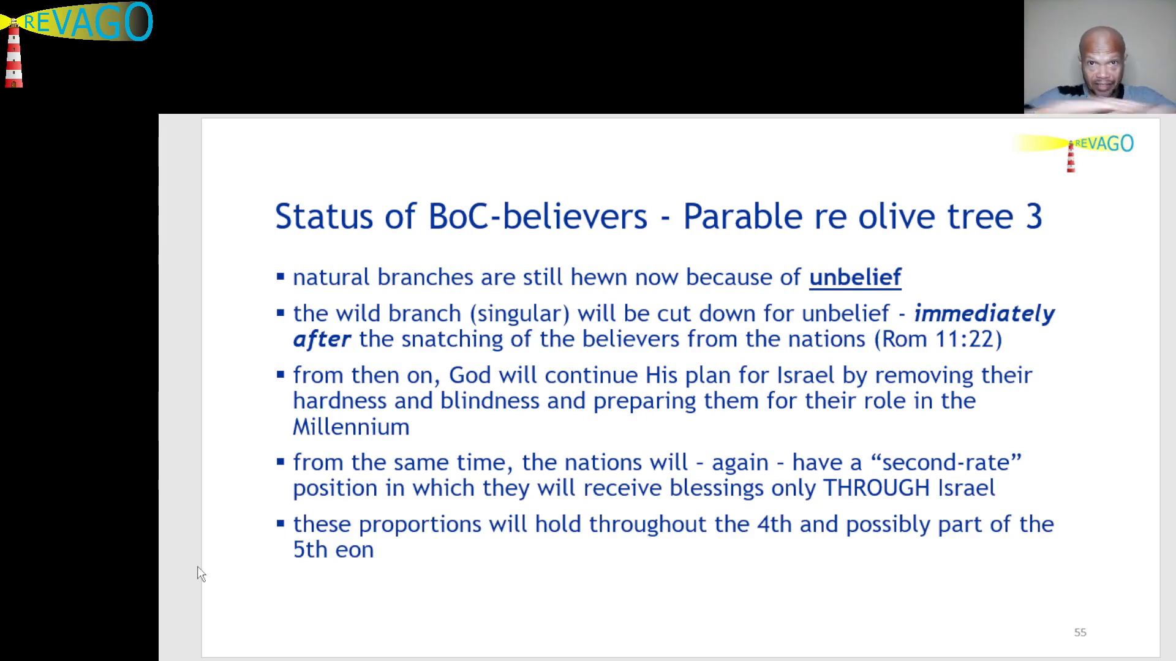
mouse_move(196, 600)
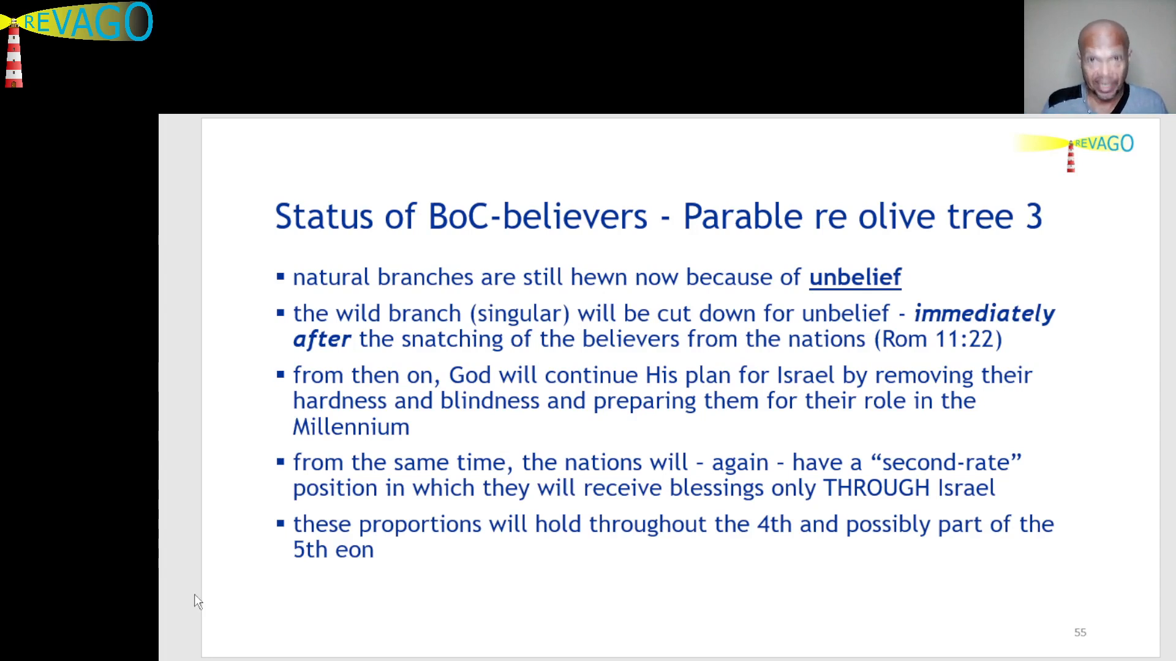
mouse_move(339, 529)
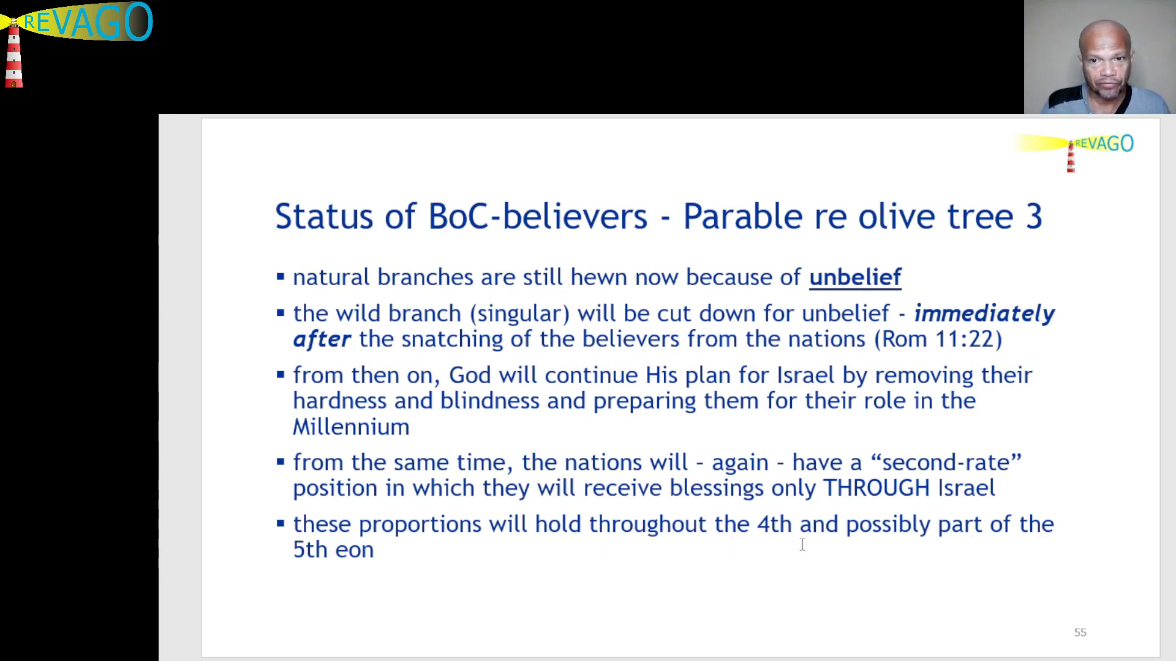
mouse_move(812, 553)
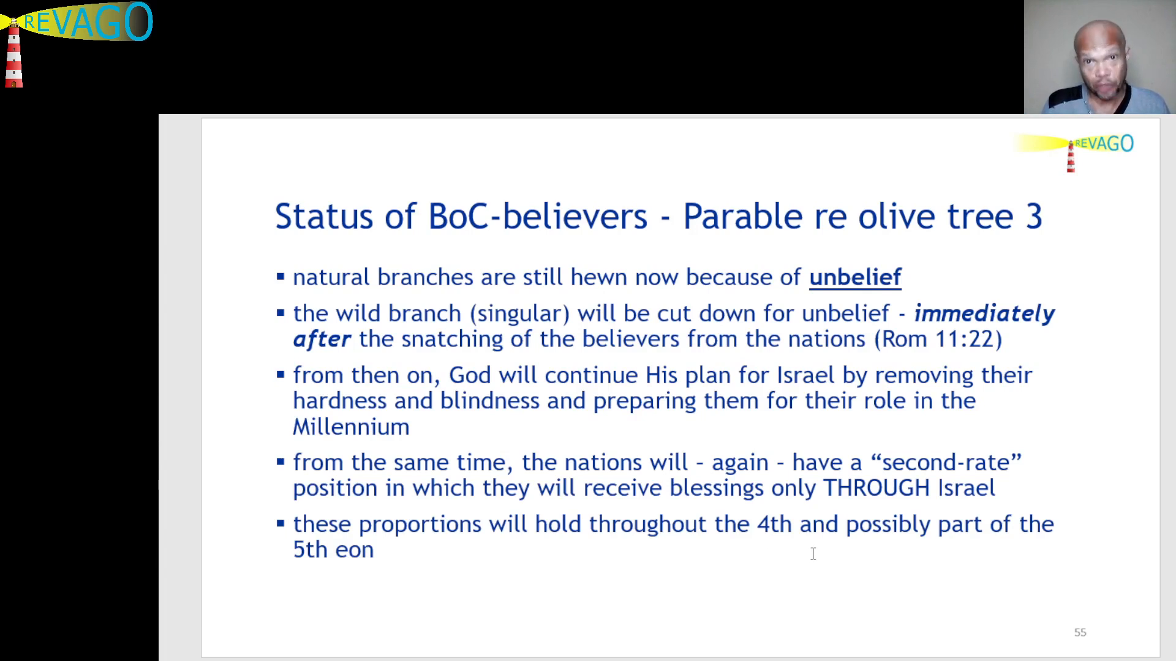
mouse_move(257, 582)
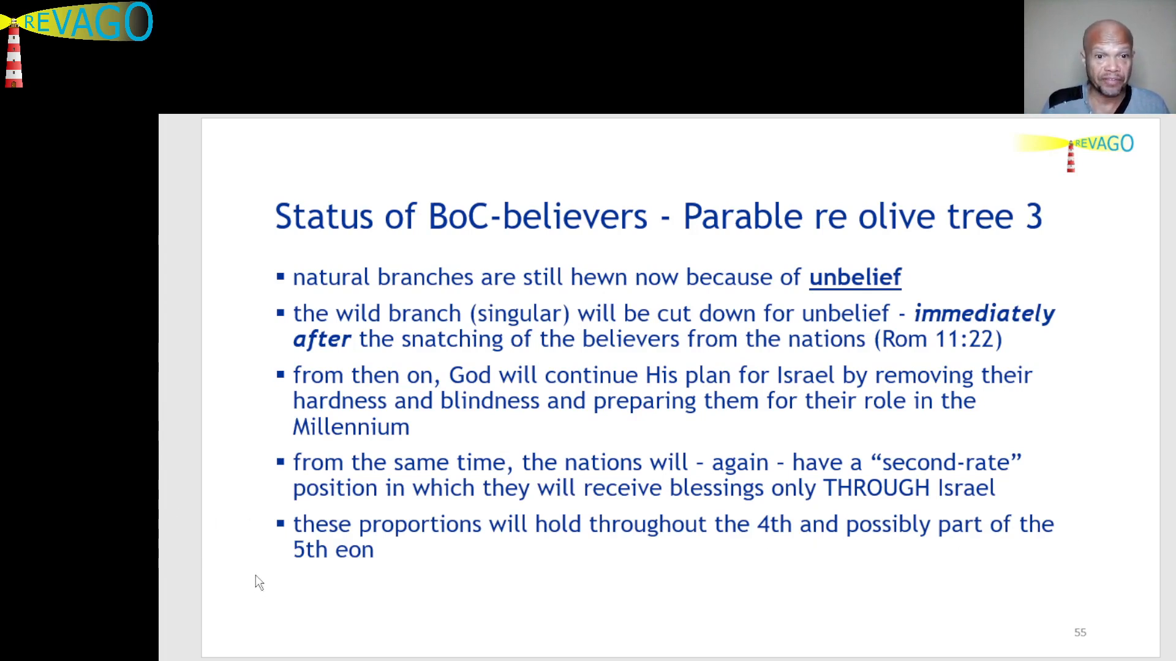
mouse_move(247, 544)
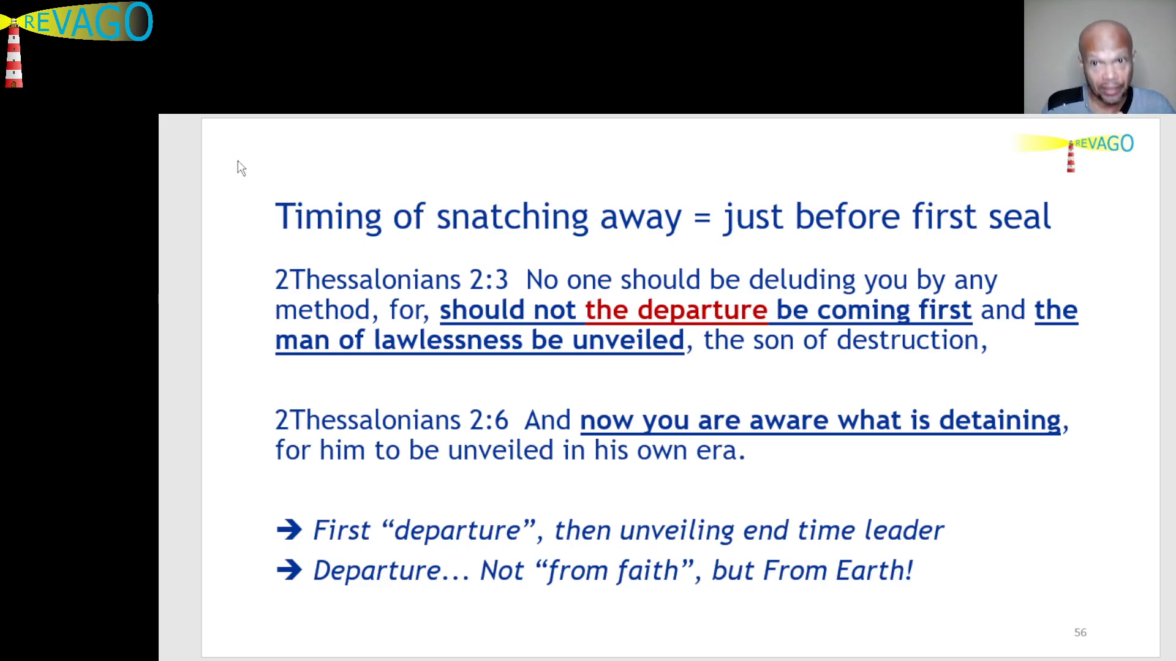
mouse_move(233, 213)
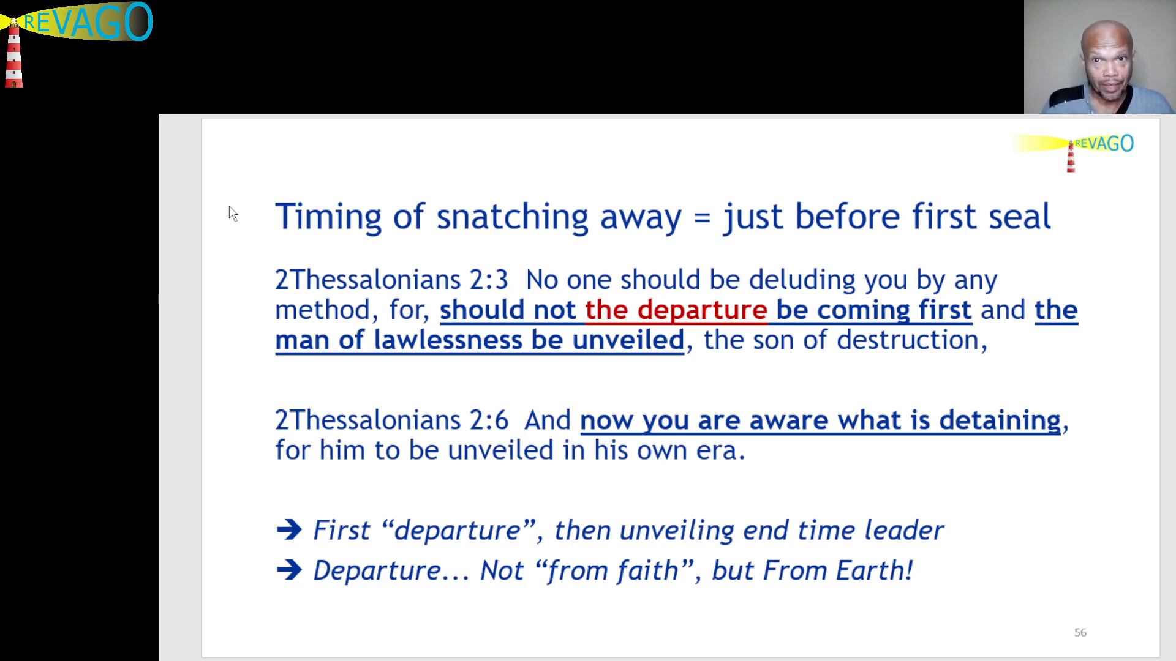
mouse_move(905, 224)
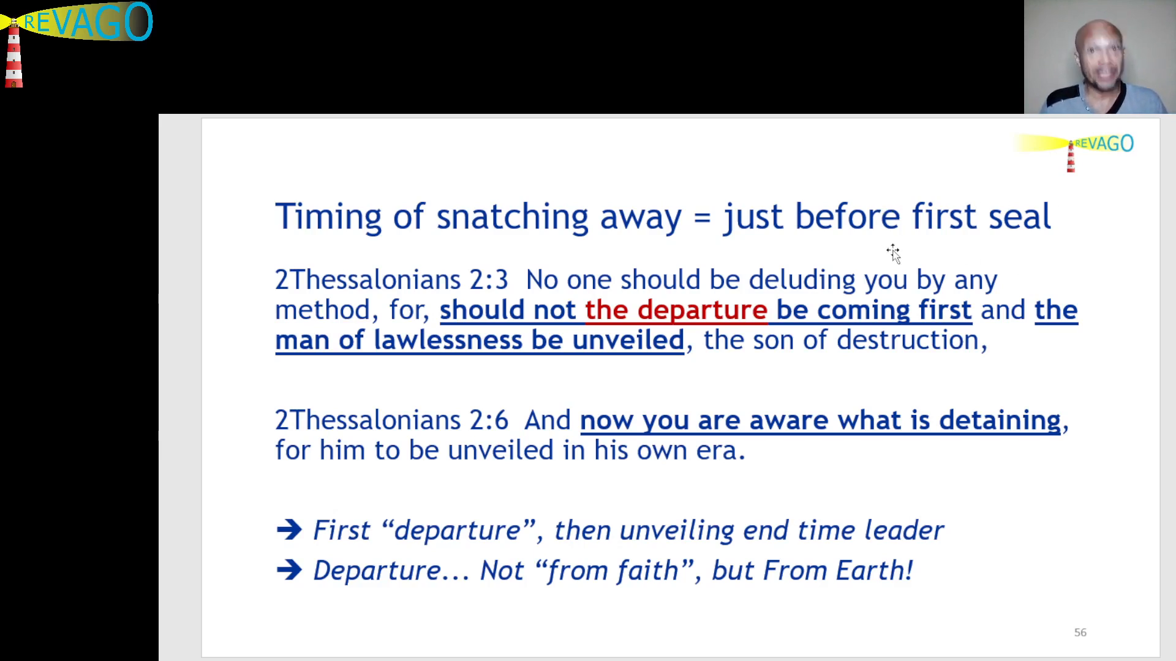
mouse_move(236, 332)
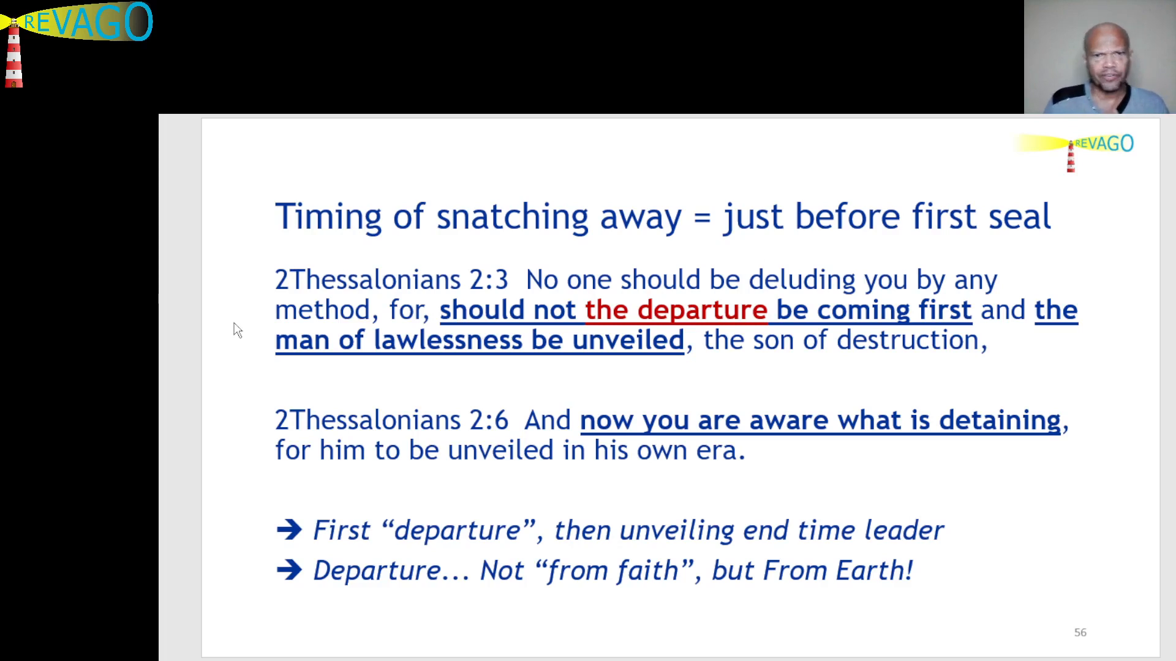
mouse_move(262, 300)
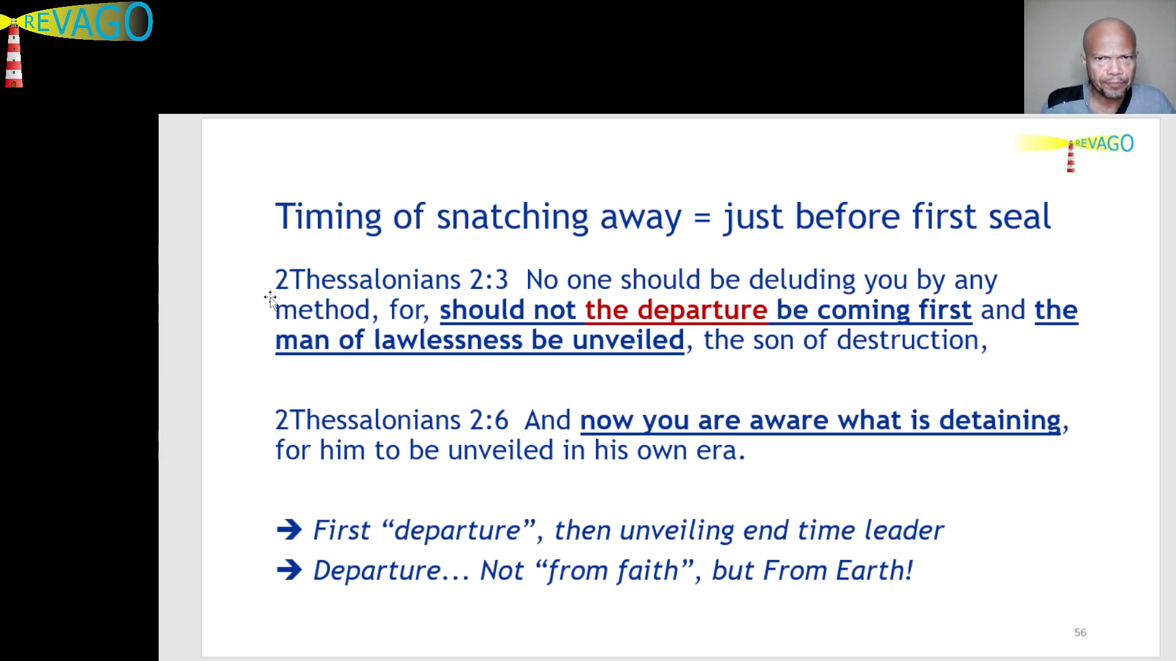
mouse_move(273, 300)
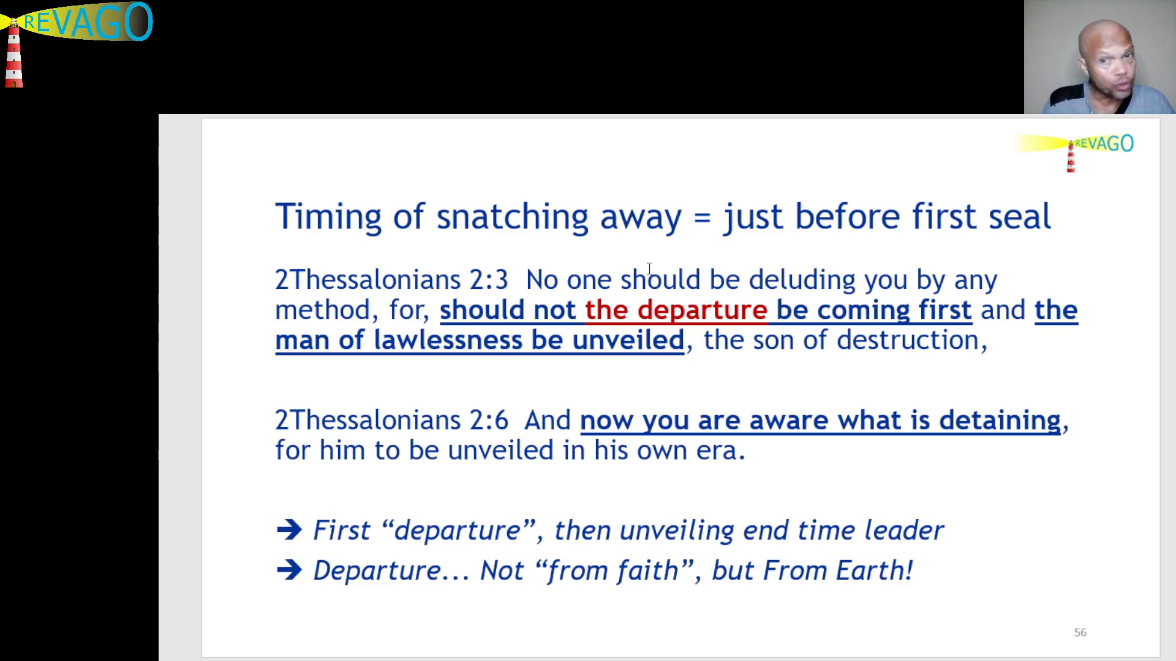
mouse_move(225, 323)
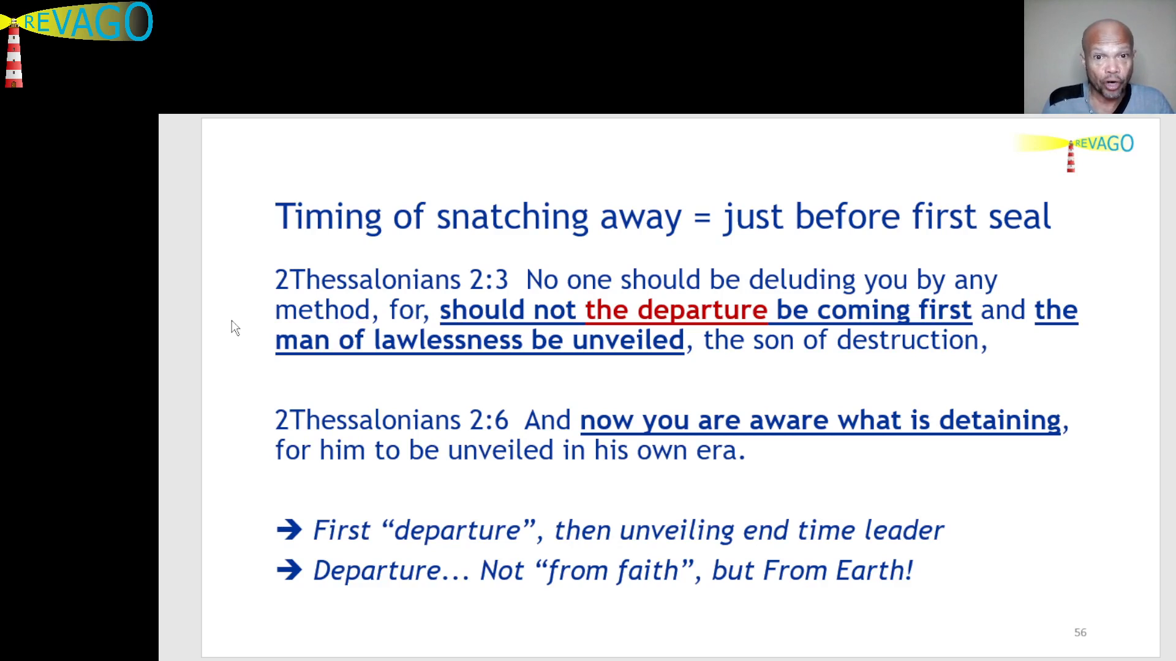
mouse_move(513, 297)
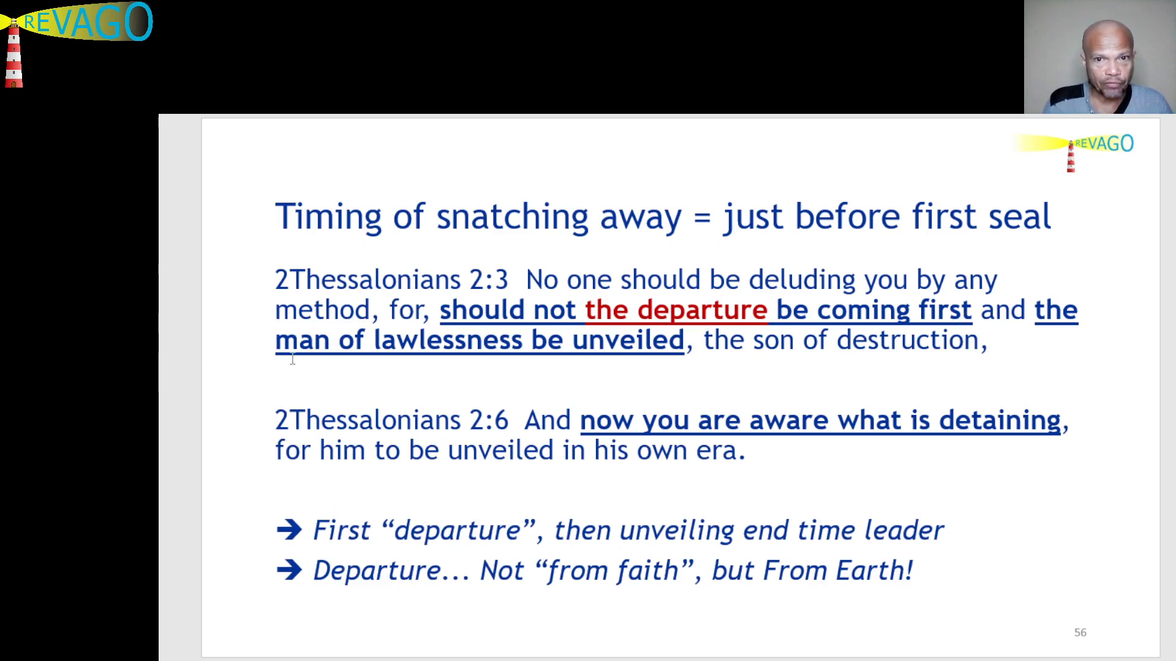
mouse_move(636, 368)
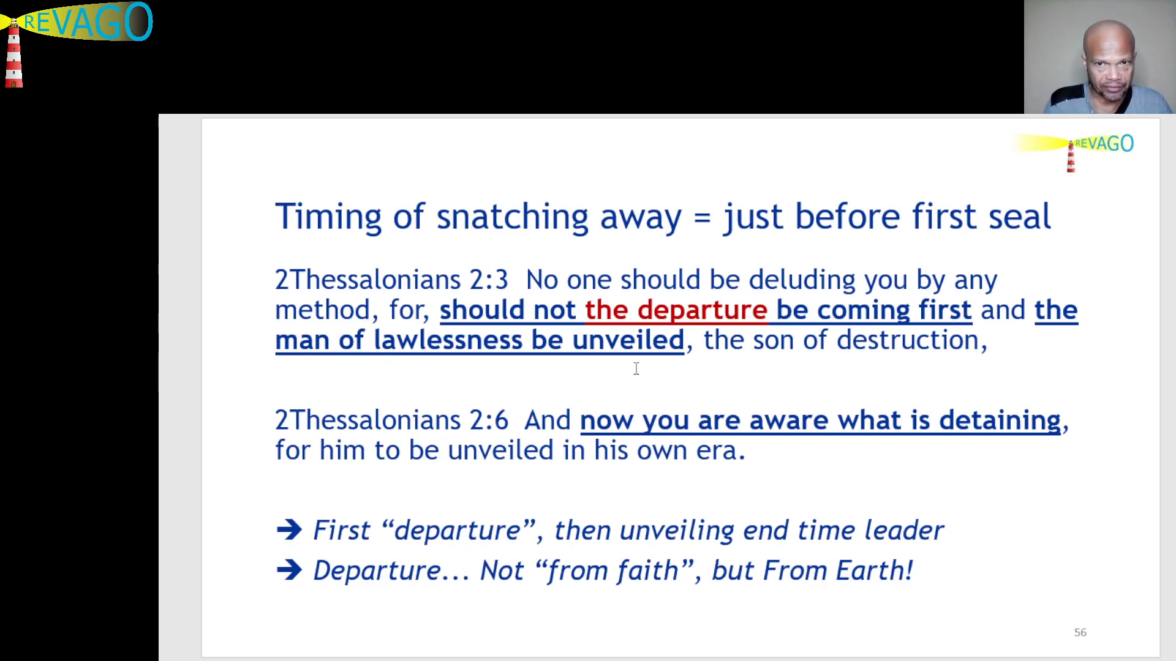
mouse_move(911, 375)
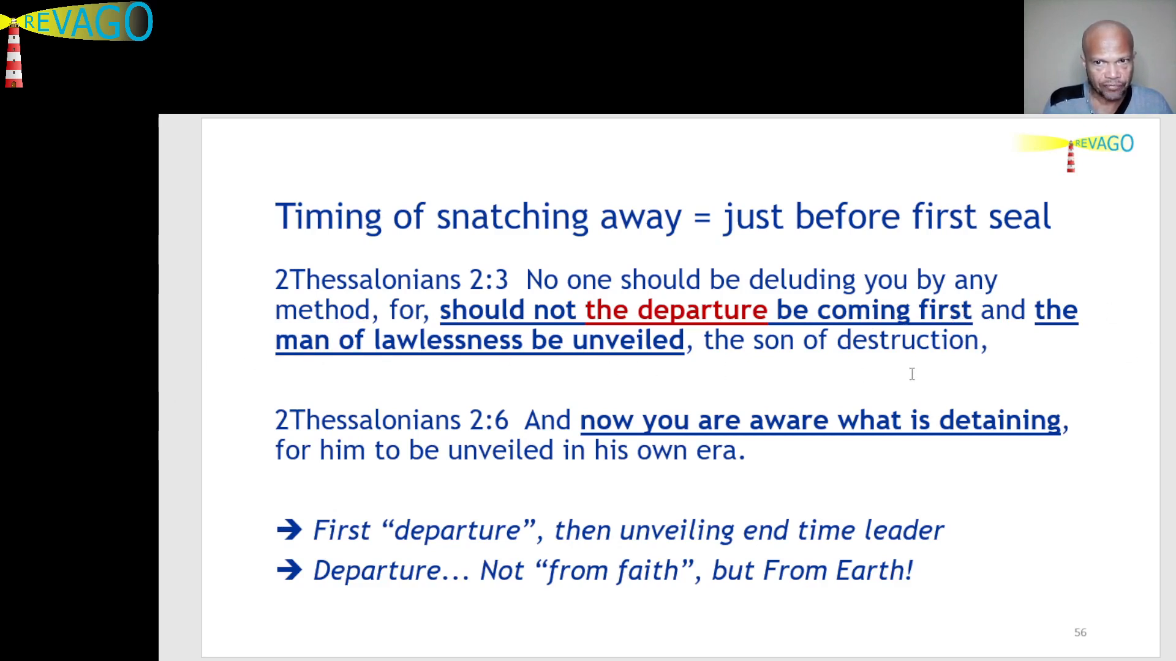
mouse_move(992, 368)
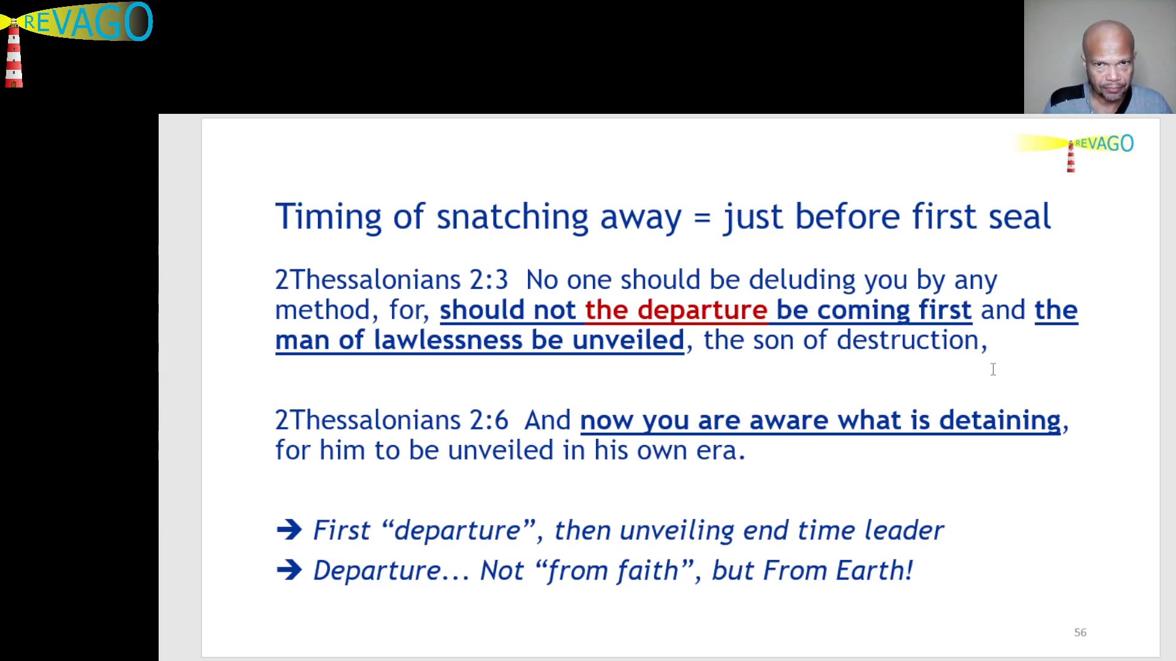
mouse_move(460, 424)
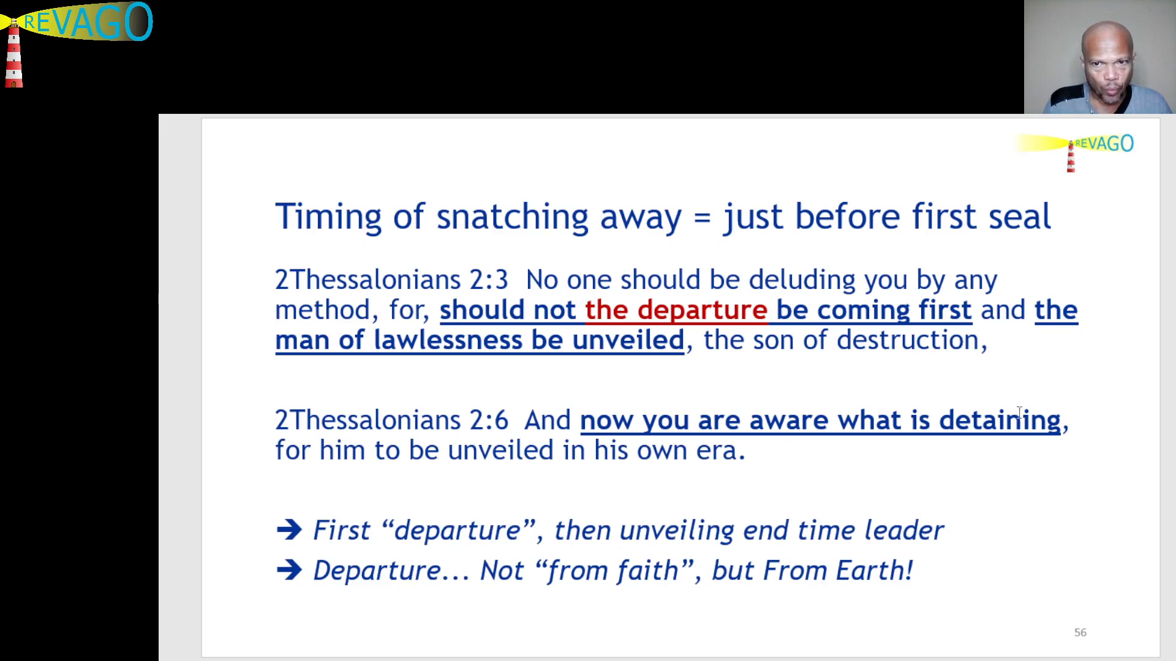
mouse_move(232, 459)
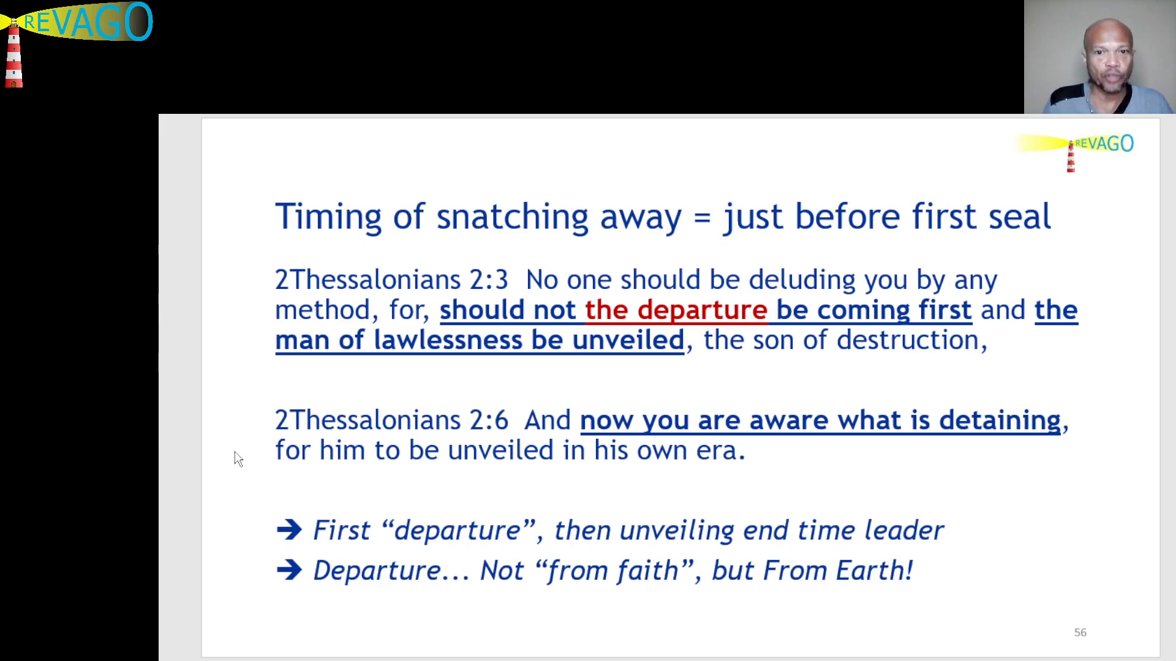
mouse_move(249, 458)
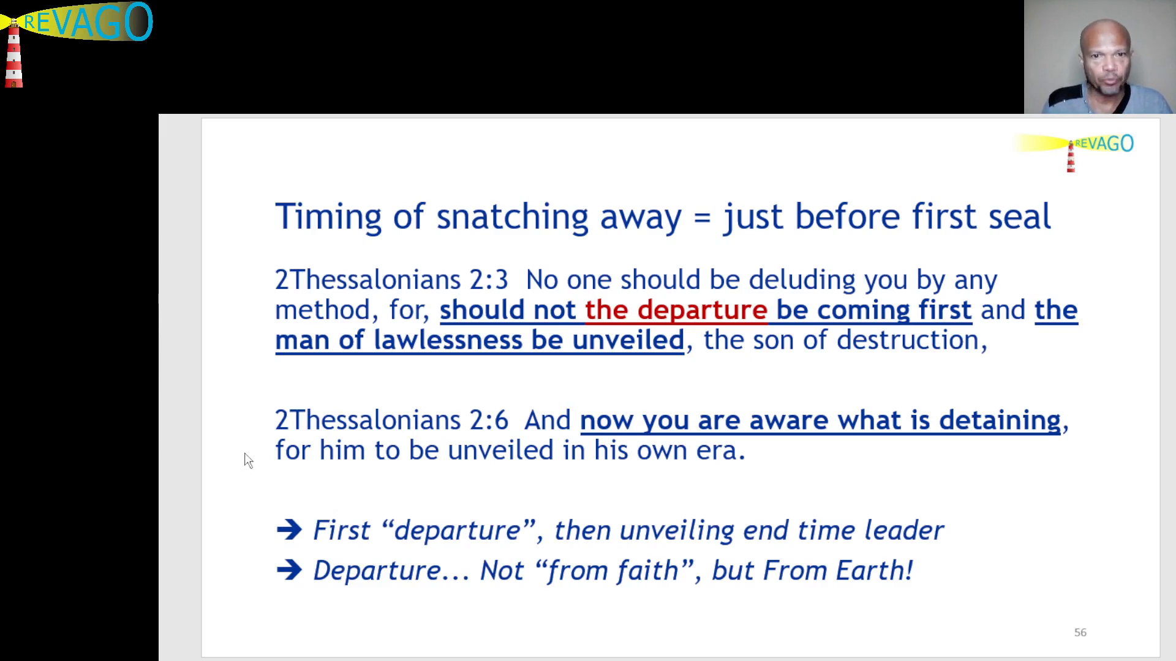
mouse_move(292, 526)
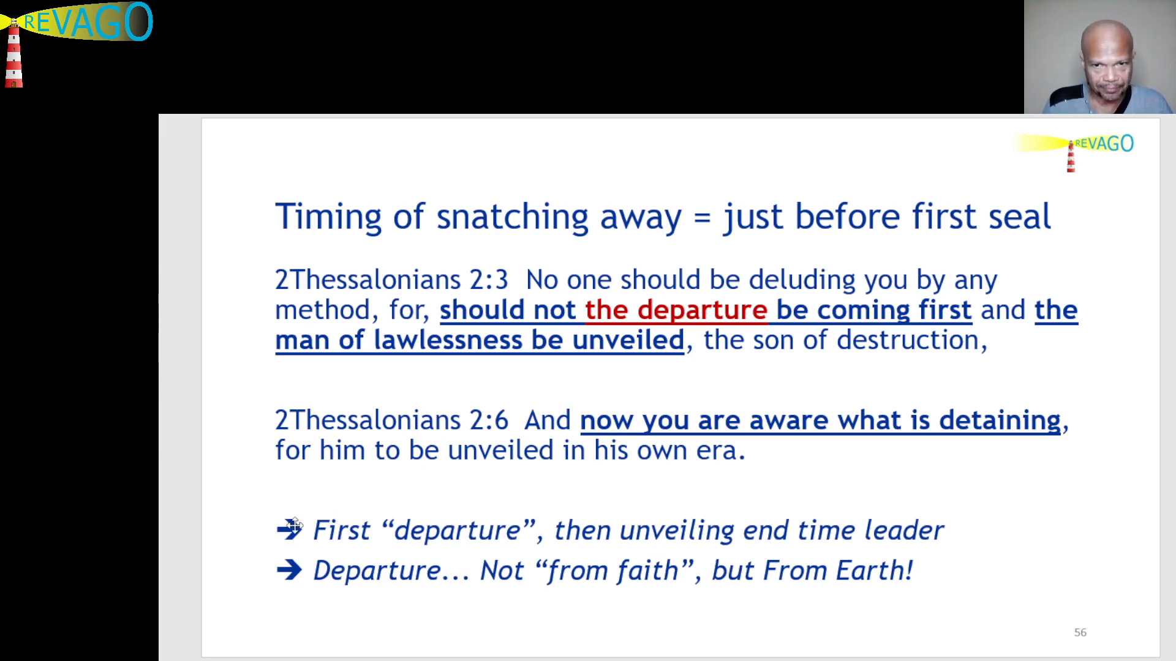
mouse_move(413, 554)
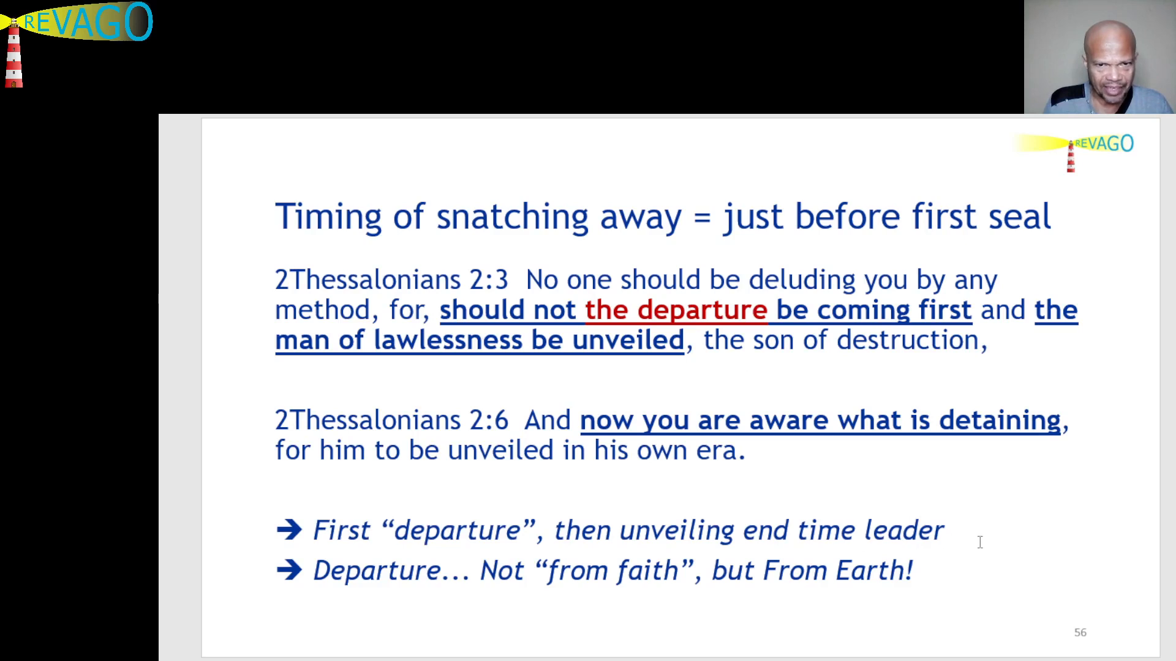
mouse_move(322, 485)
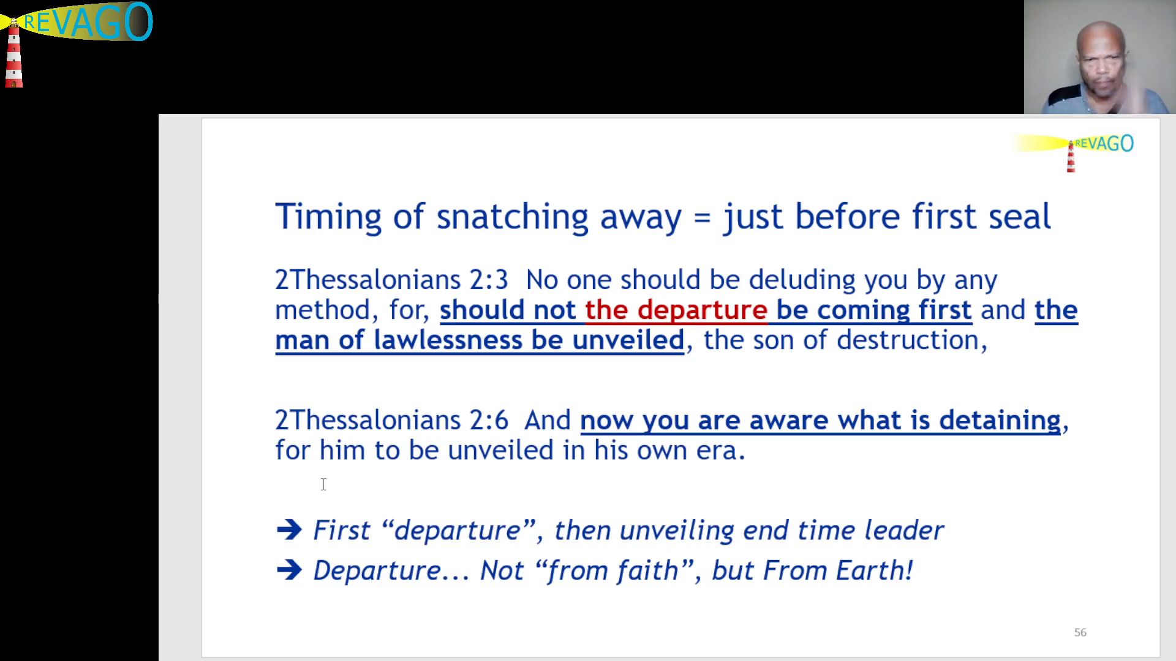